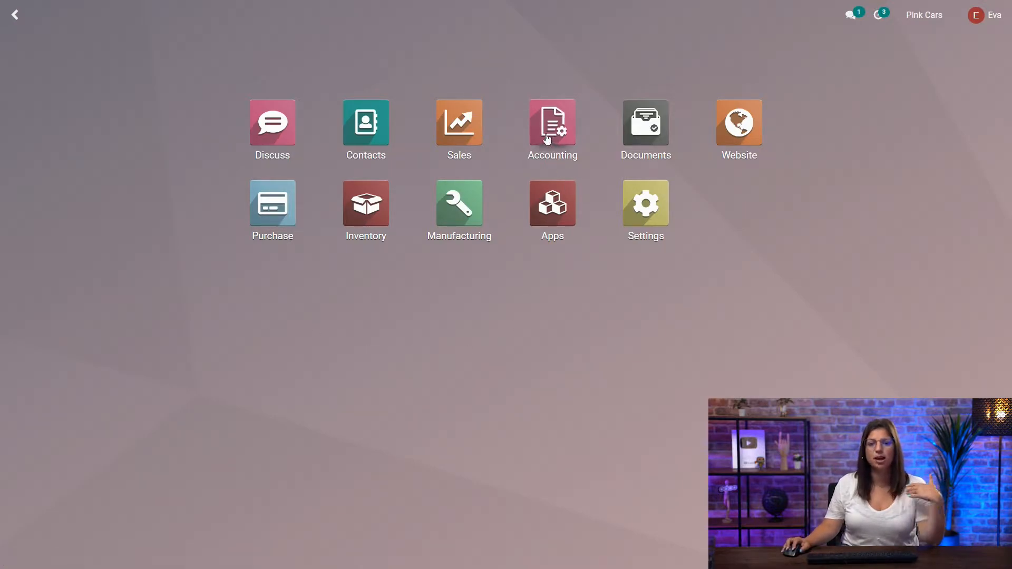
Launch the Accounting app from the Odoo home screen to reach its dashboard.
left_click(551, 122)
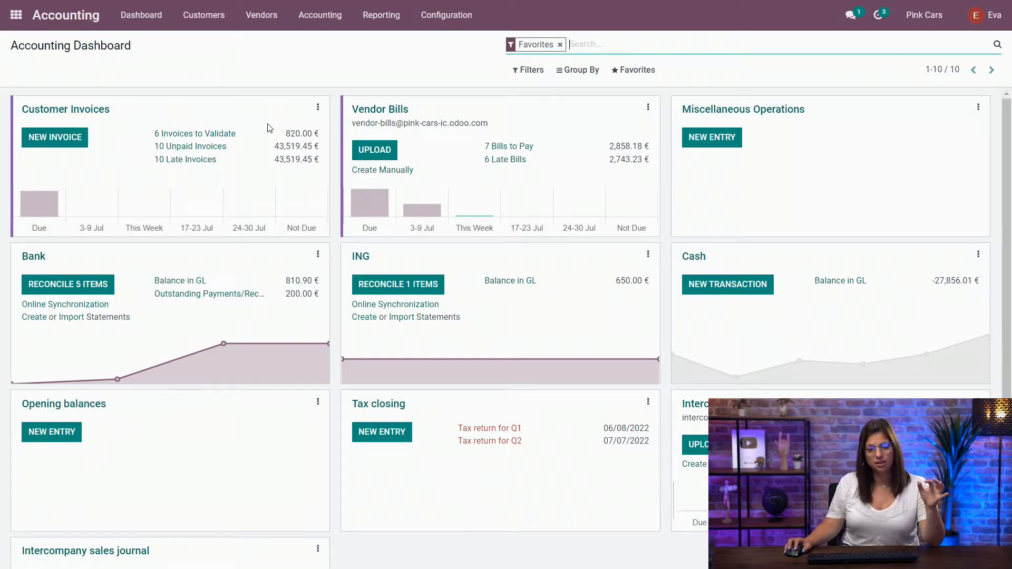
left_click(446, 15)
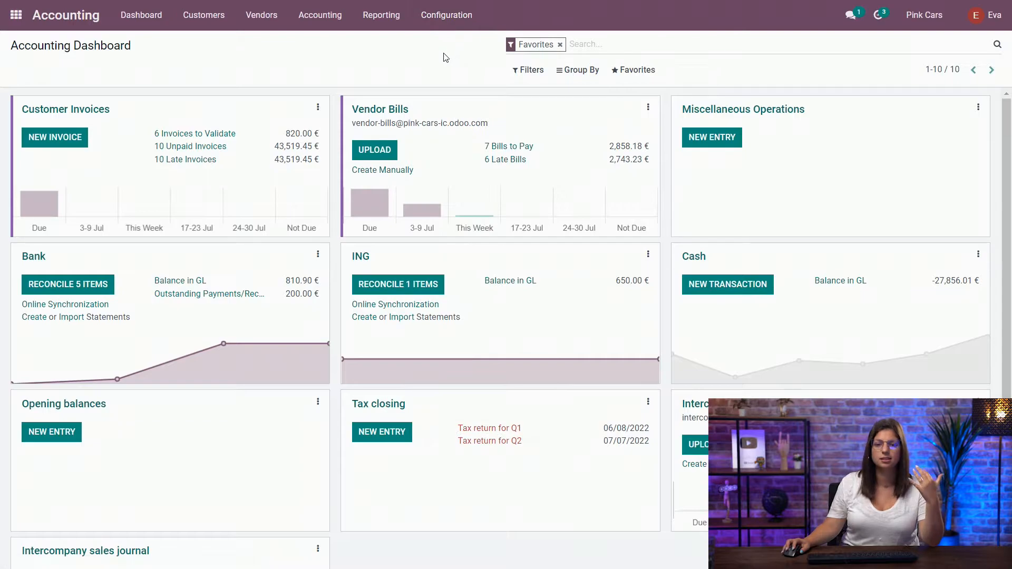
Go to the Accounting settings and scroll to the Currencies section (EUR main currency, ECB rates).
left_click(446, 15)
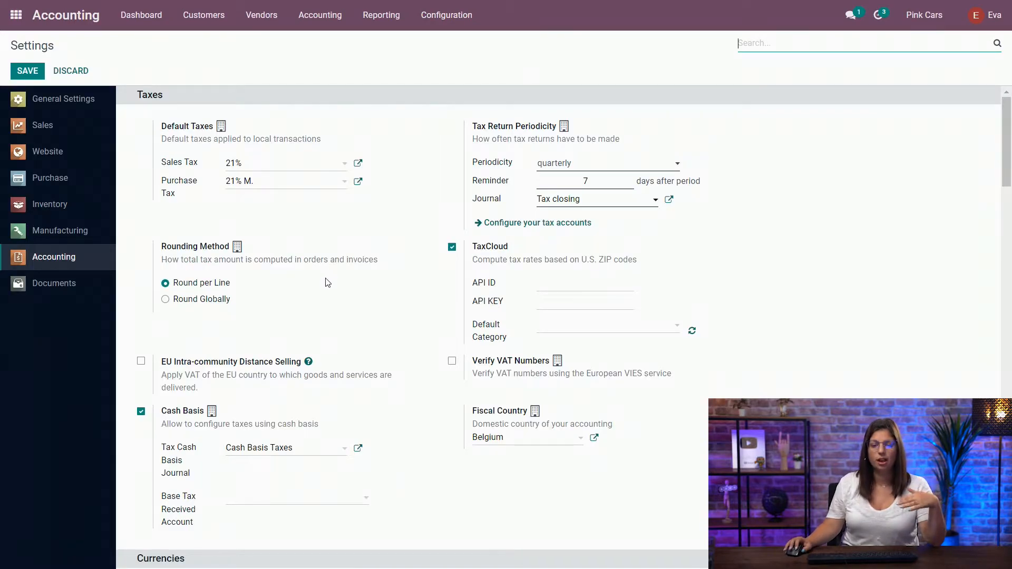
scroll("down", 3)
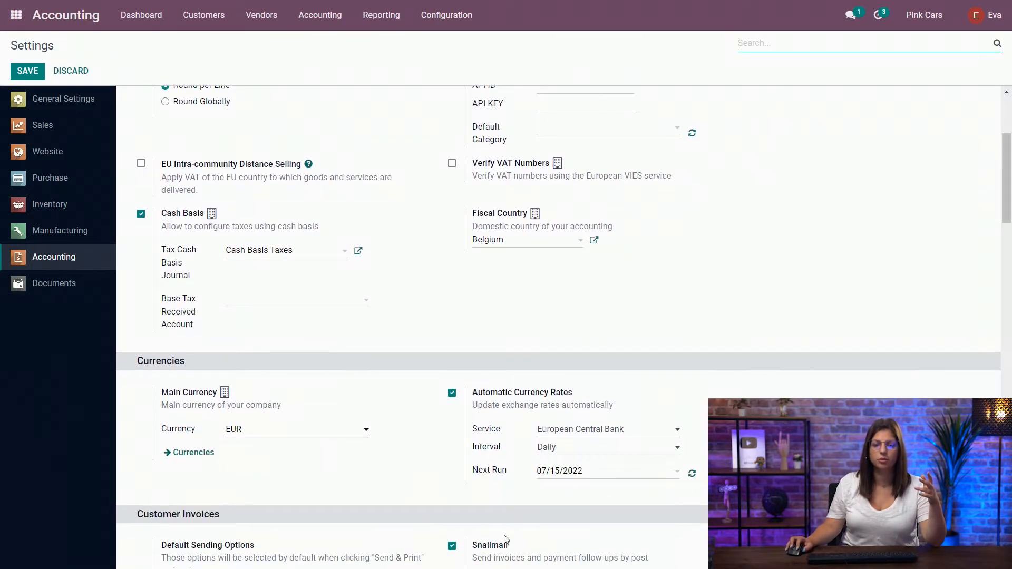
scroll("down", 3)
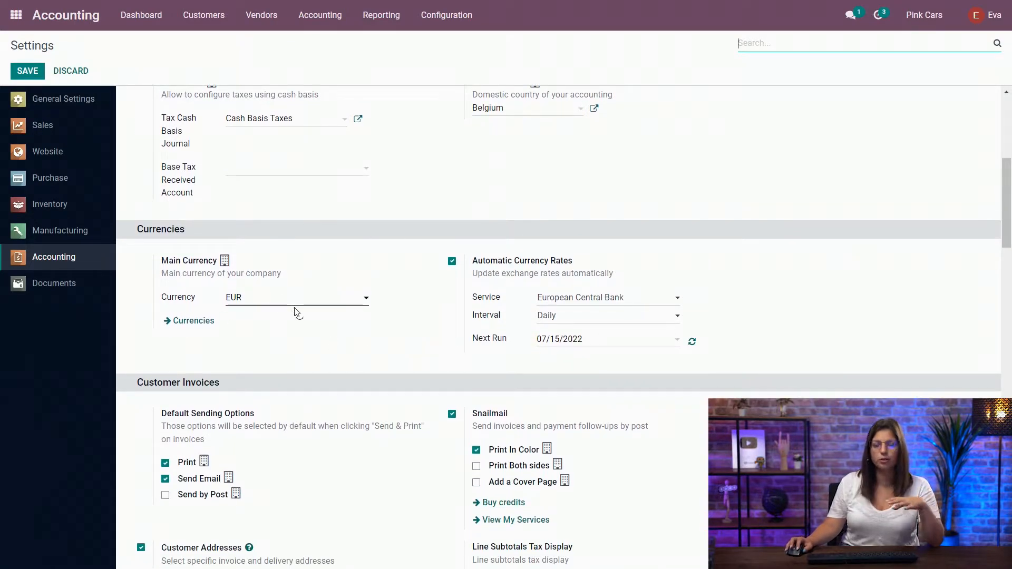
mouse_move(182, 350)
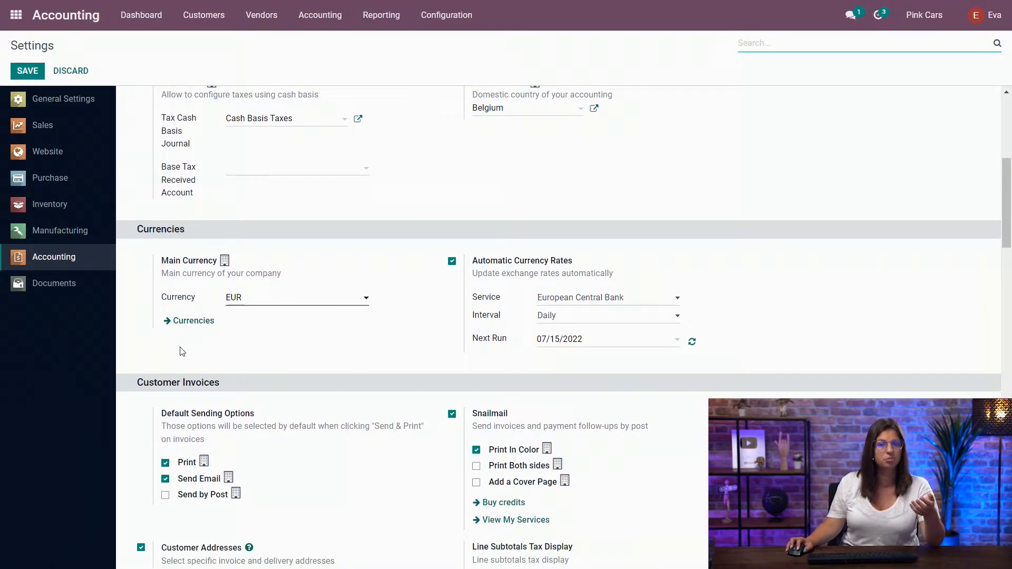
mouse_move(210, 332)
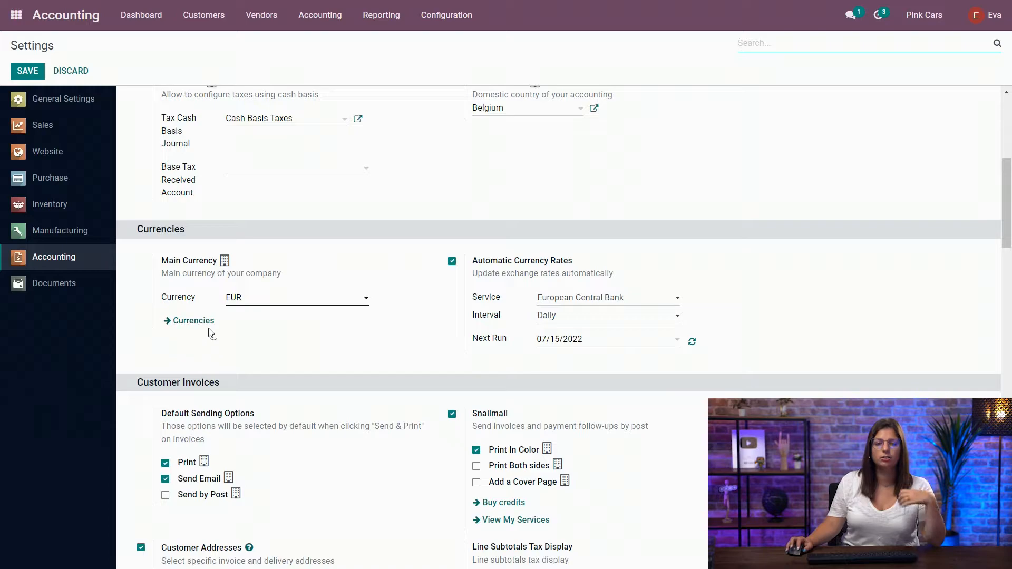
mouse_move(217, 357)
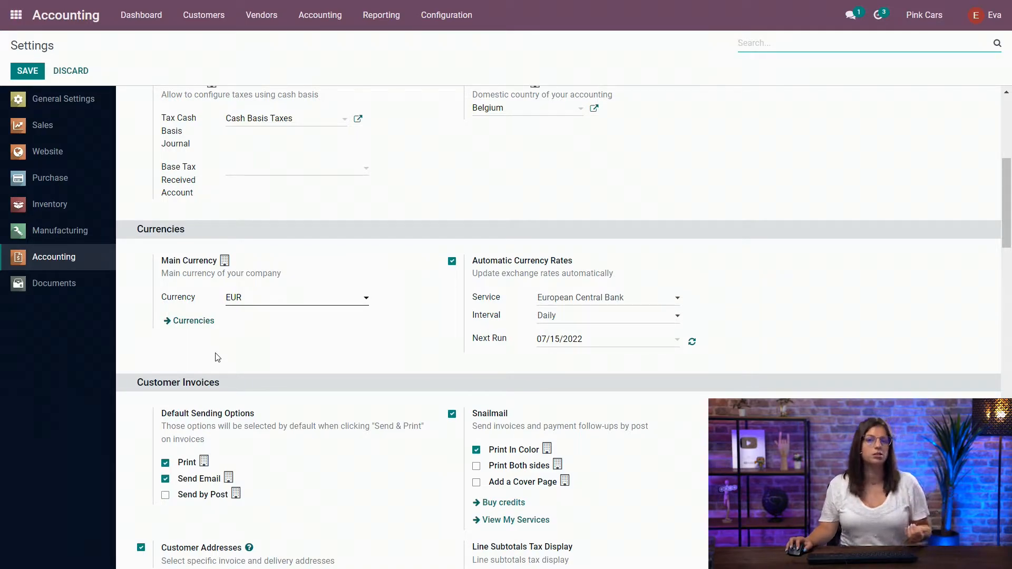
mouse_move(584, 287)
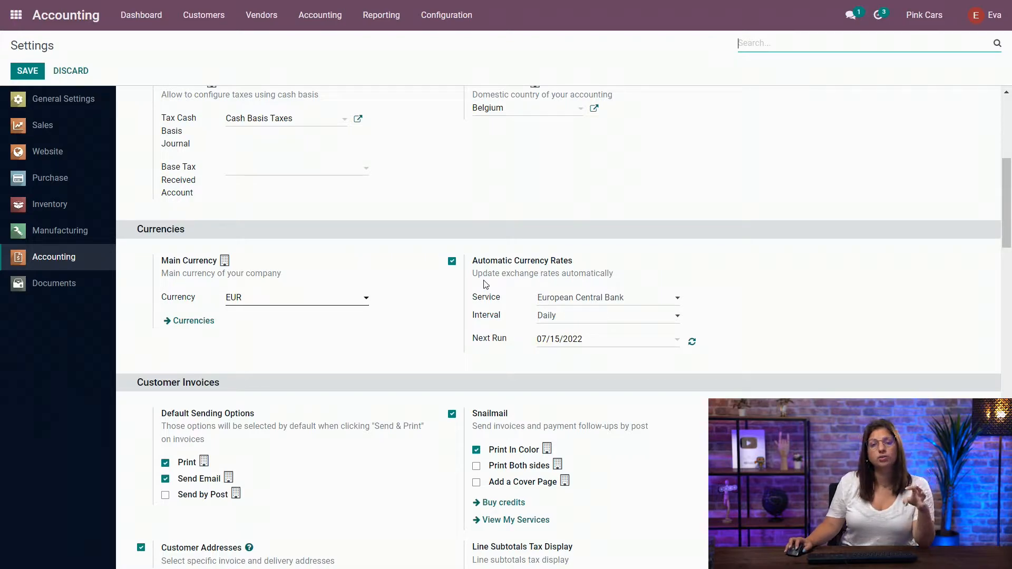
mouse_move(559, 332)
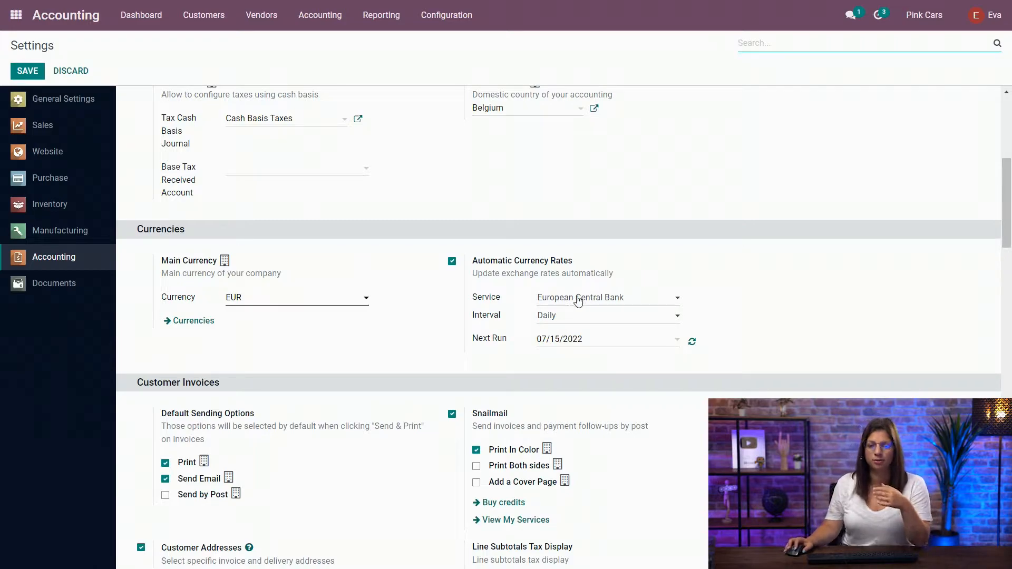
mouse_move(504, 289)
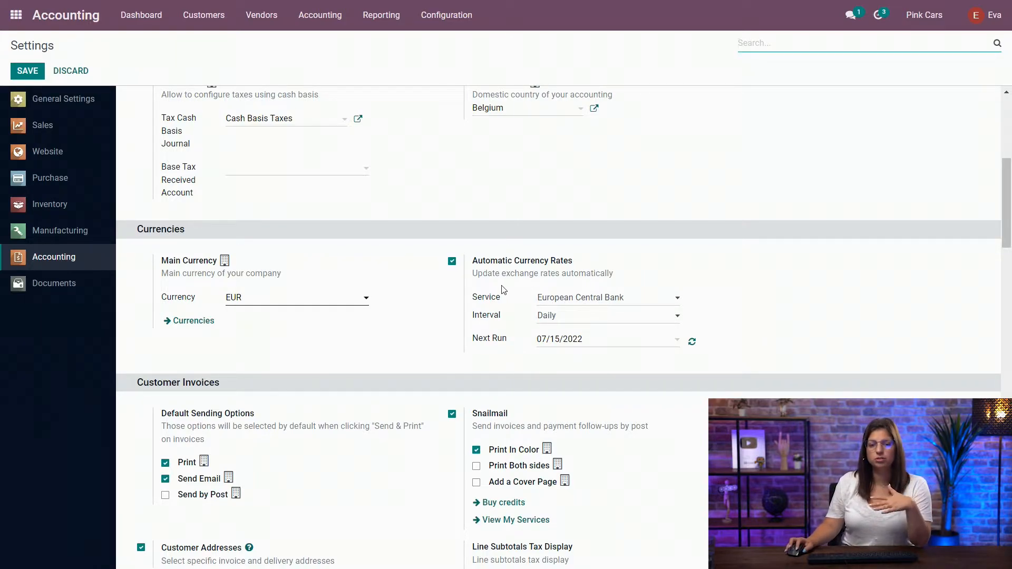
mouse_move(623, 304)
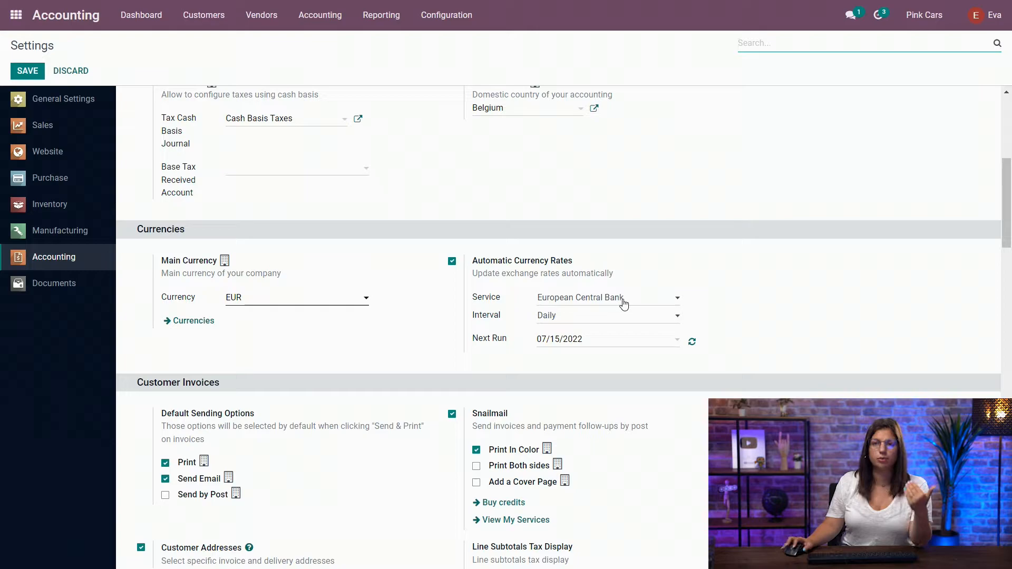
left_click(607, 297)
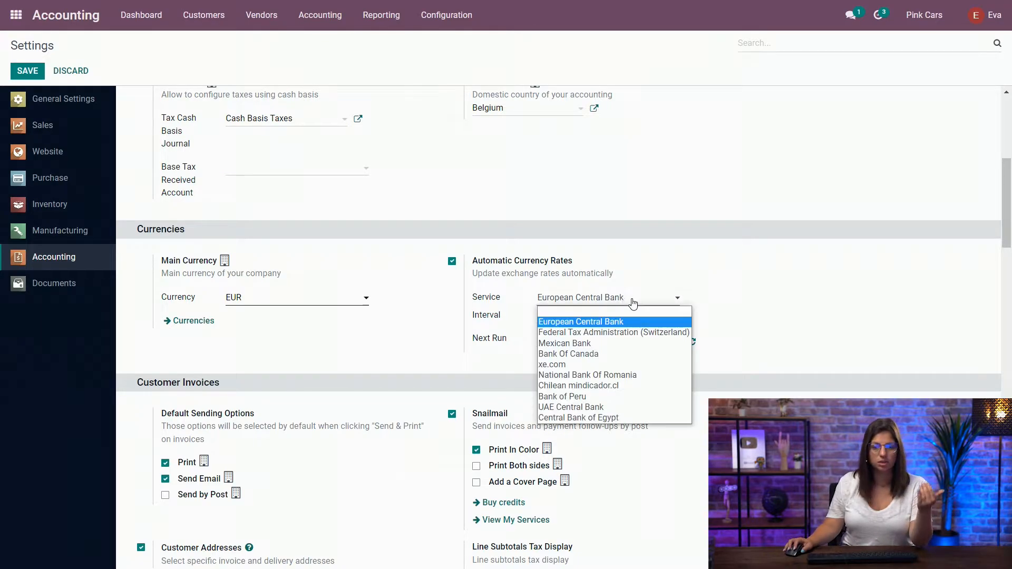
mouse_move(613, 332)
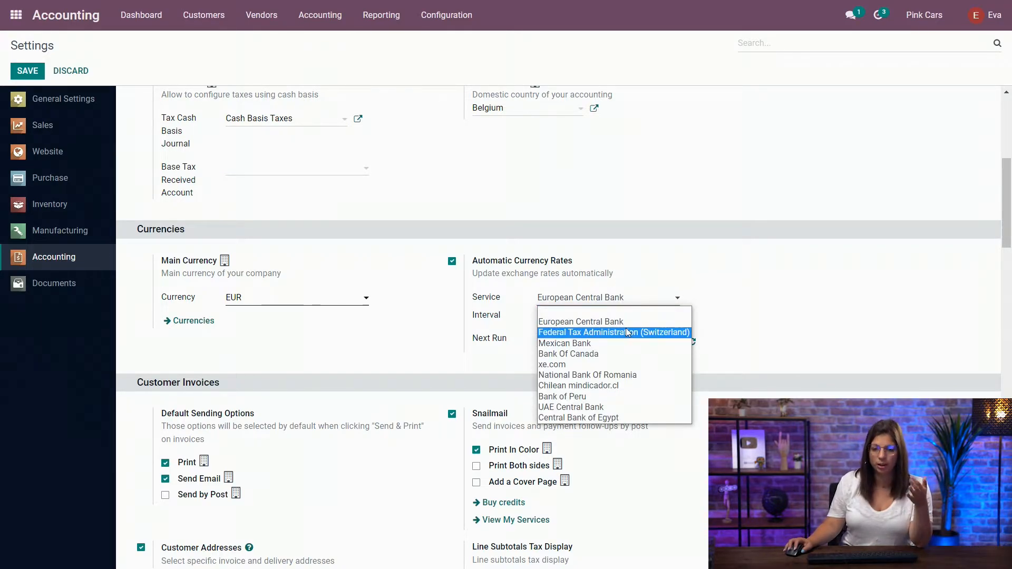
mouse_move(567, 354)
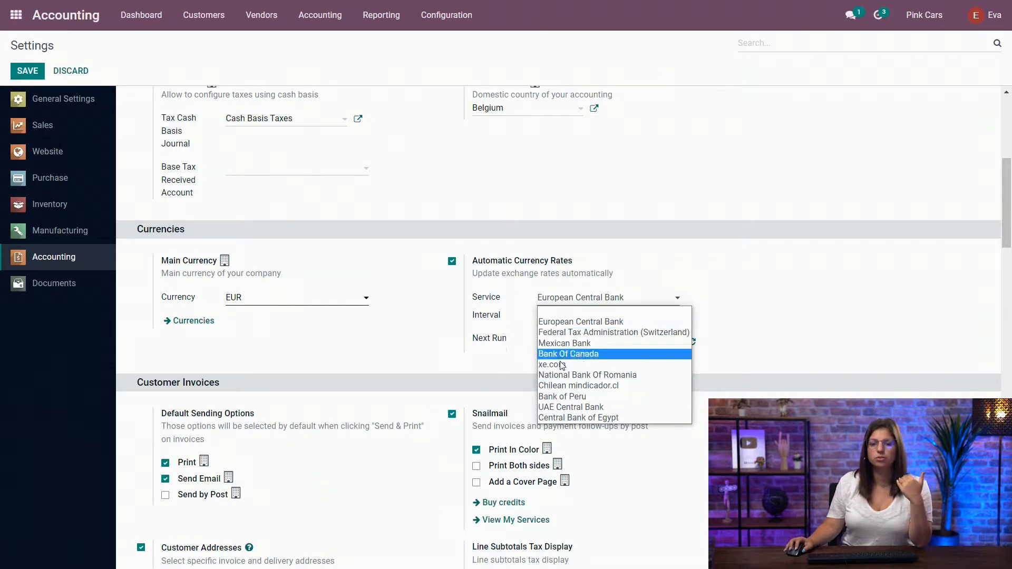
left_click(579, 320)
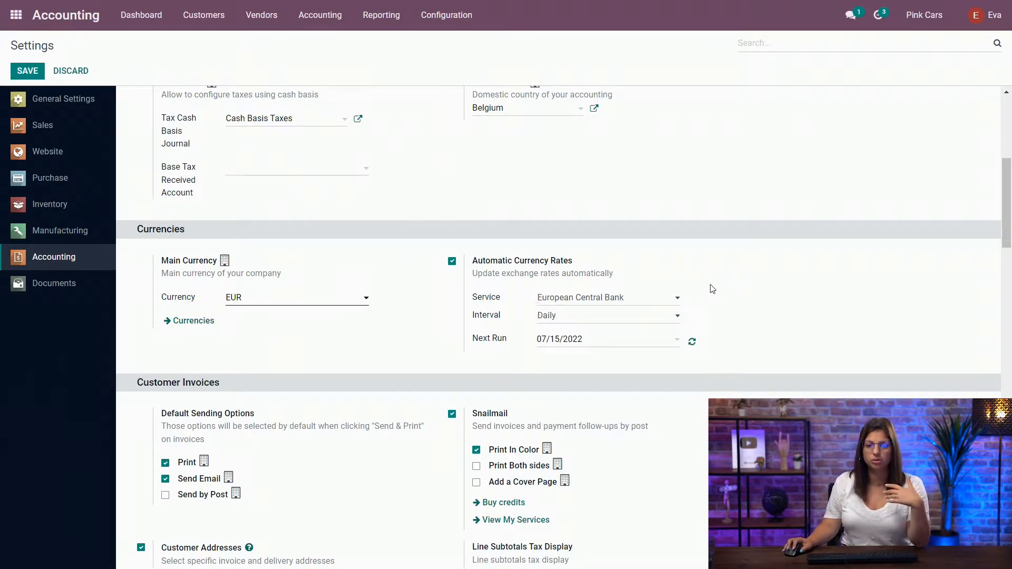
left_click(607, 315)
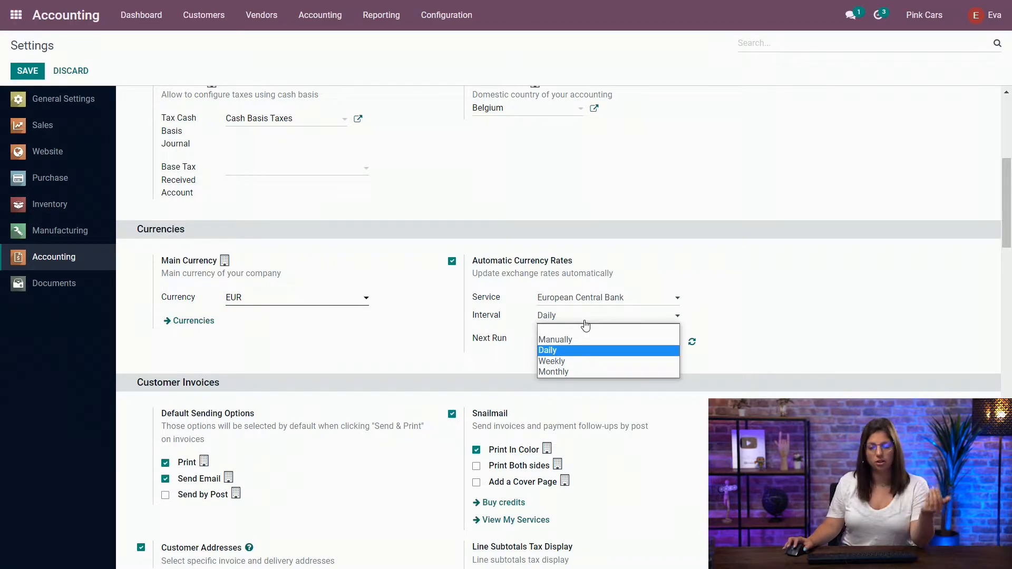
mouse_move(579, 358)
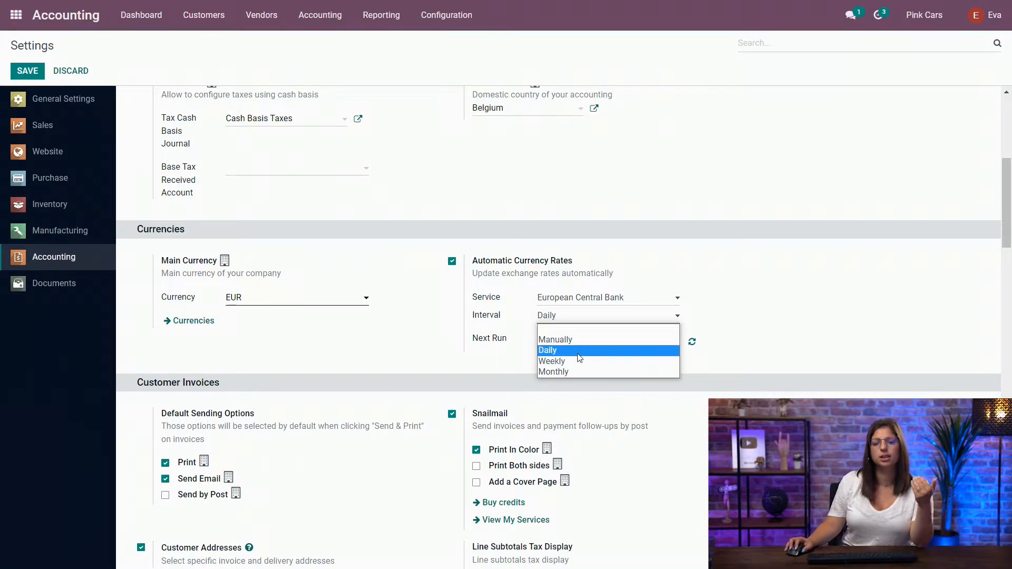
mouse_move(567, 353)
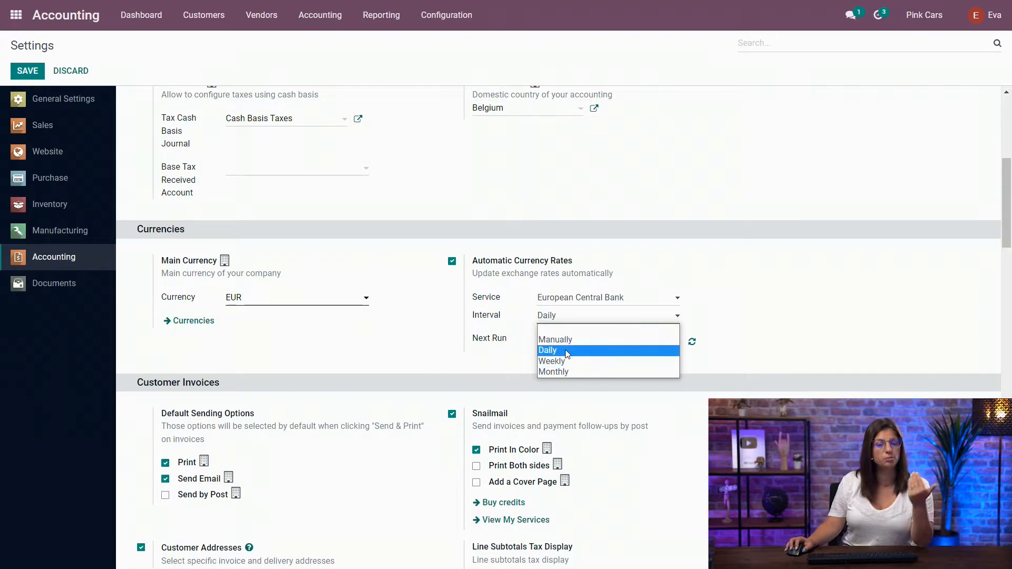
left_click(547, 350)
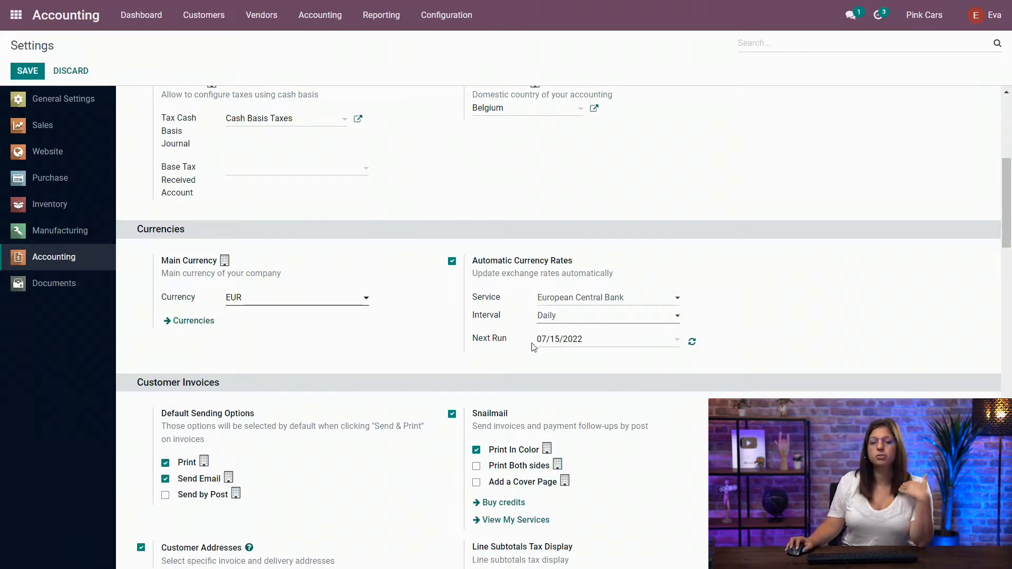
mouse_move(590, 348)
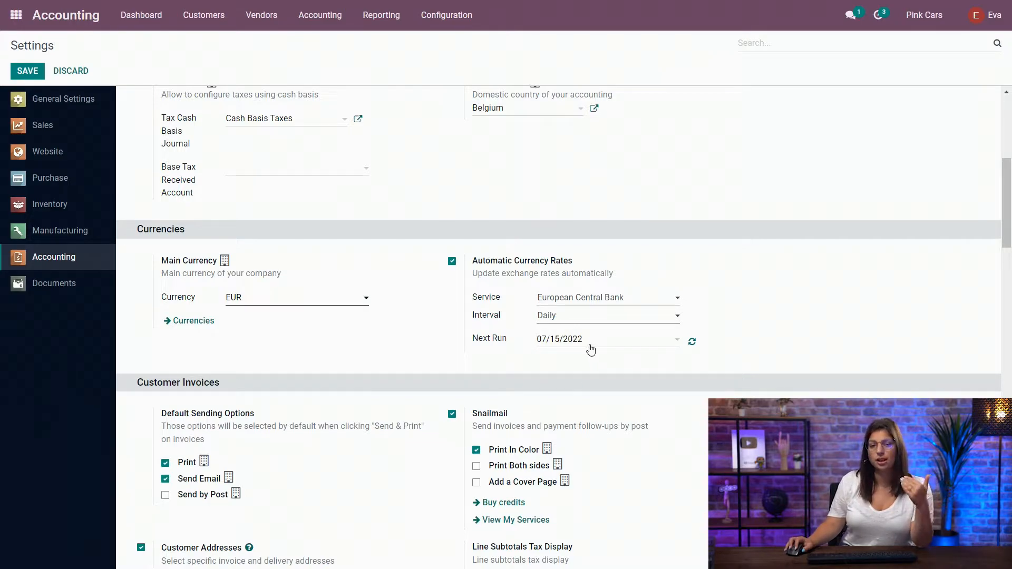
mouse_move(544, 316)
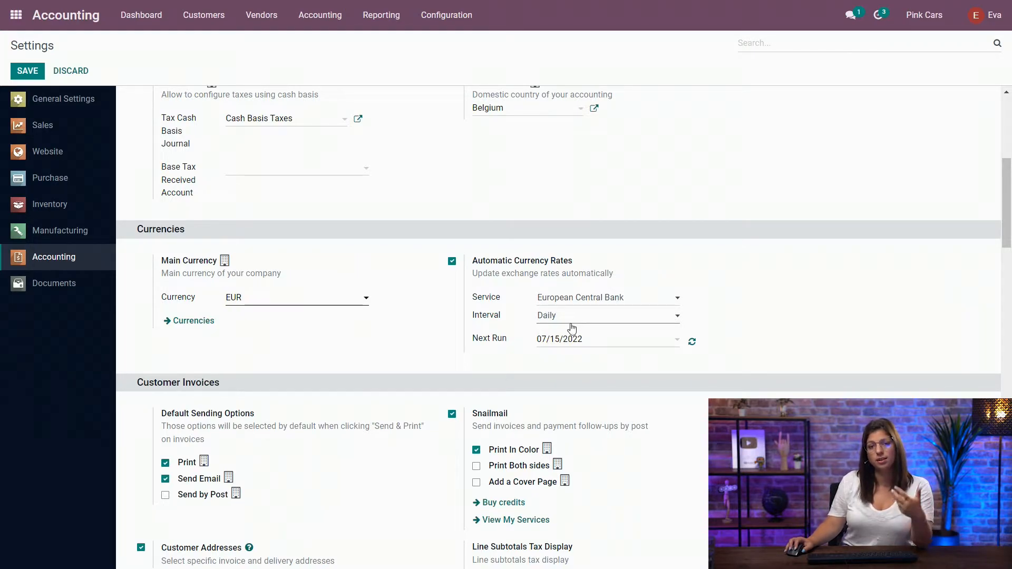
mouse_move(692, 341)
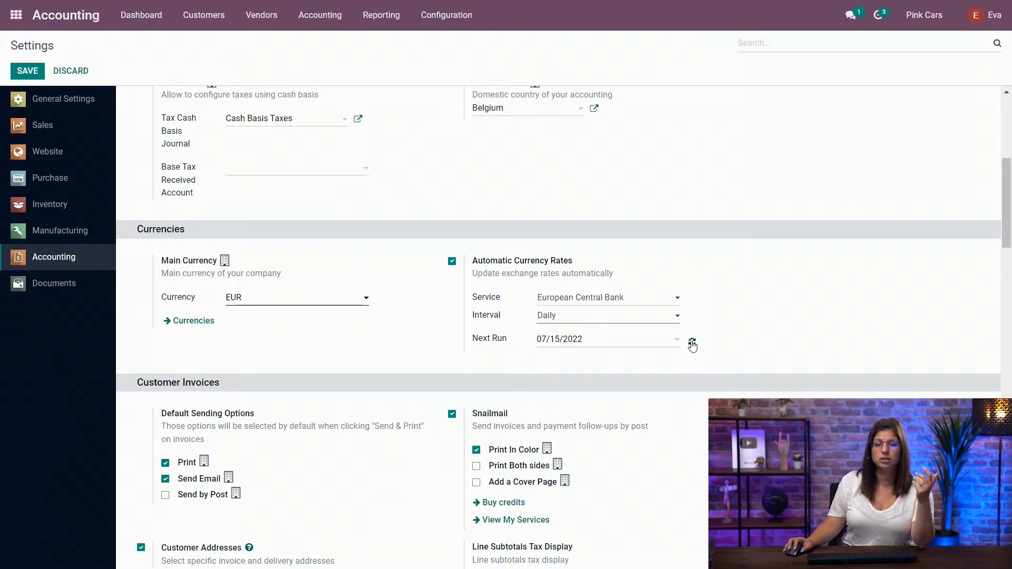
mouse_move(692, 344)
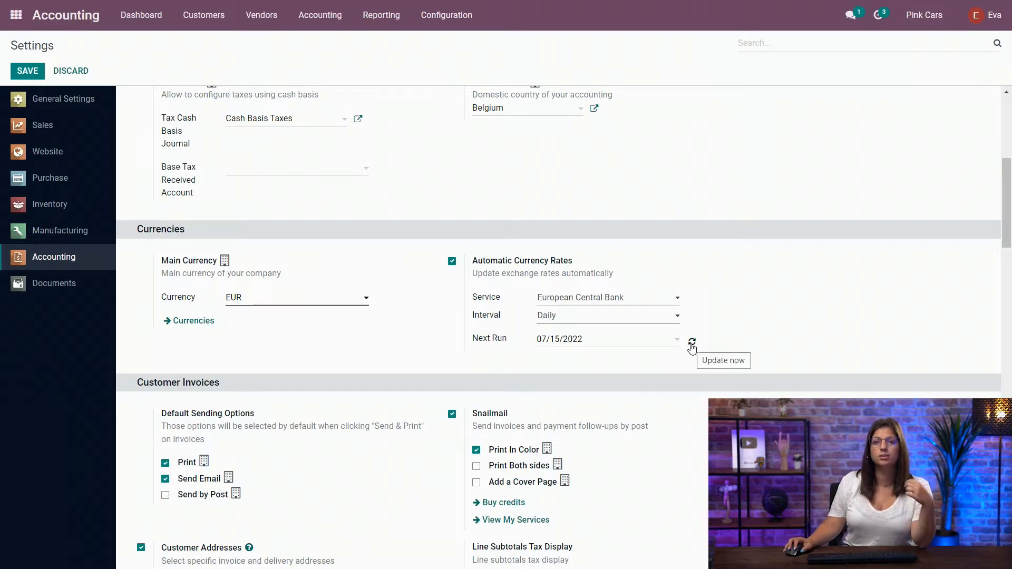
mouse_move(739, 282)
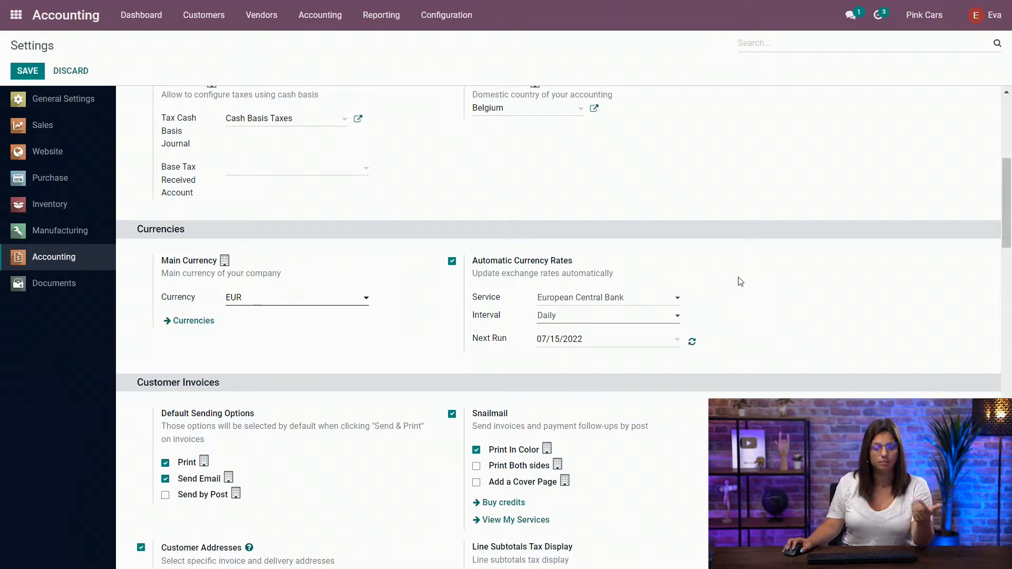
mouse_move(167, 320)
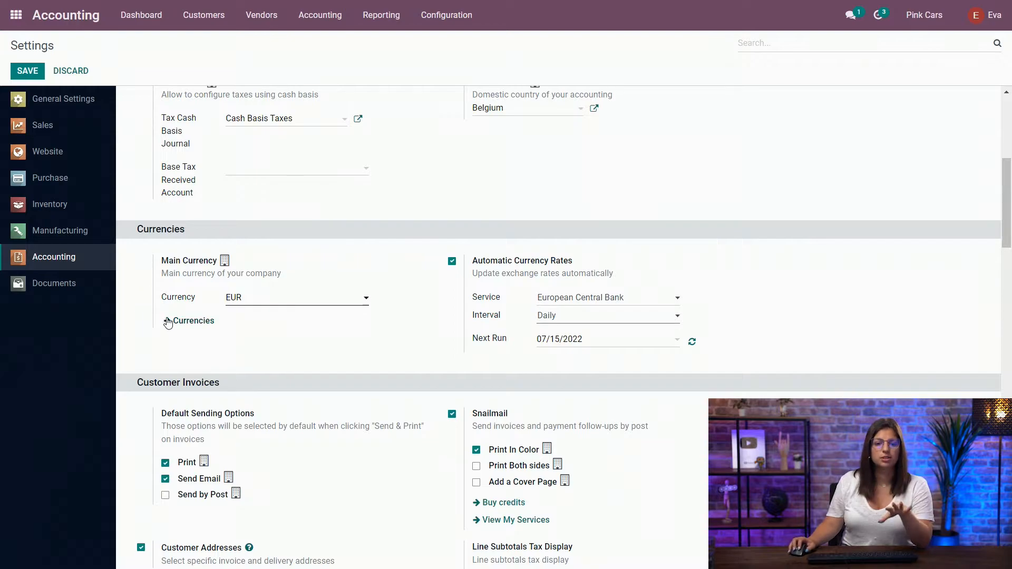
mouse_move(187, 310)
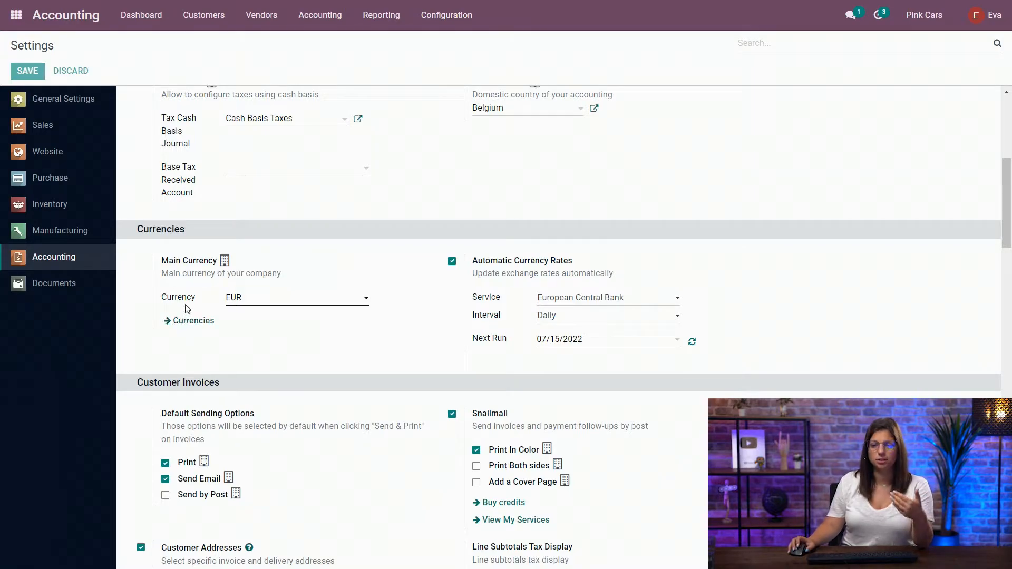
Show the Currencies list with CAD, EUR, GBP and USD active.
left_click(192, 320)
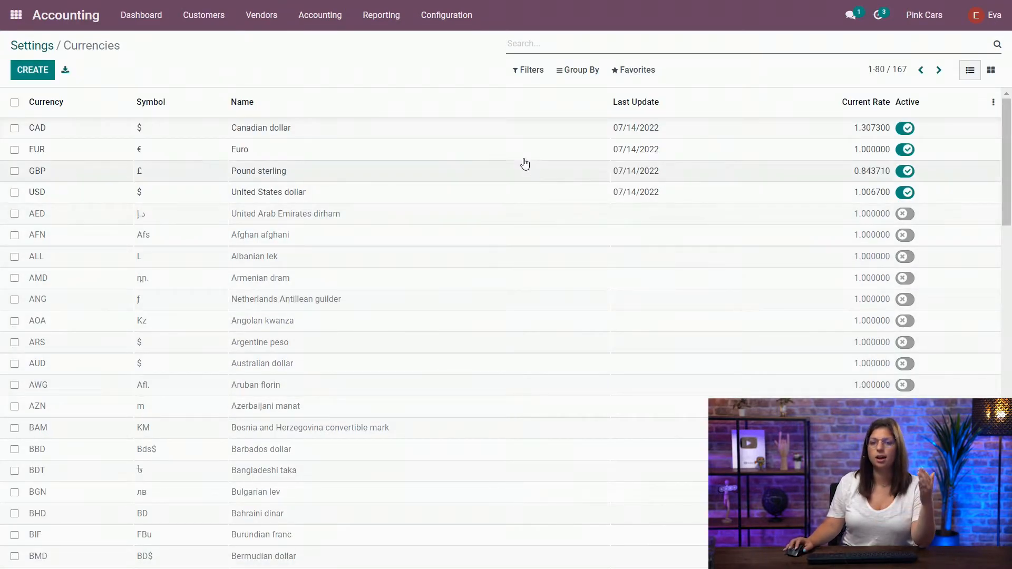
mouse_move(464, 332)
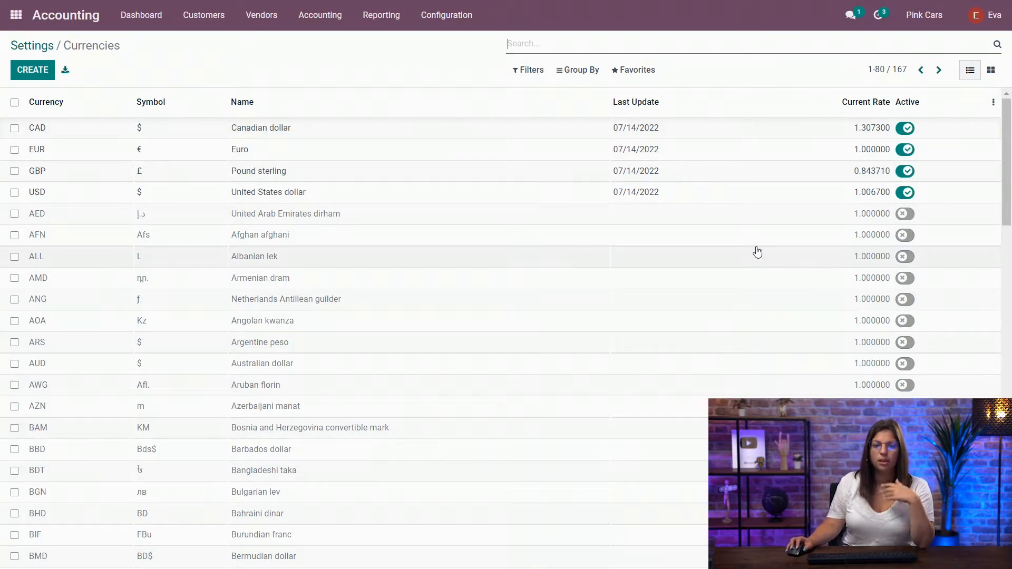
View the US dollar record with its daily EUR exchange rates for 07/12–07/14/2022.
left_click(269, 192)
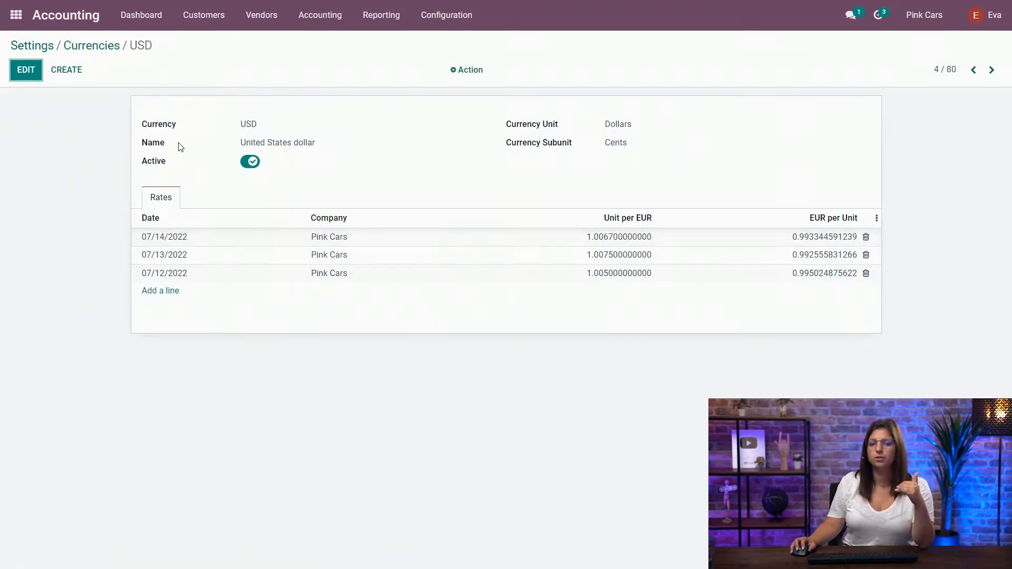
mouse_move(141, 174)
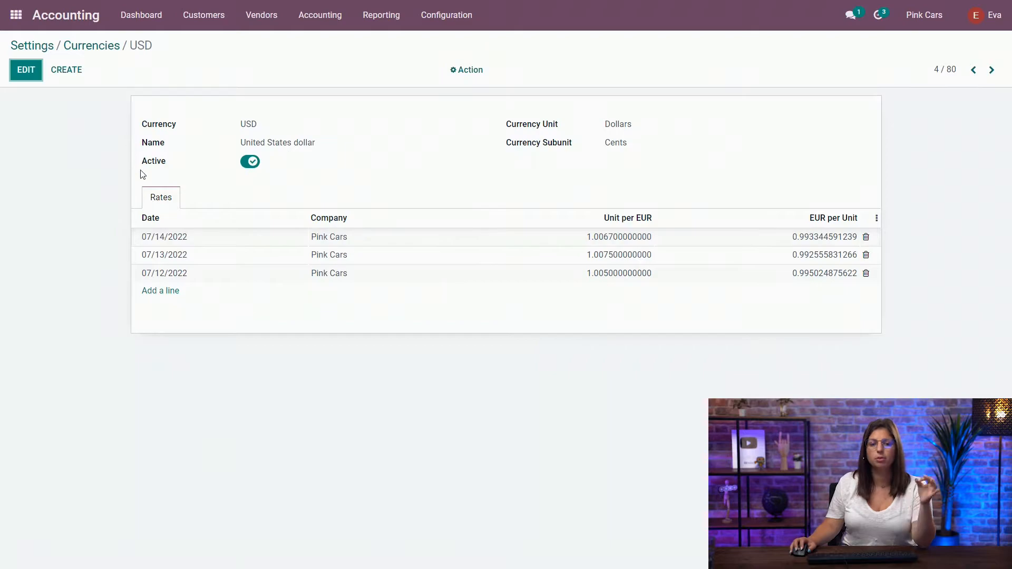
mouse_move(219, 206)
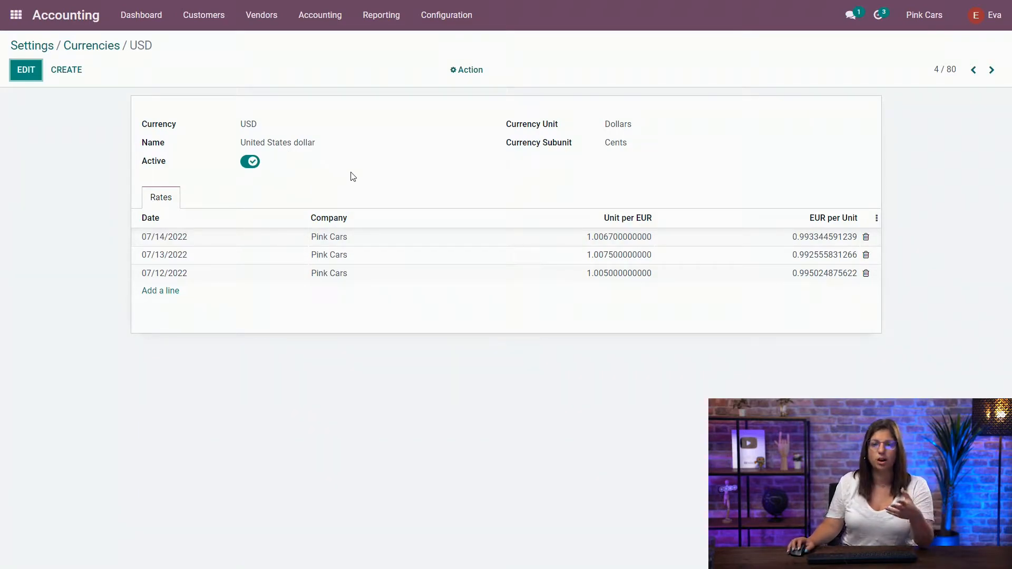
mouse_move(358, 180)
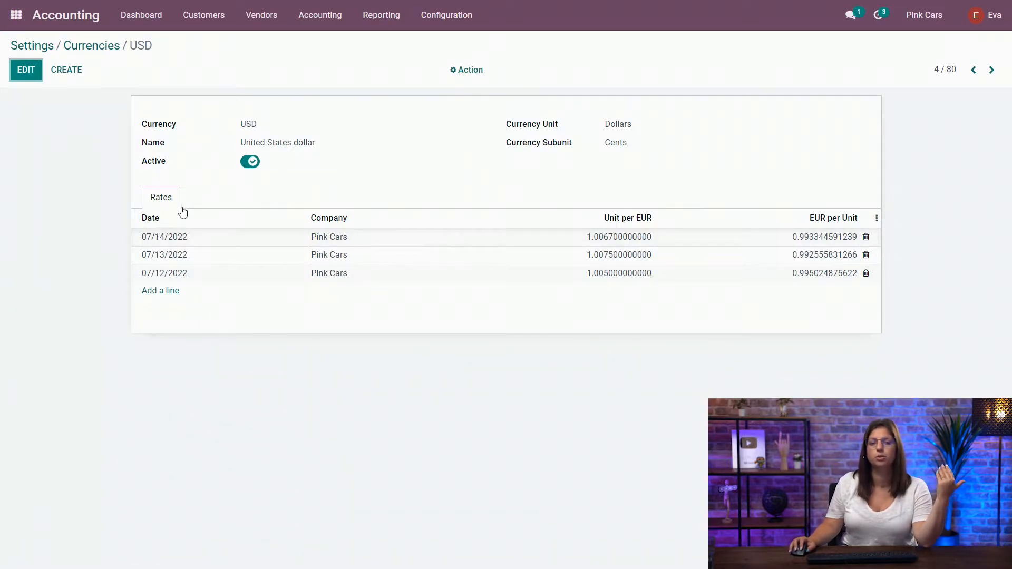
mouse_move(128, 239)
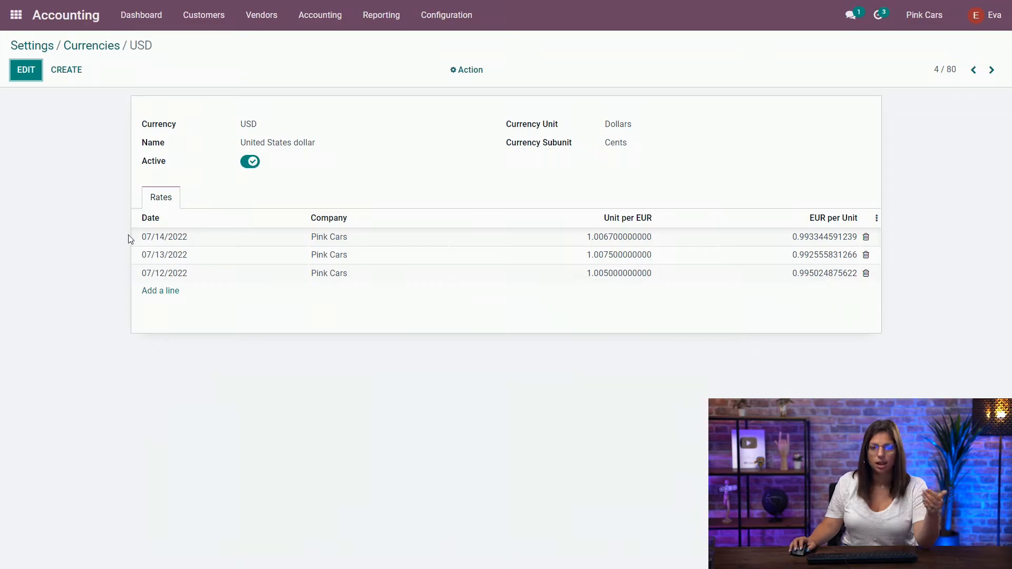
mouse_move(682, 367)
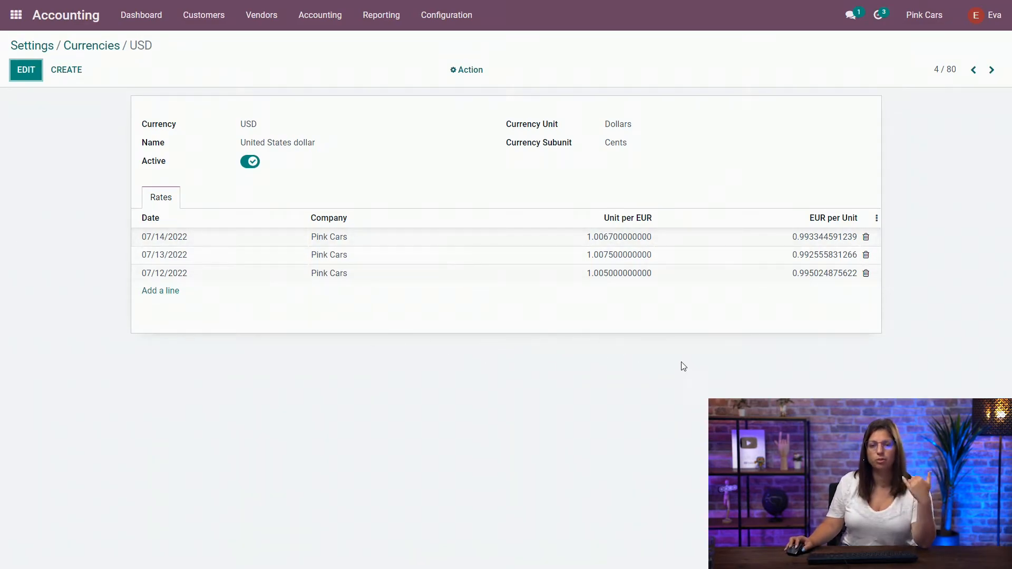
mouse_move(621, 288)
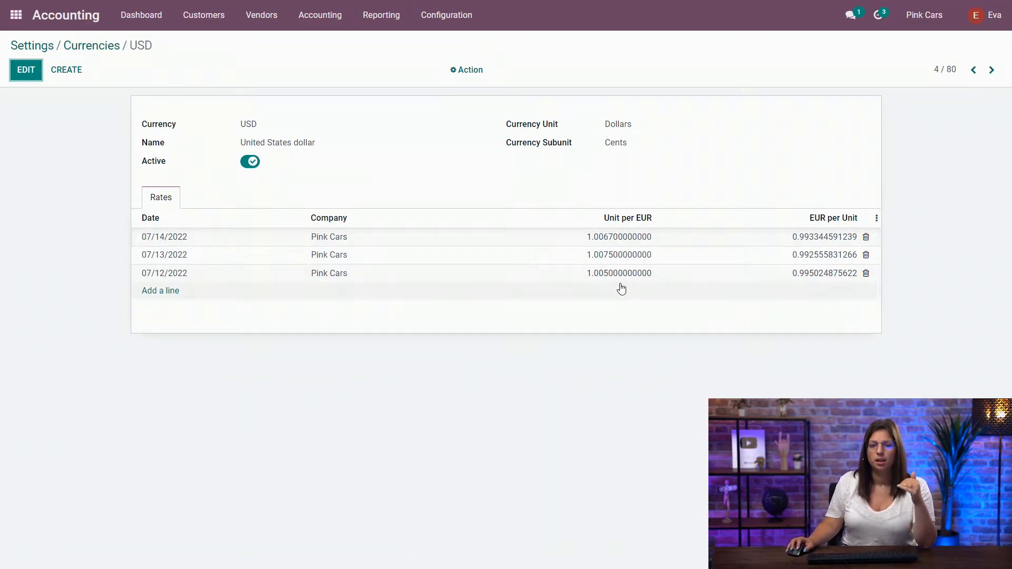
mouse_move(608, 295)
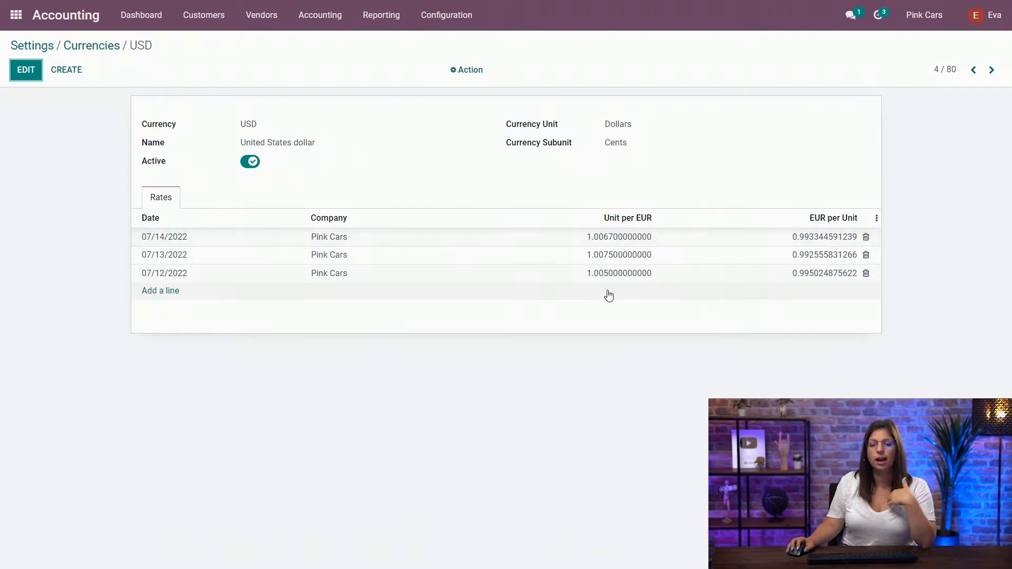
mouse_move(594, 203)
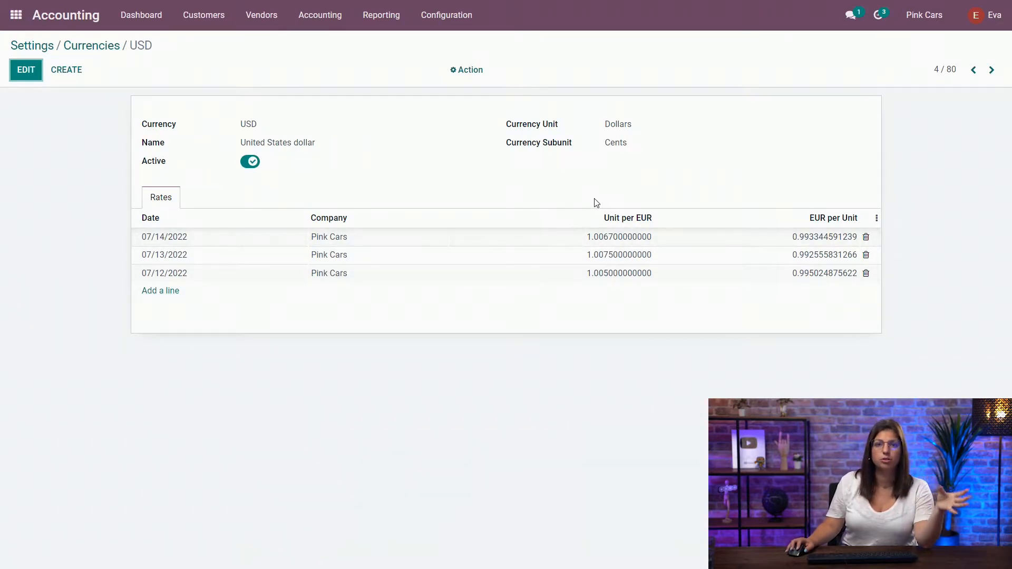
mouse_move(768, 237)
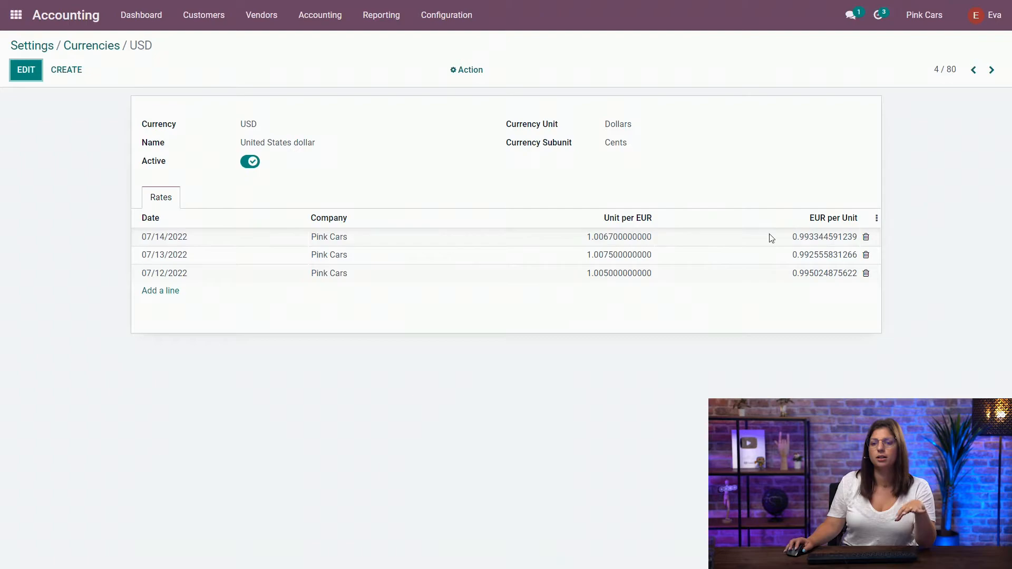
mouse_move(734, 153)
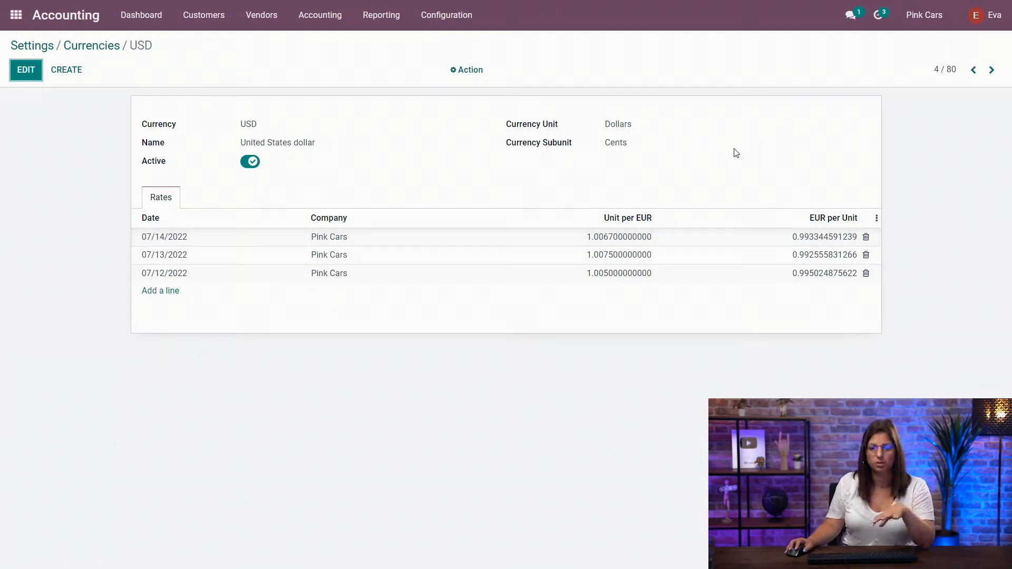
mouse_move(677, 160)
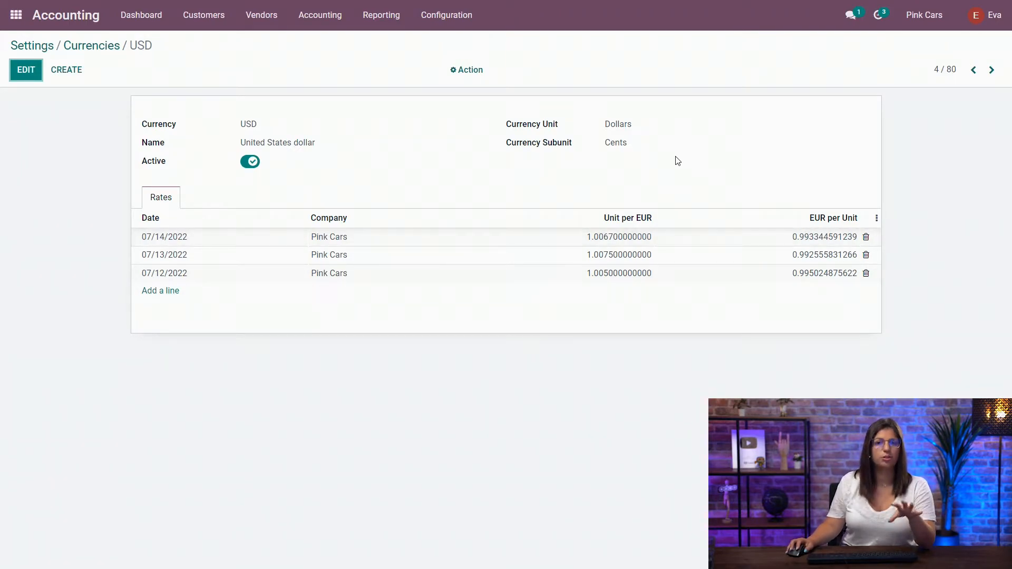
mouse_move(395, 139)
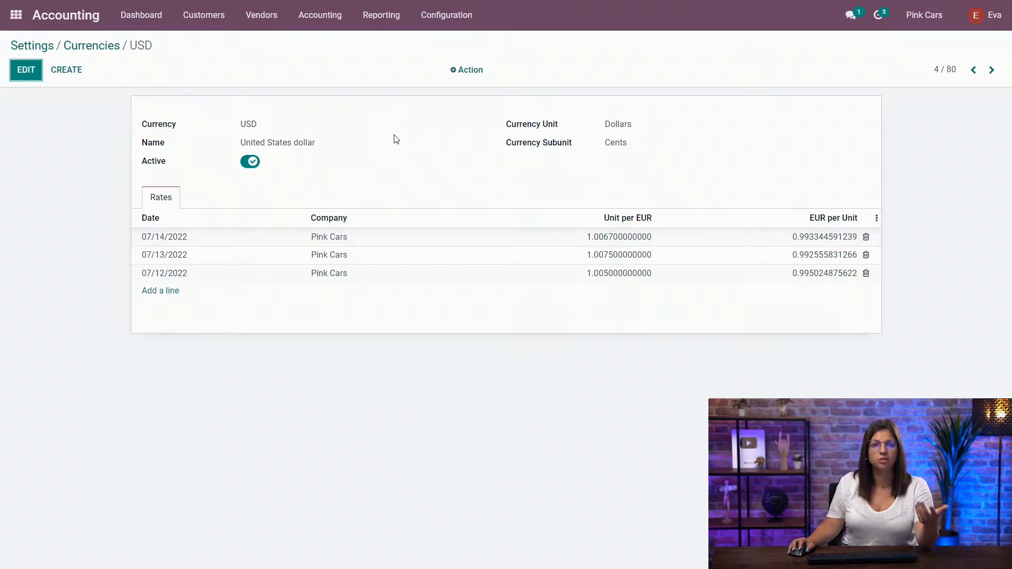
mouse_move(395, 116)
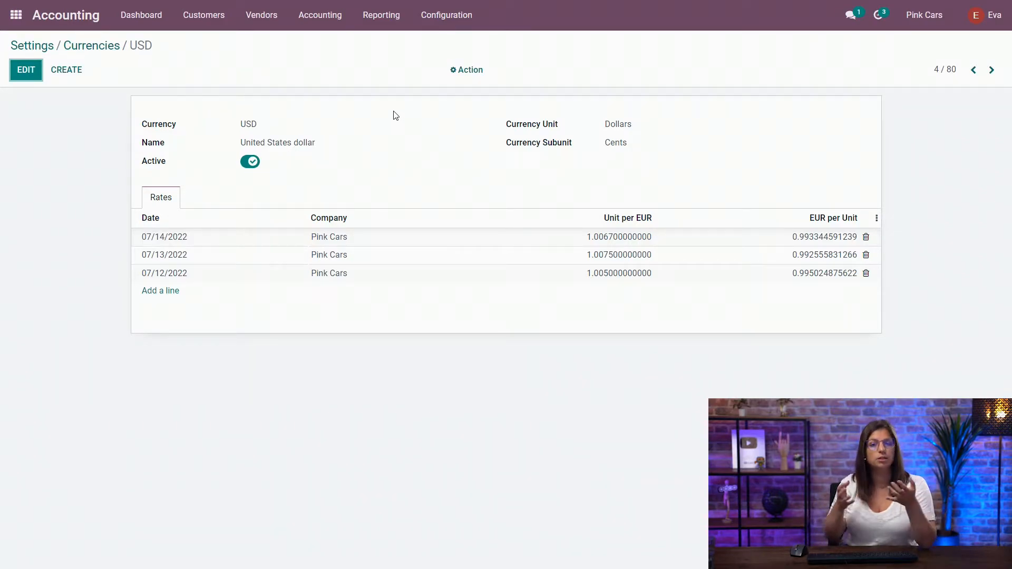
mouse_move(429, 200)
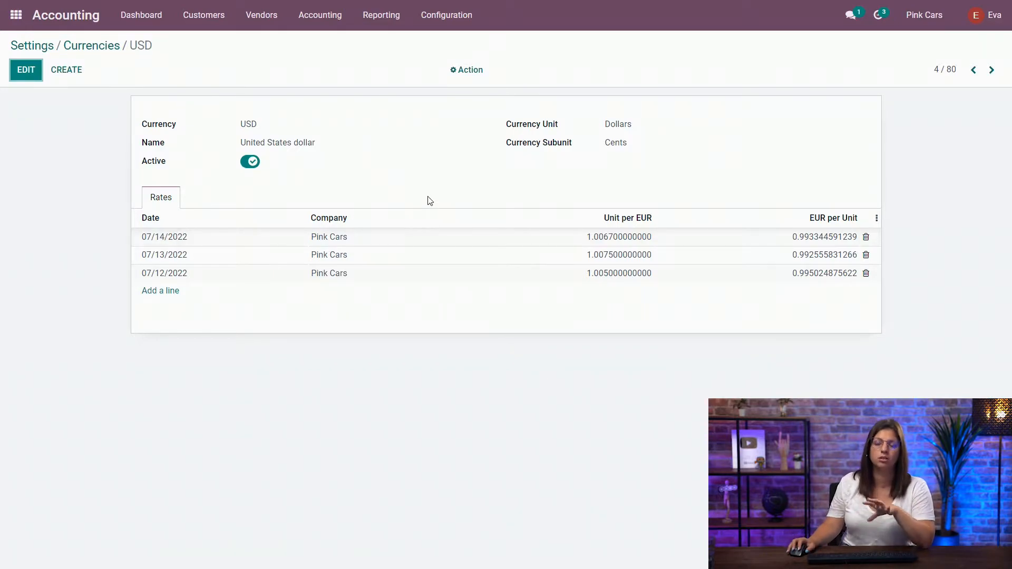
mouse_move(438, 190)
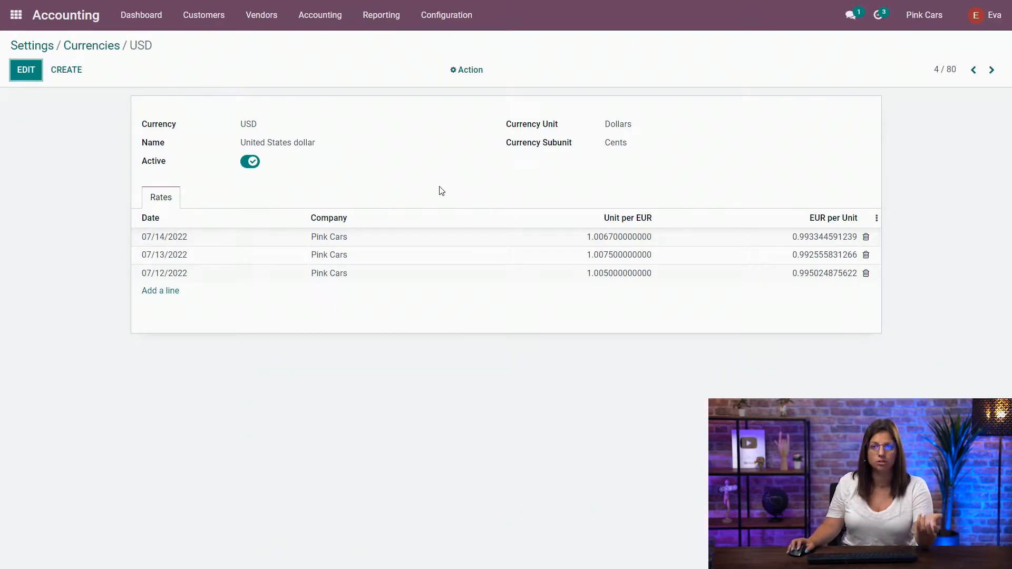
mouse_move(54, 25)
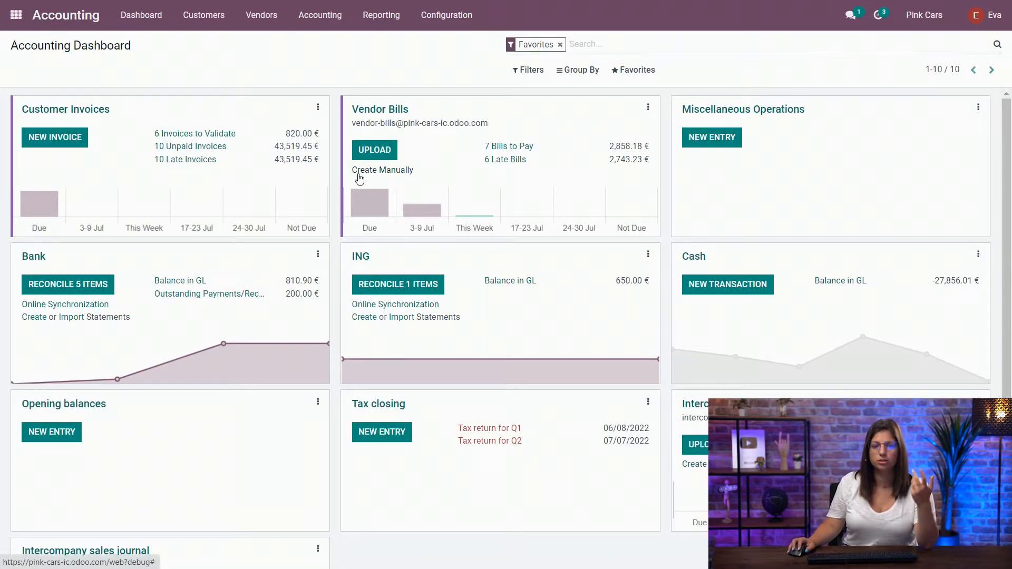
Create a draft vendor bill for Car Parts and Co in USD dated 07/12/2022.
left_click(381, 170)
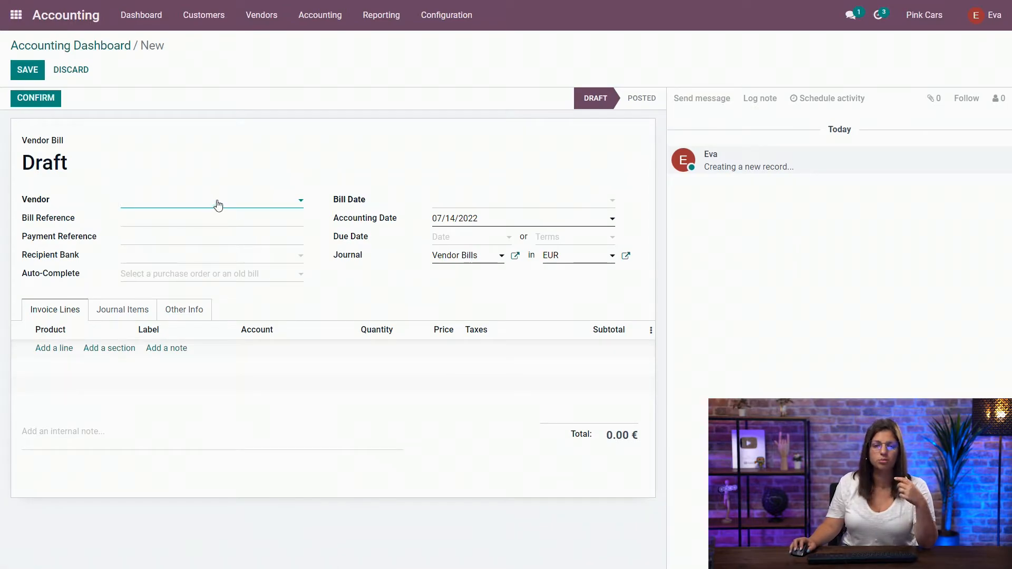
type("Car Parts and Co")
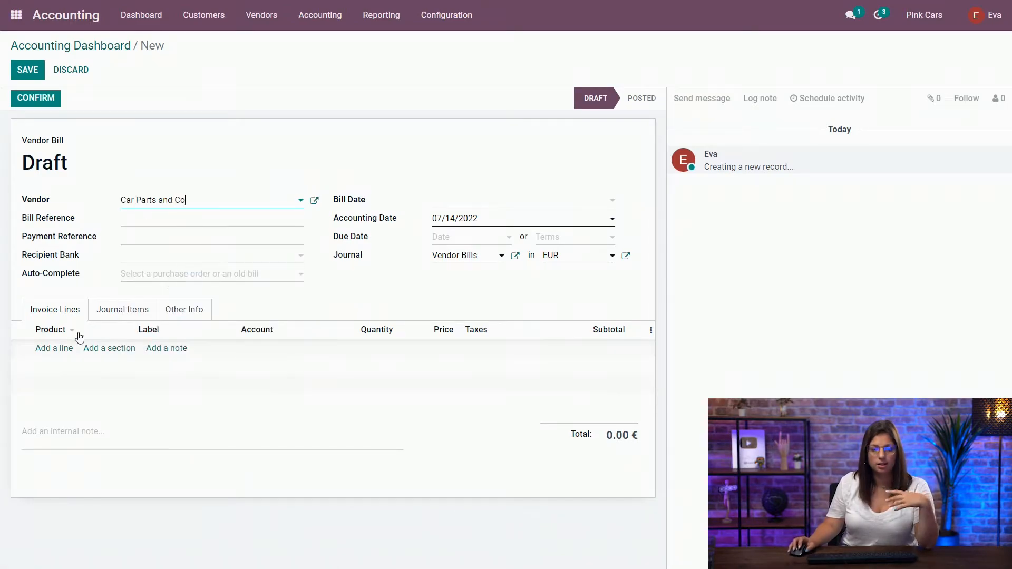
mouse_move(528, 223)
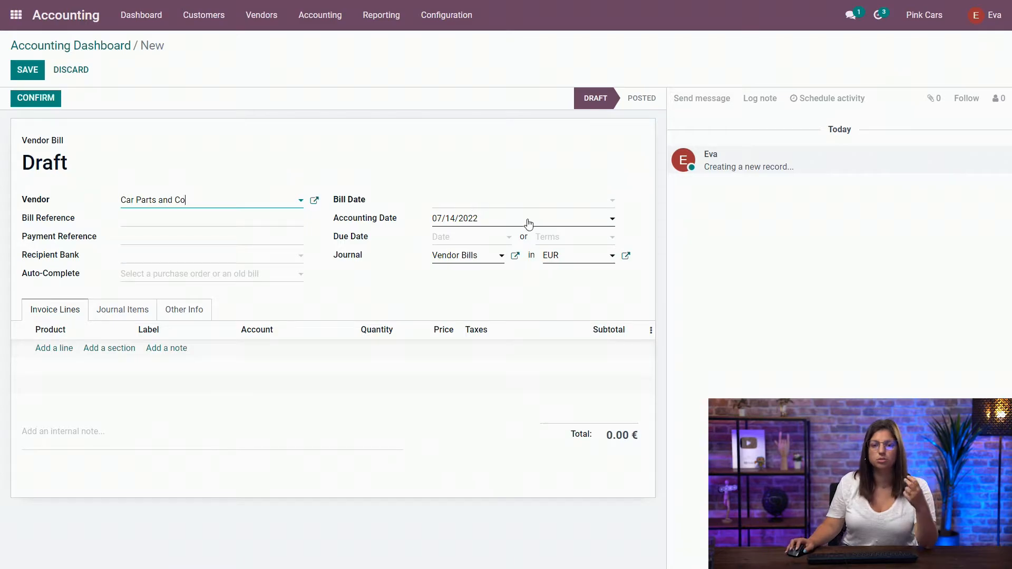
mouse_move(570, 259)
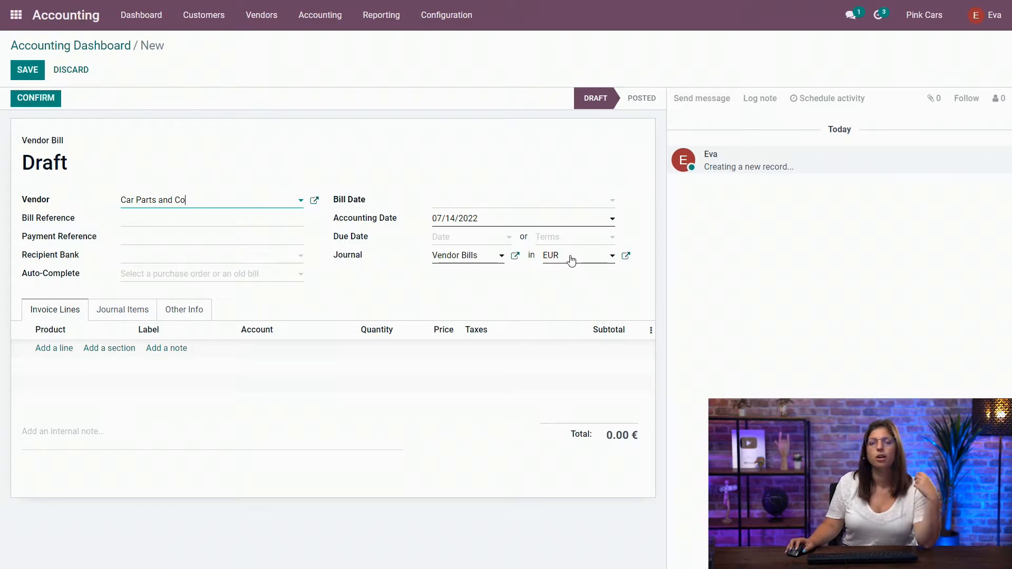
mouse_move(570, 268)
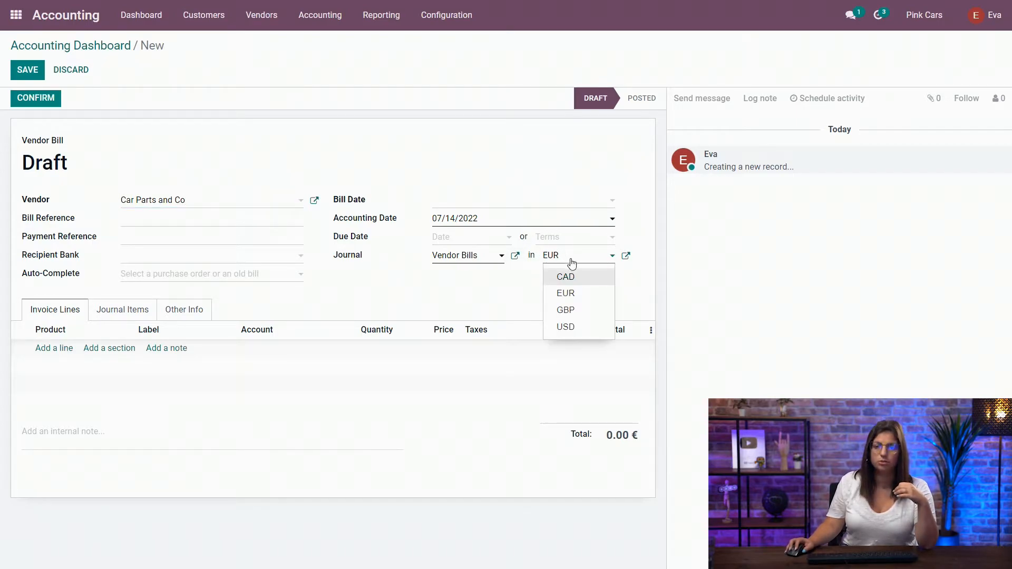
left_click(565, 326)
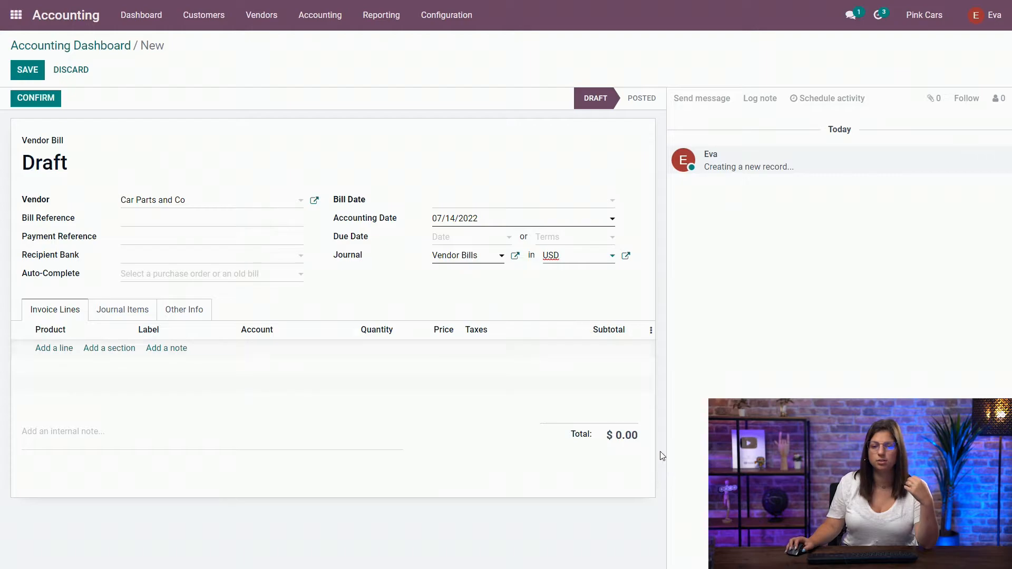
mouse_move(517, 326)
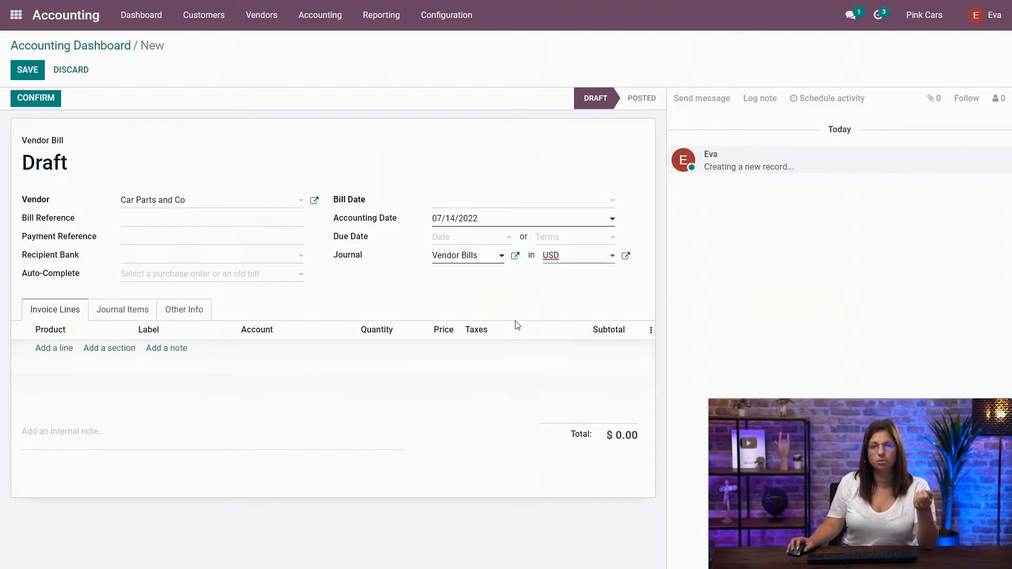
left_click(517, 199)
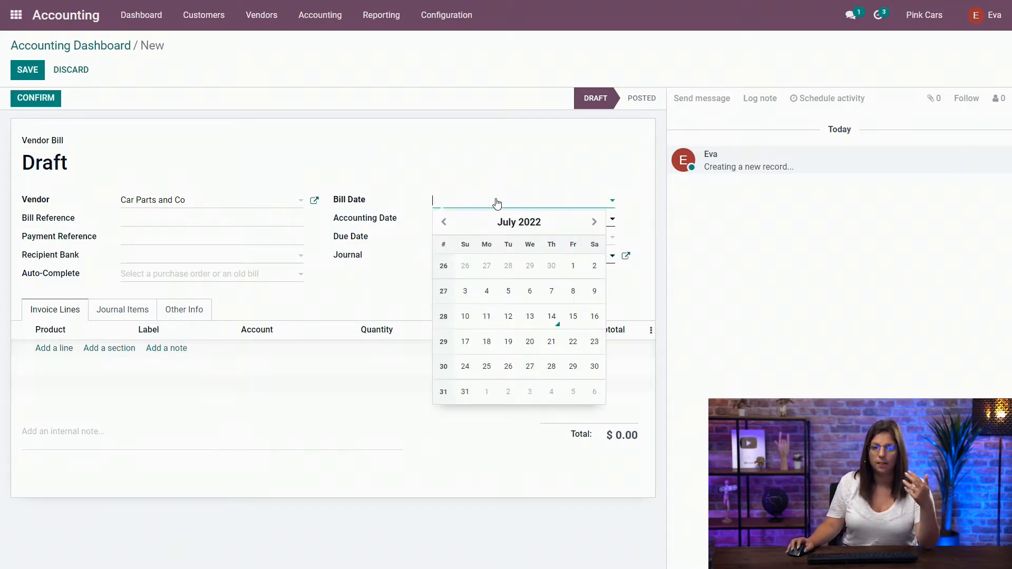
left_click(508, 315)
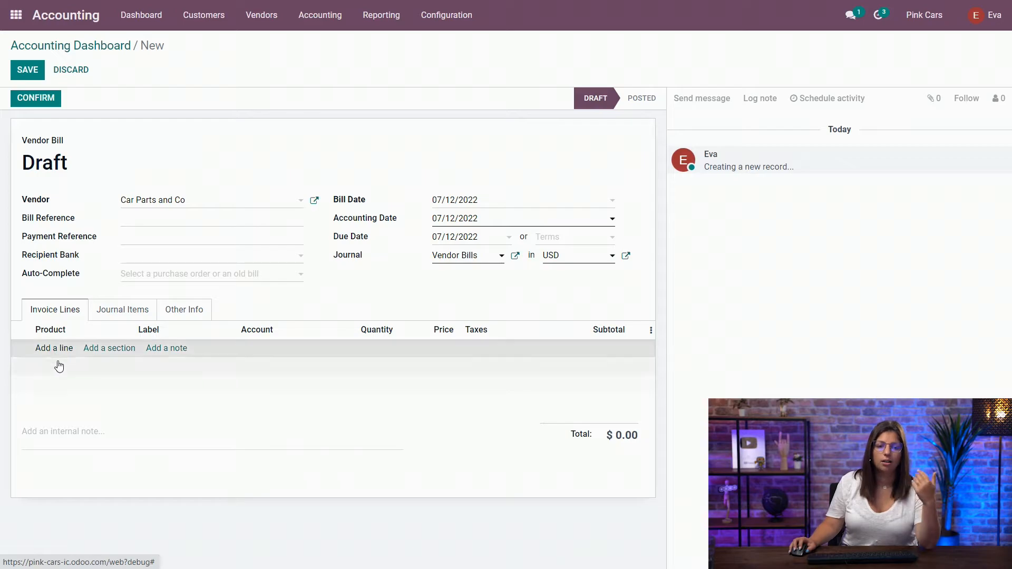
Add a $10,000 invoice line and show journal items with Amount in Currency ($10,000.00 vs 9,950.25 €).
left_click(53, 347)
type("10,000")
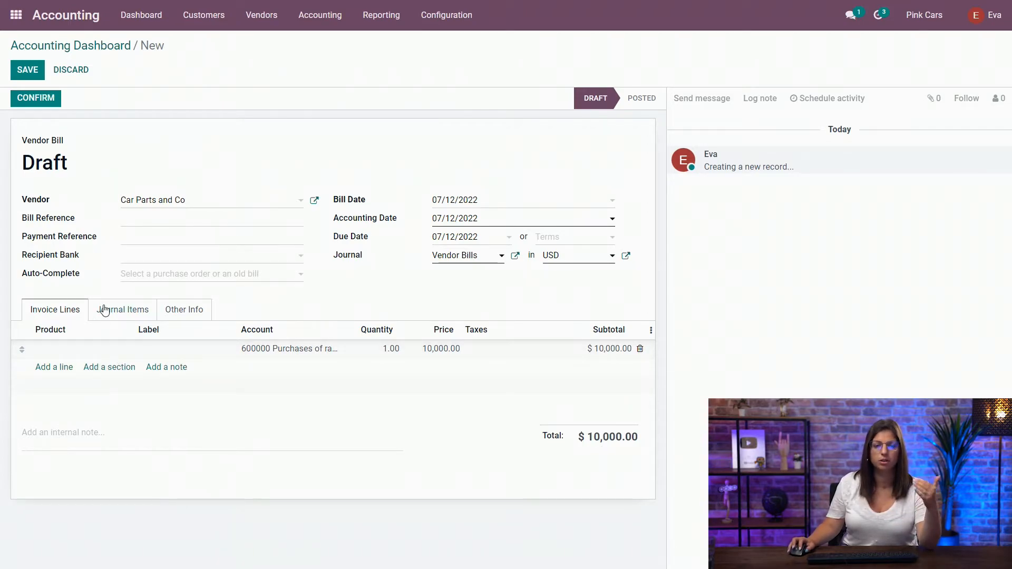
left_click(122, 308)
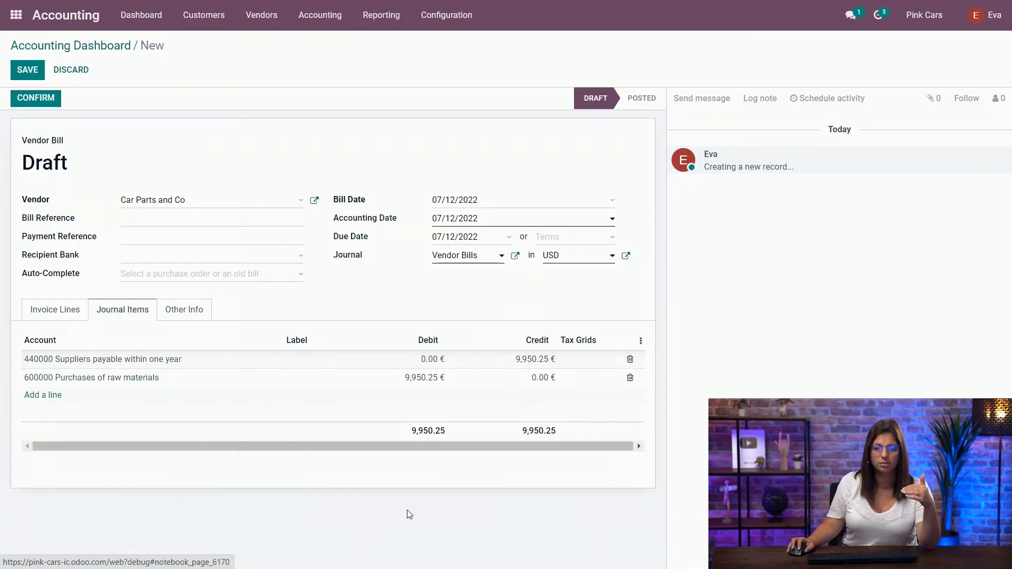
mouse_move(359, 340)
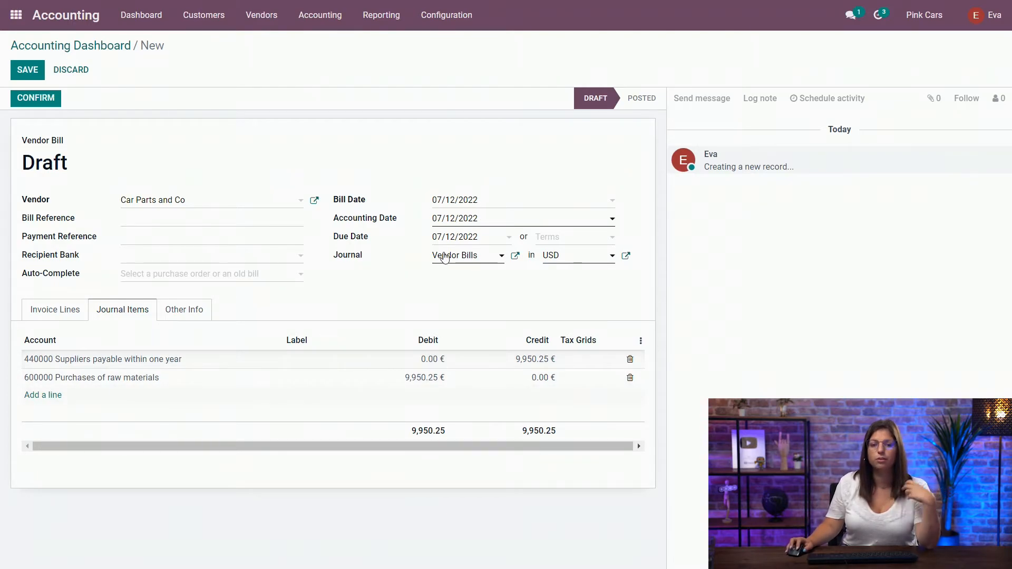
mouse_move(428, 396)
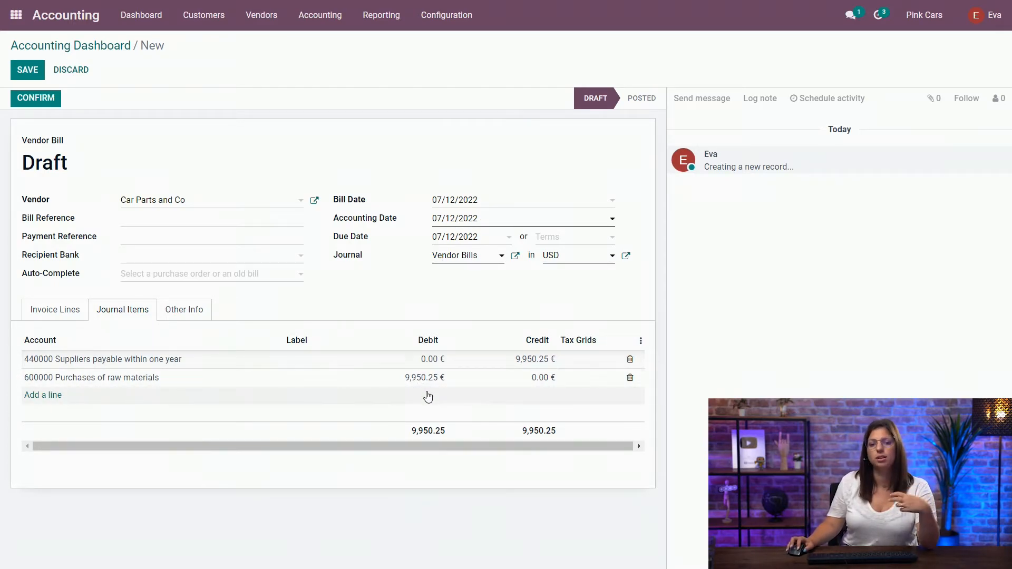
mouse_move(459, 389)
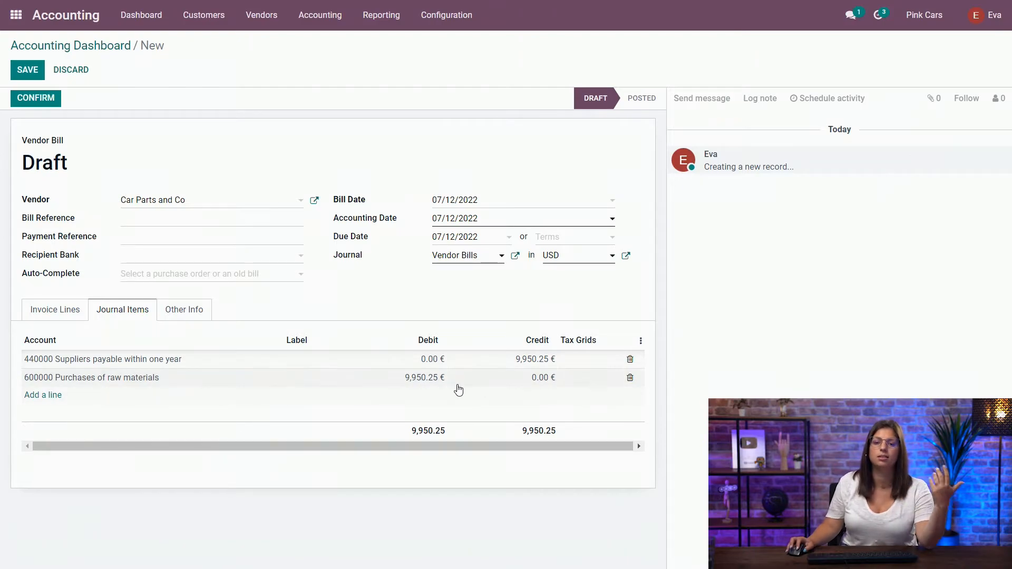
left_click(639, 341)
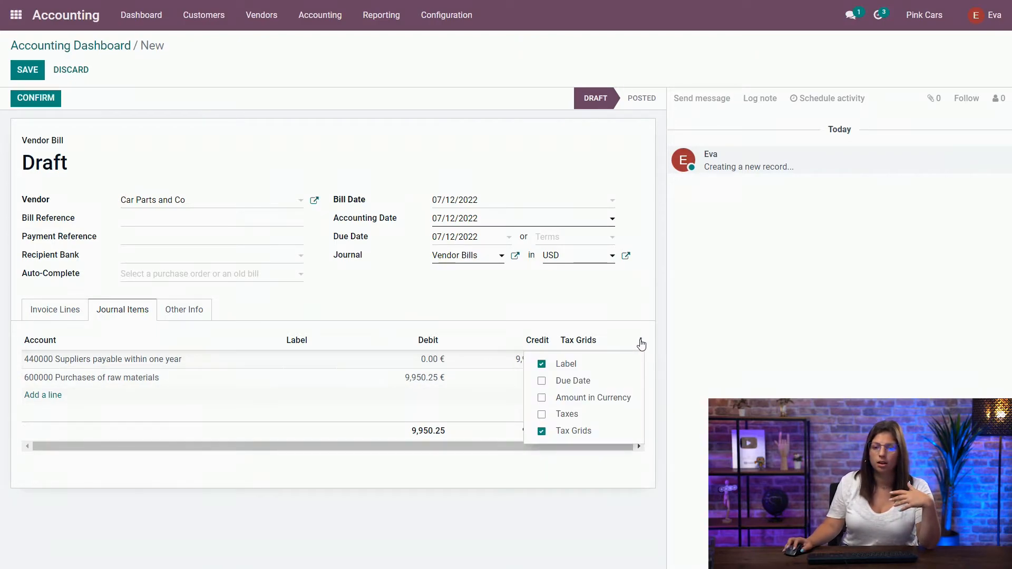
left_click(542, 398)
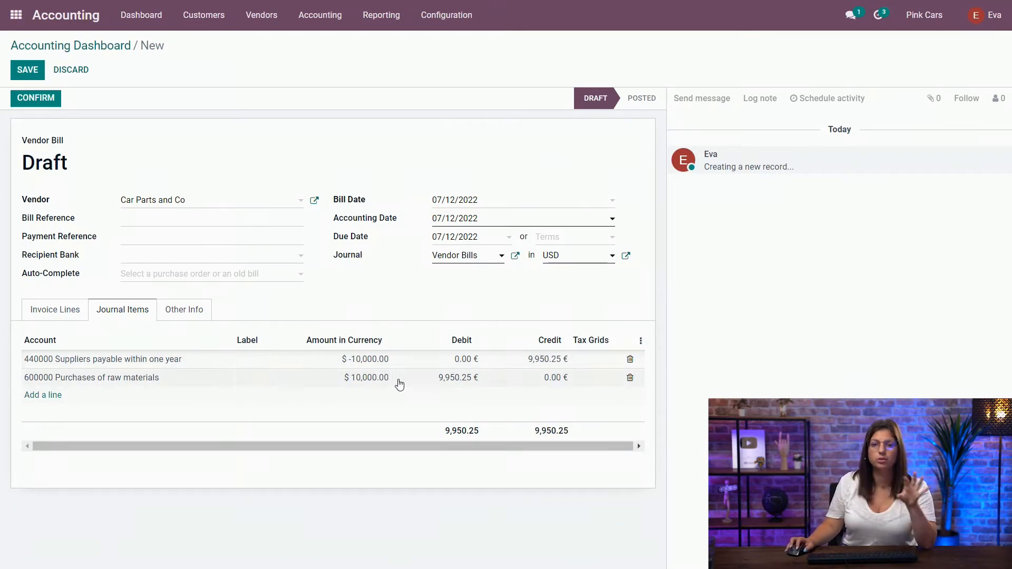
mouse_move(3, 231)
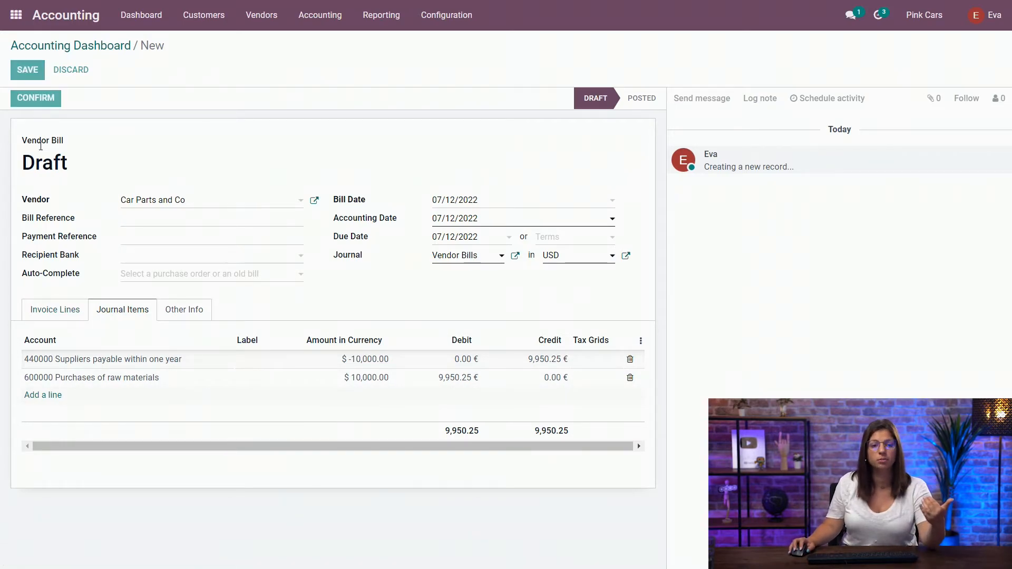
Post the bill as BILL/2022/07/0005 and register a $10,000.00 USD bank payment dated 07/14/2022.
left_click(36, 97)
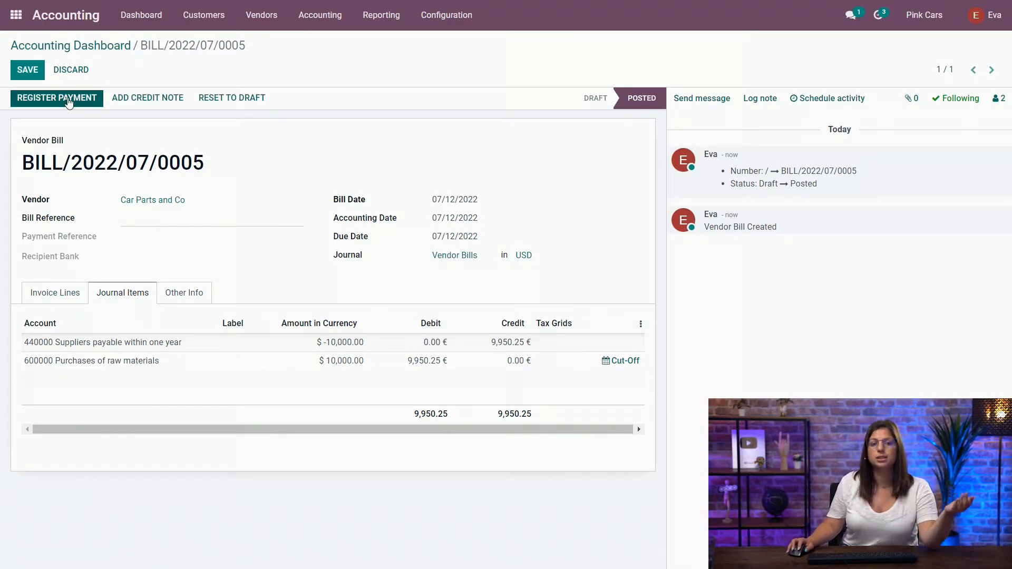
left_click(56, 97)
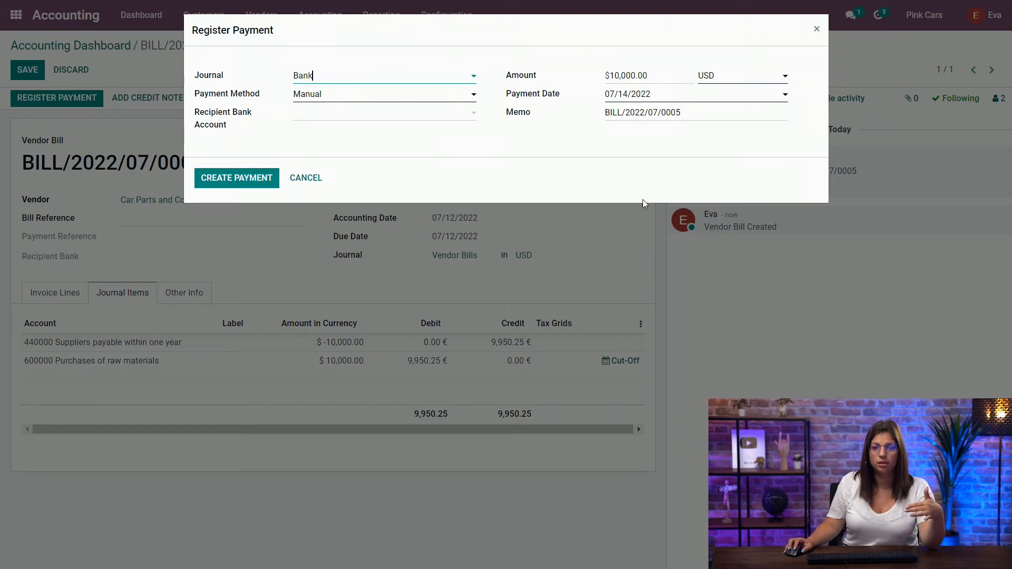
mouse_move(629, 97)
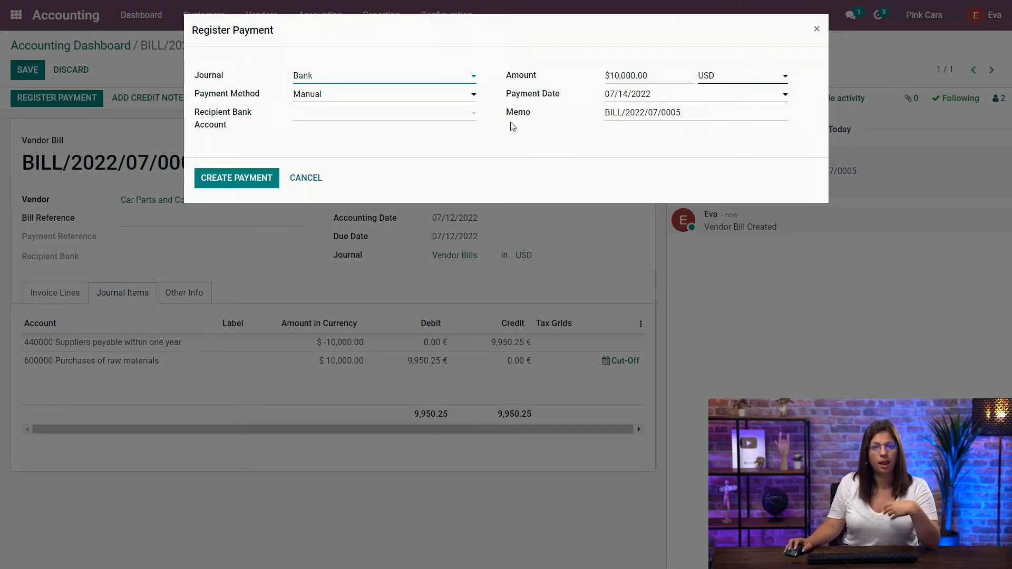
mouse_move(336, 156)
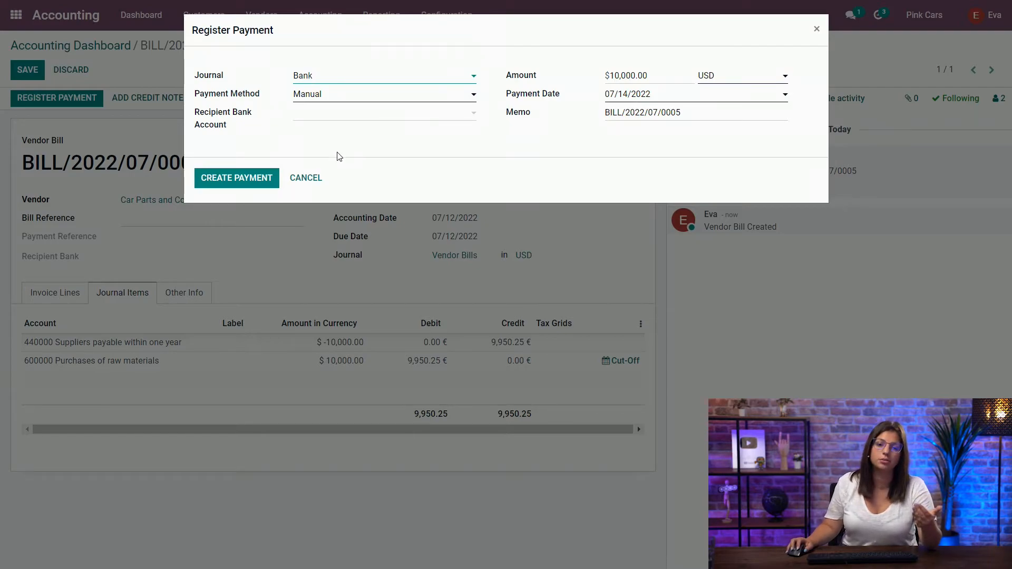
mouse_move(547, 220)
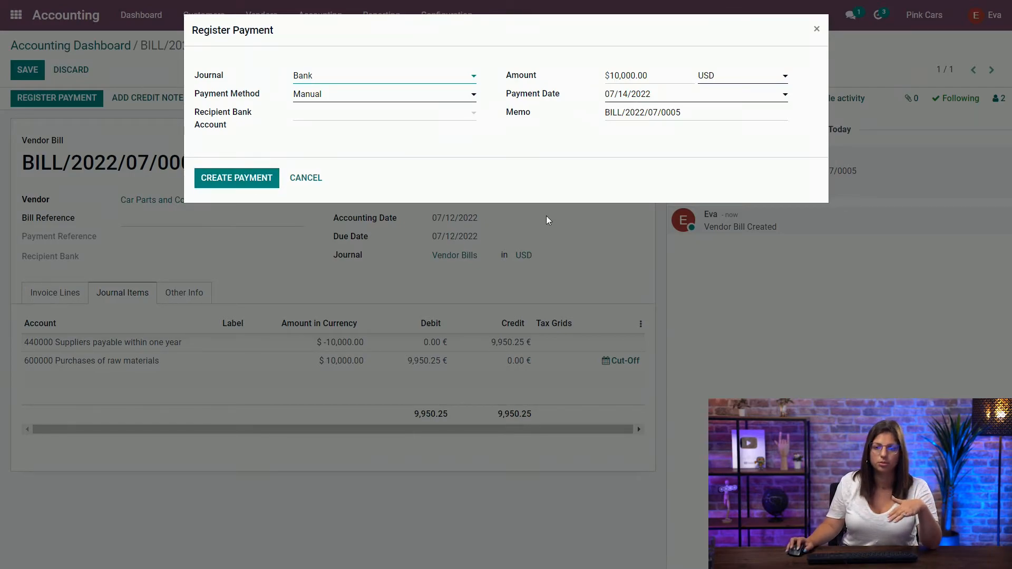
mouse_move(522, 450)
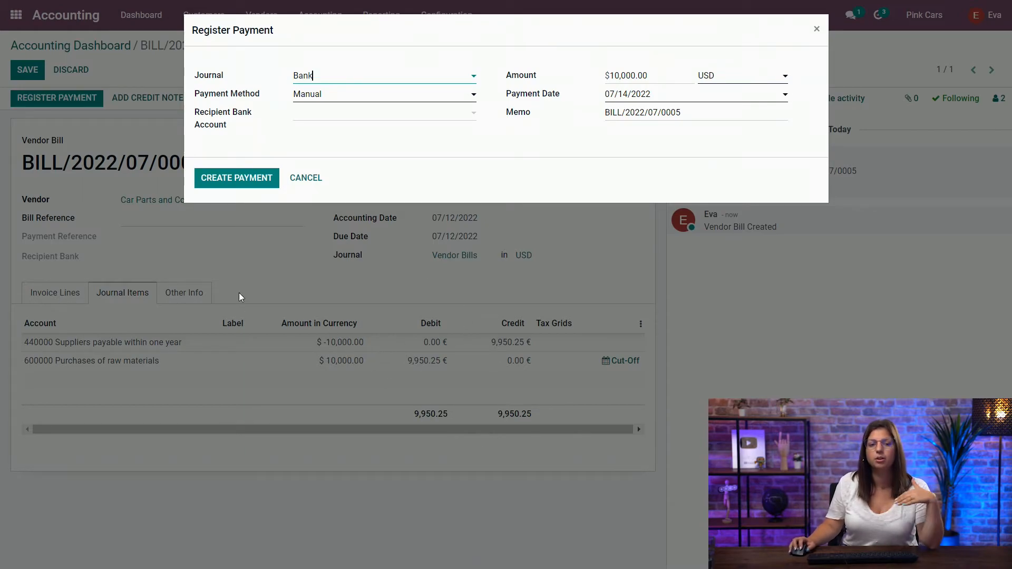
left_click(236, 177)
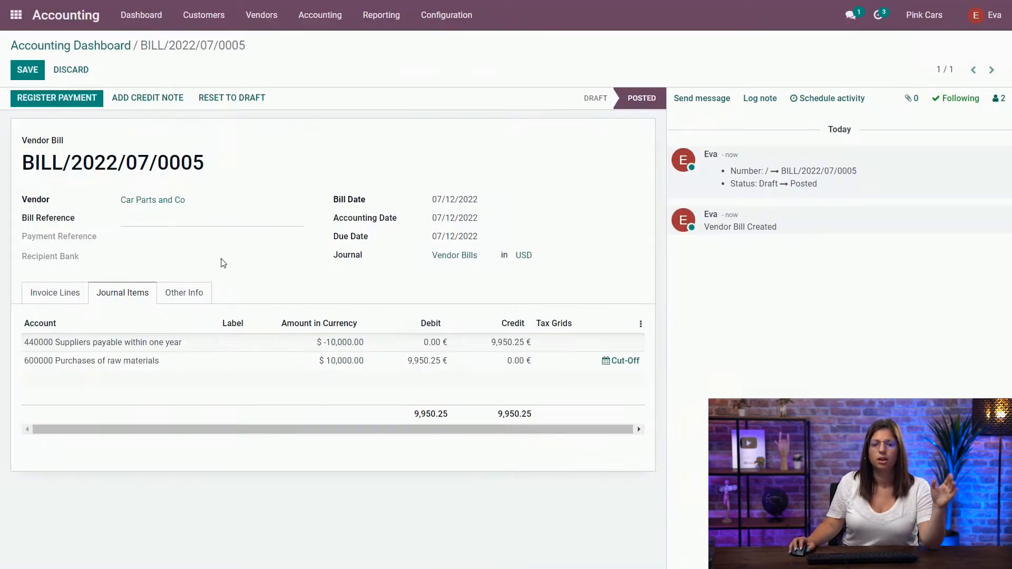
From the invoice lines, view payment record BNK1/2022/07/0008 for $10,000.00 USD.
left_click(56, 97)
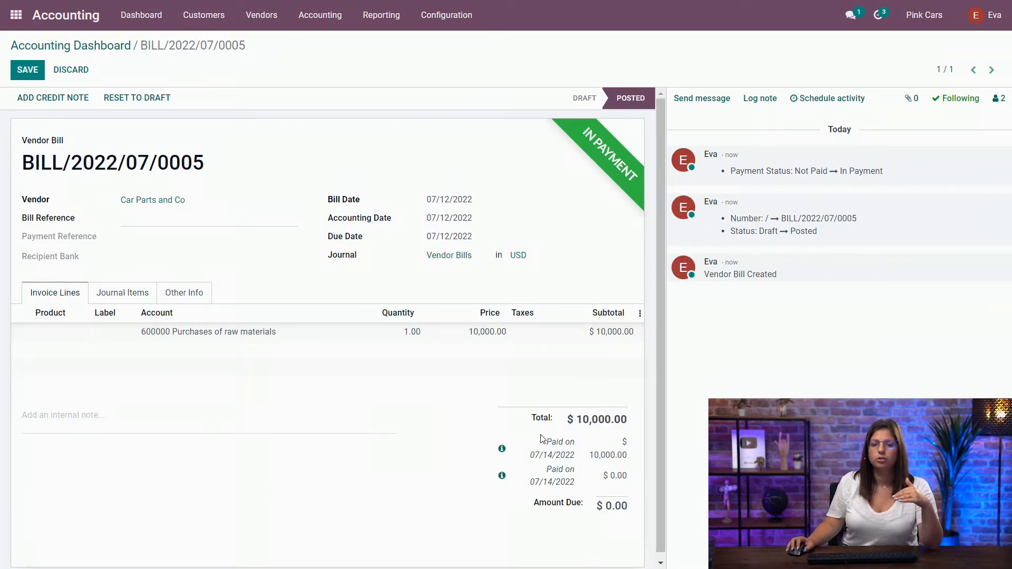
mouse_move(523, 399)
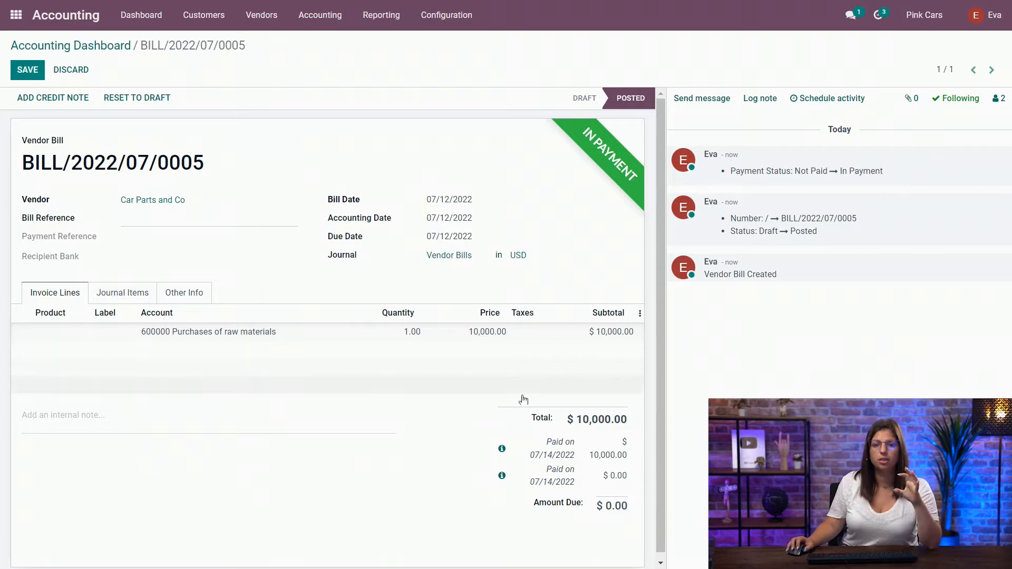
mouse_move(522, 431)
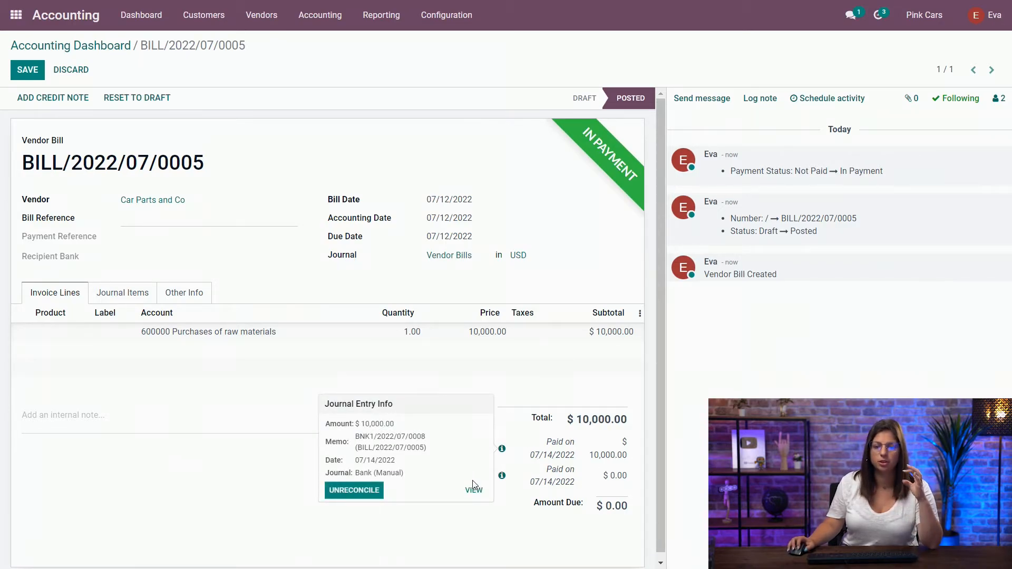
left_click(473, 490)
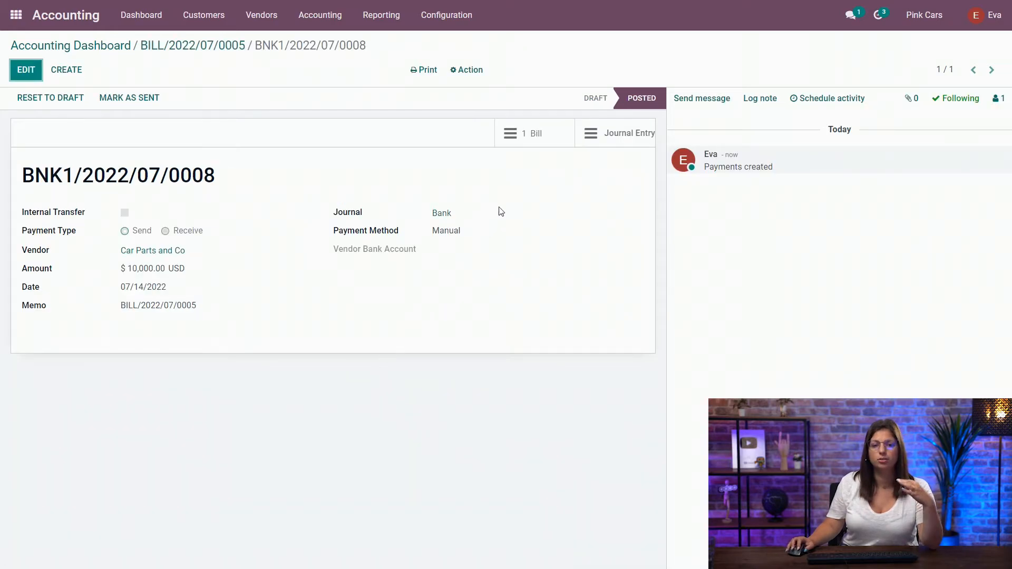
Inspect the payment's journal entry (9,933.45 €), then reveal the bill's exchange difference entry EXCH/2022/07/0001.
left_click(627, 133)
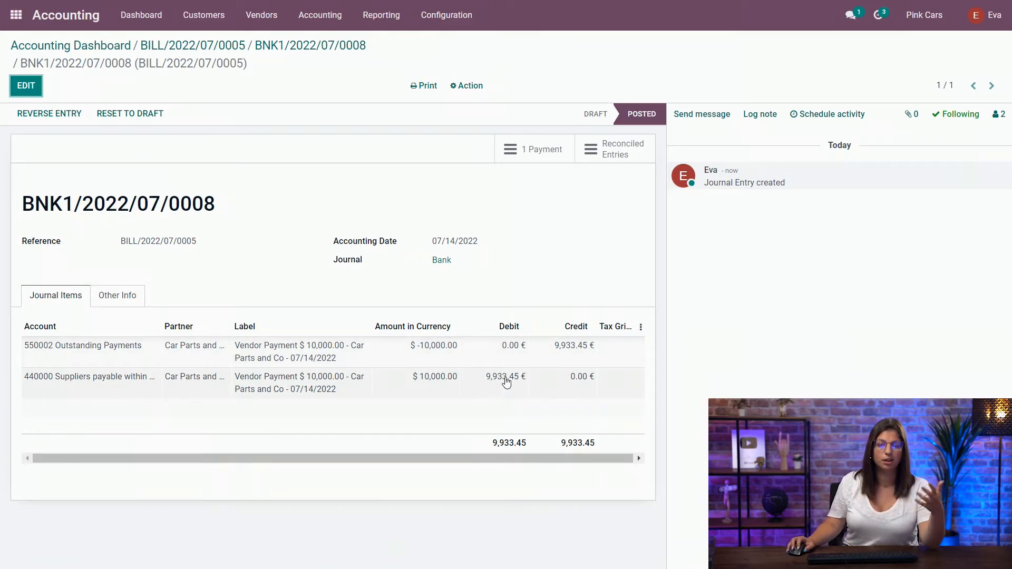
mouse_move(506, 315)
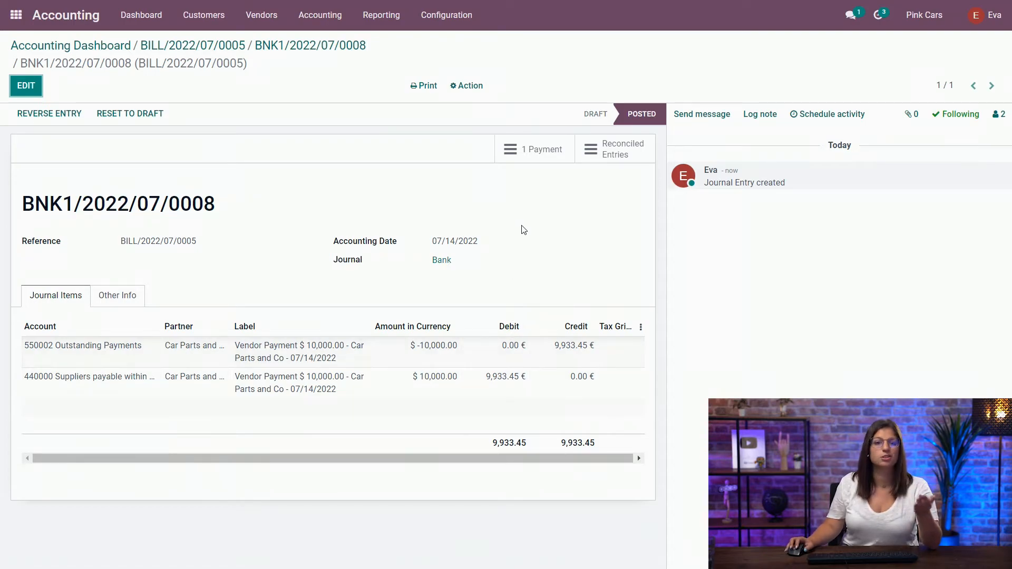
mouse_move(526, 235)
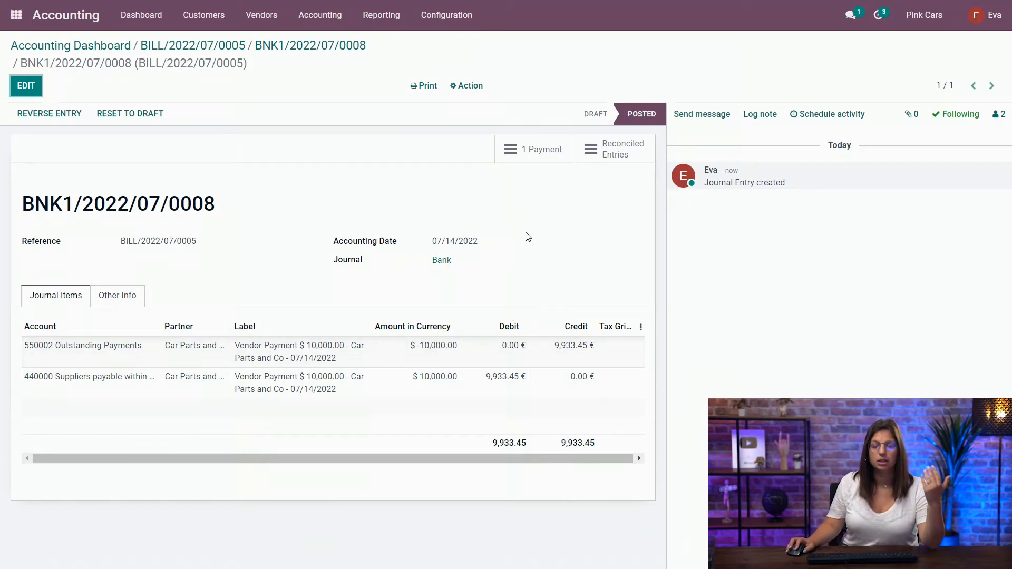
mouse_move(528, 220)
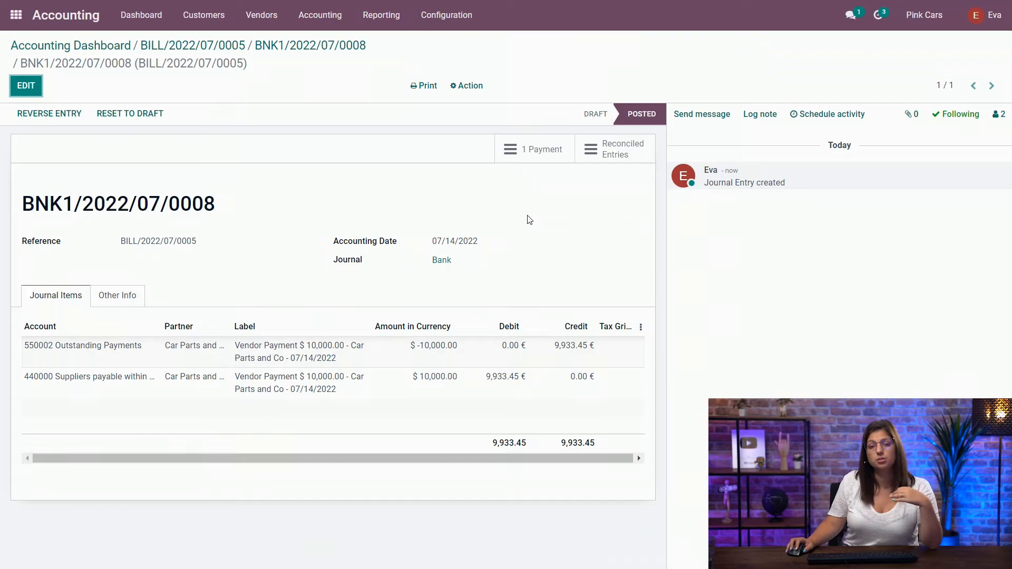
mouse_move(512, 222)
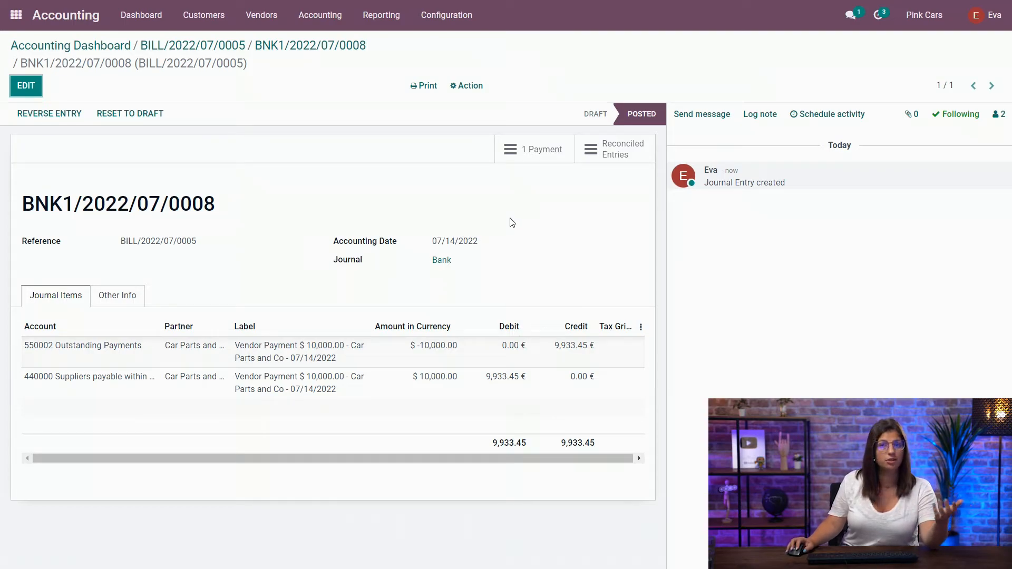
mouse_move(254, 145)
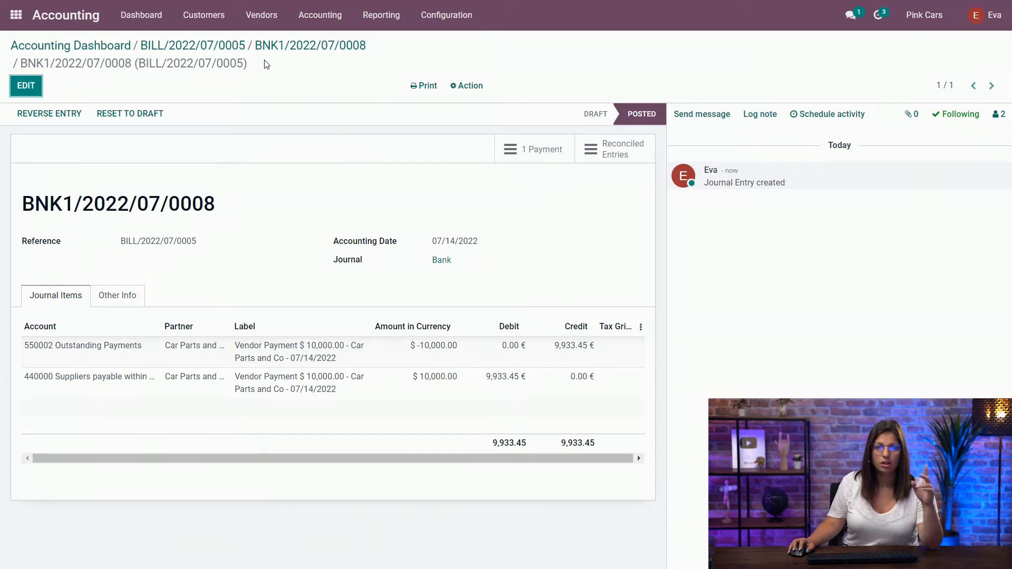
left_click(192, 46)
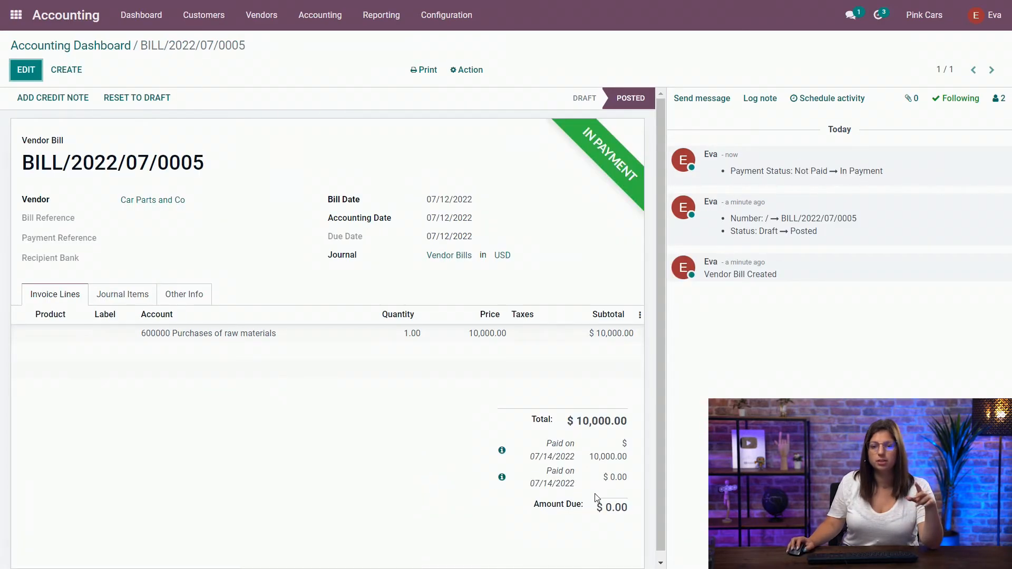
mouse_move(528, 460)
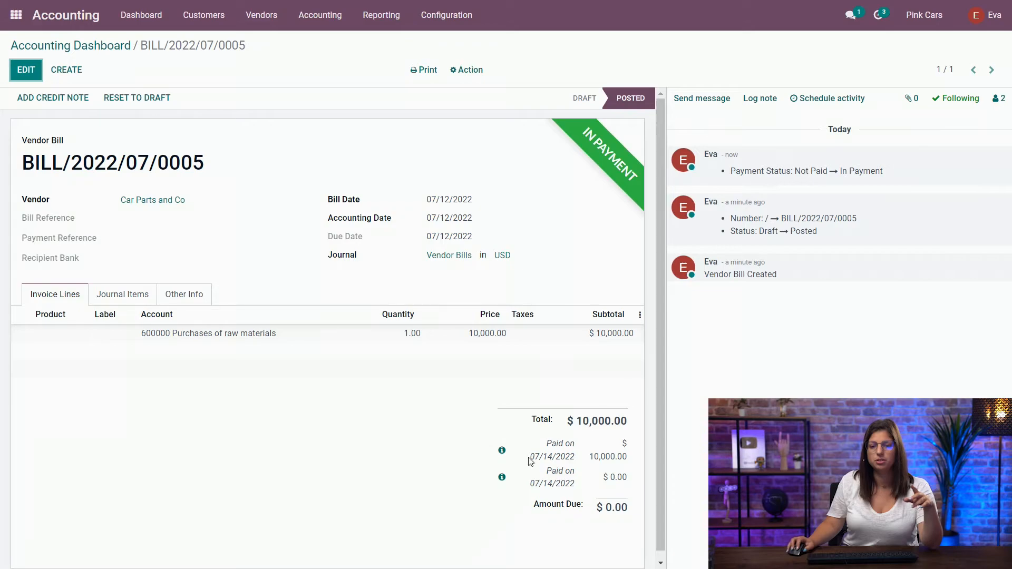
left_click(502, 477)
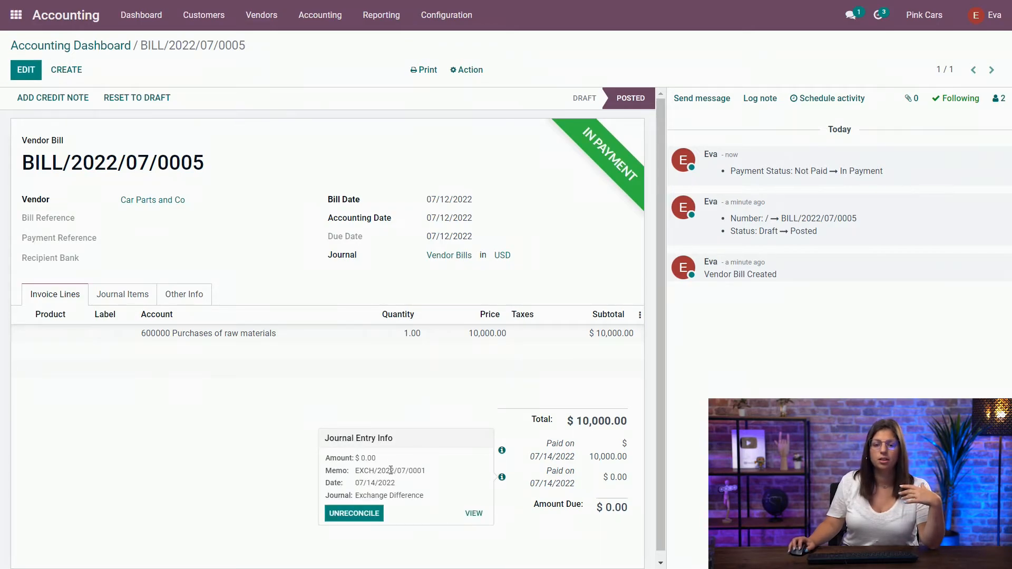
mouse_move(410, 467)
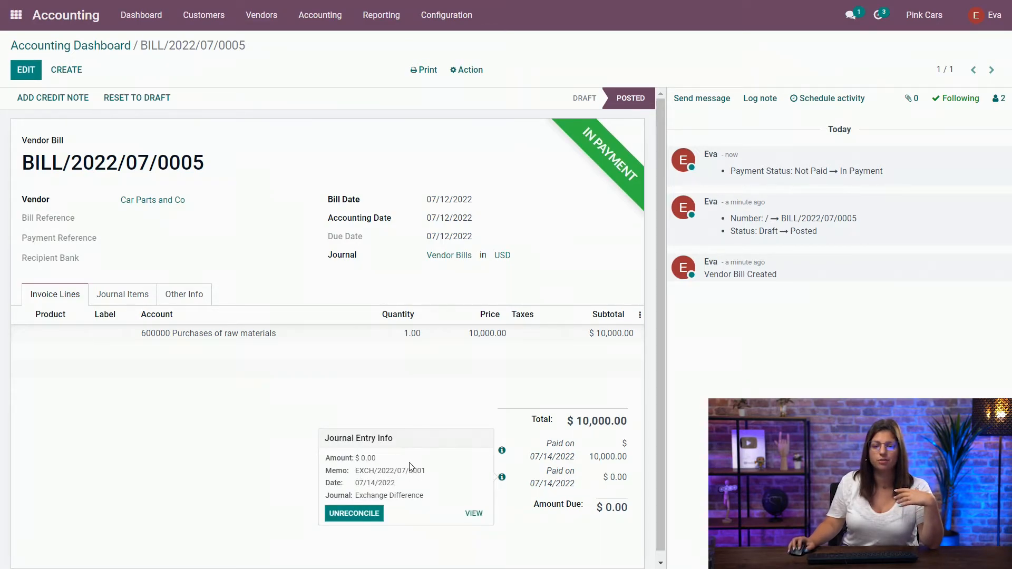
View entry EXCH/2022/07/0001 posting 16.80 € from suppliers payable to financial income.
left_click(473, 513)
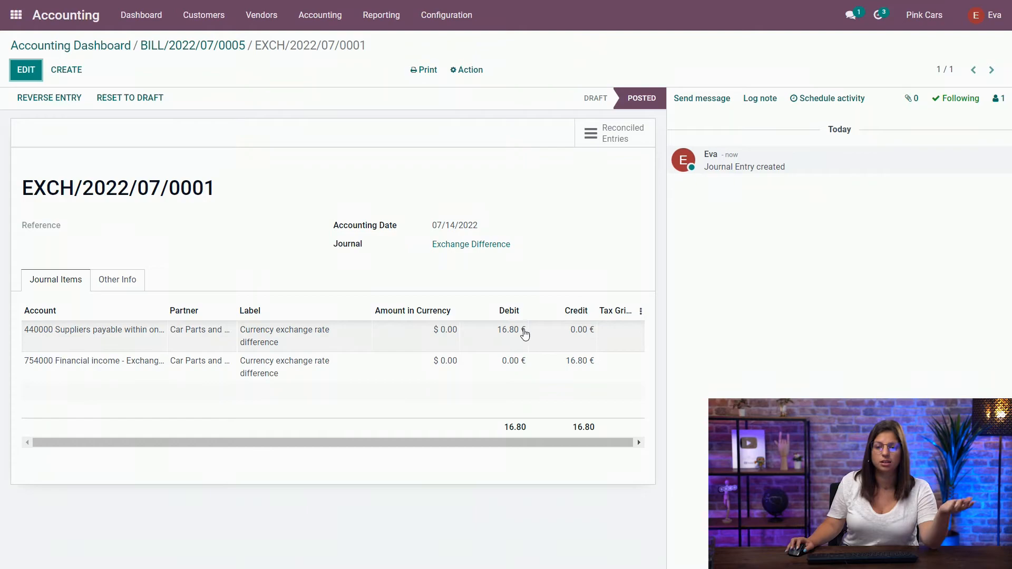
mouse_move(174, 286)
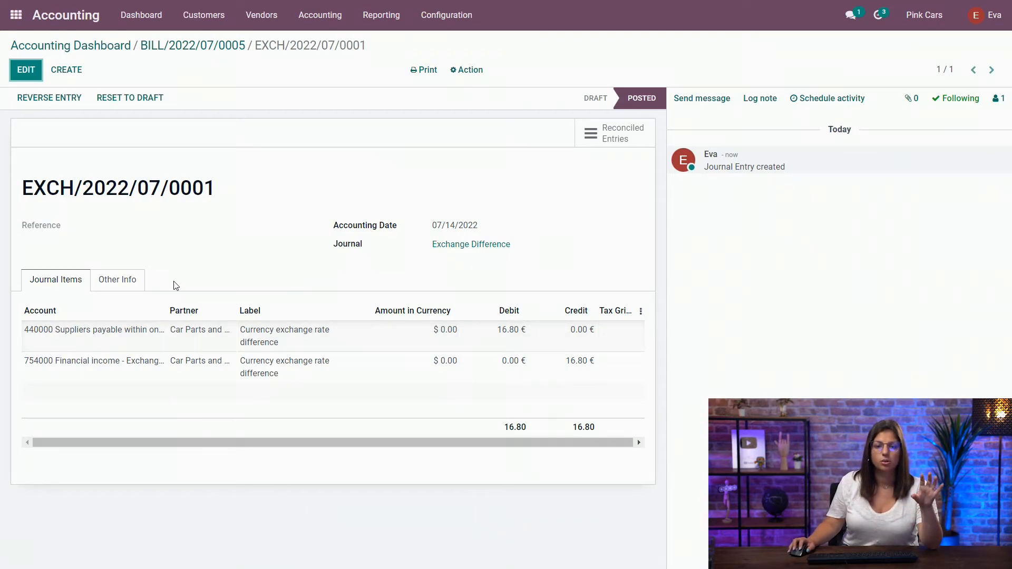
mouse_move(186, 310)
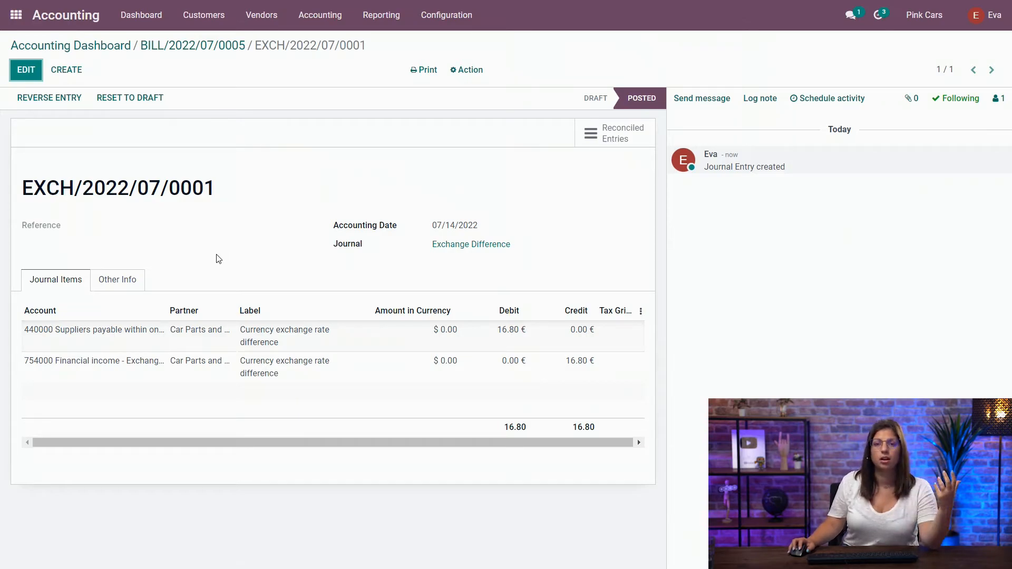
mouse_move(214, 257)
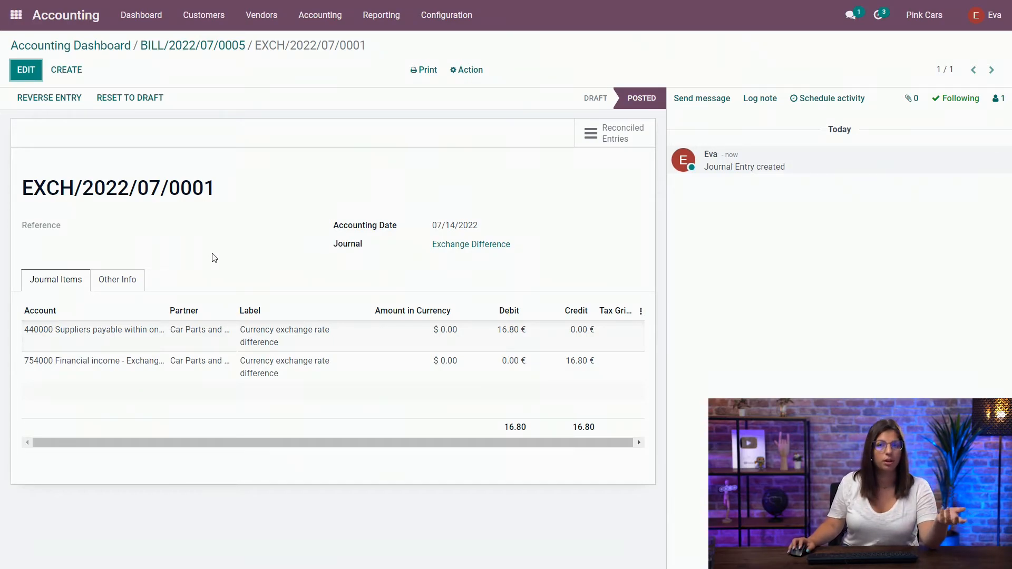
mouse_move(500, 289)
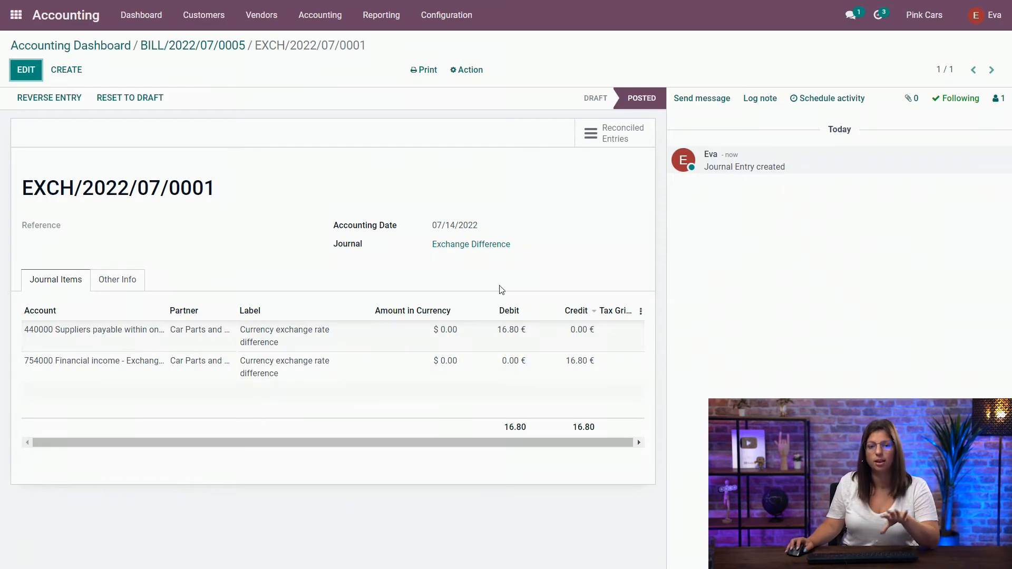
Expand BILL/2022/07/0005 and EXCH/2022/07/0001 to show both payable lines matched A113.
left_click(613, 133)
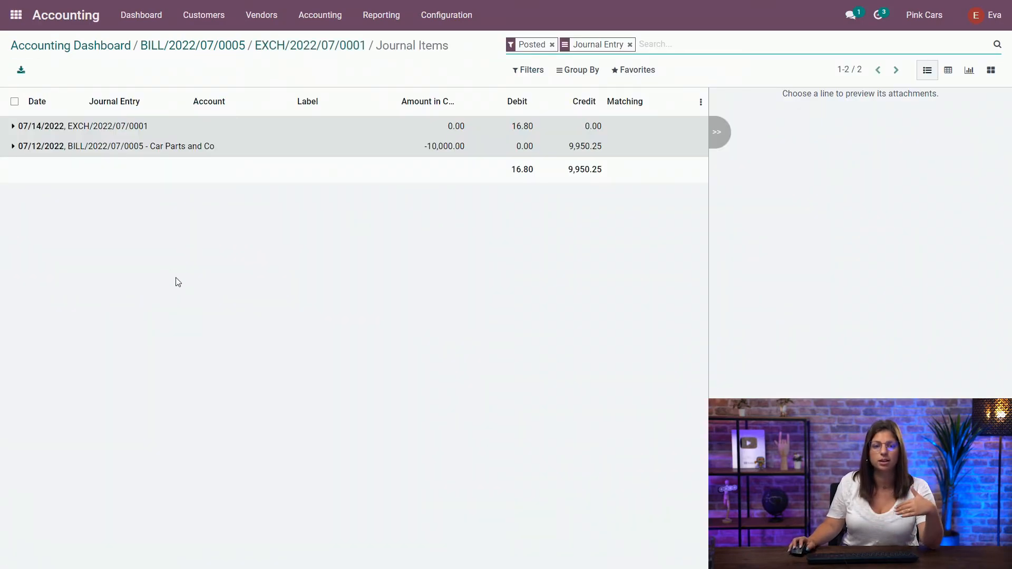
left_click(13, 146)
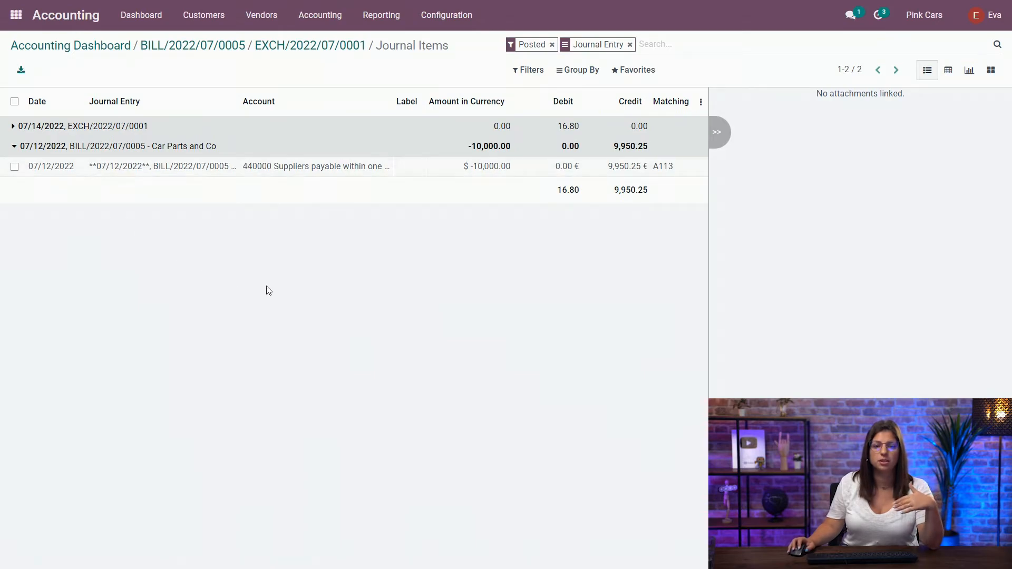
left_click(13, 126)
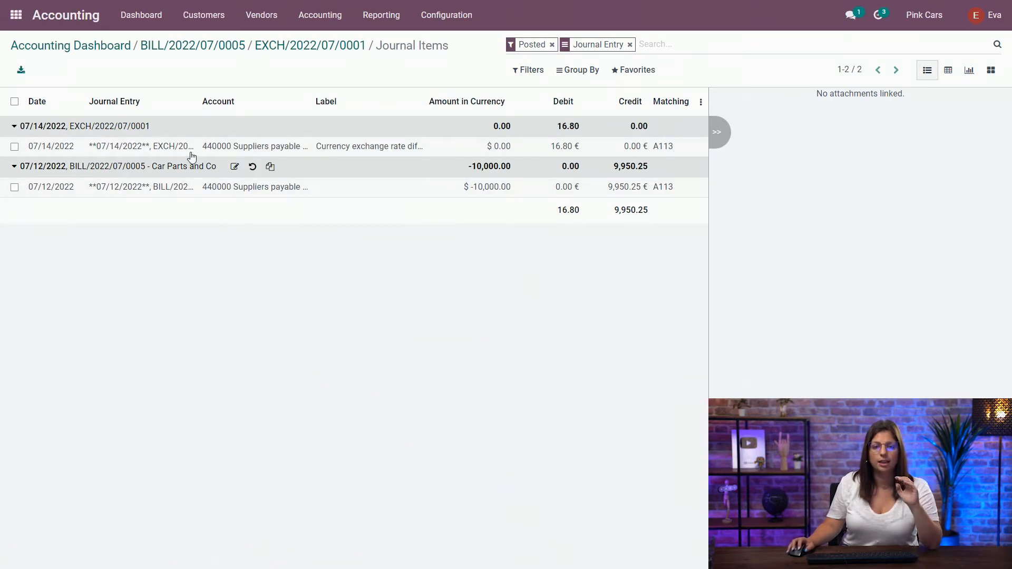
mouse_move(220, 125)
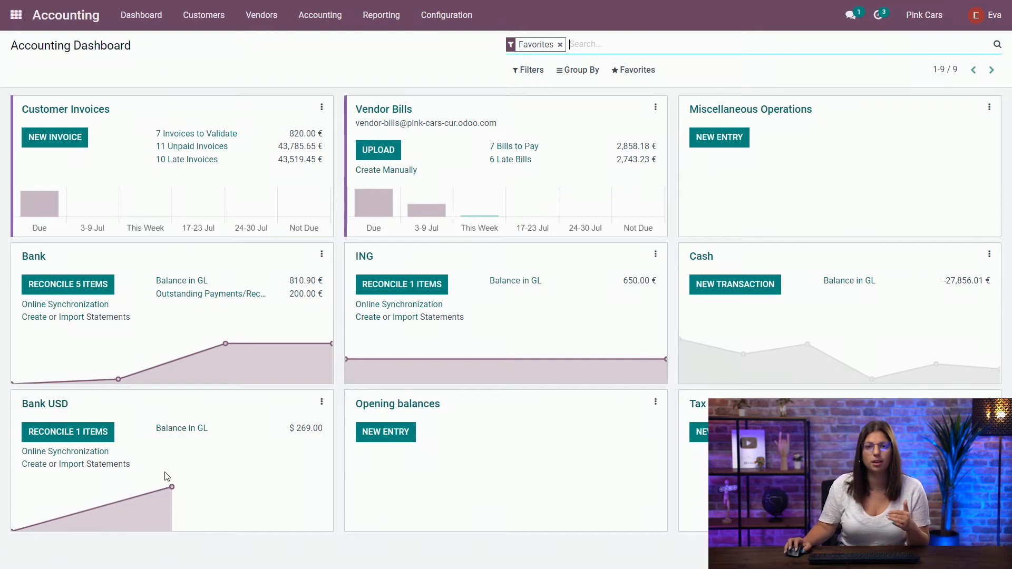
mouse_move(307, 400)
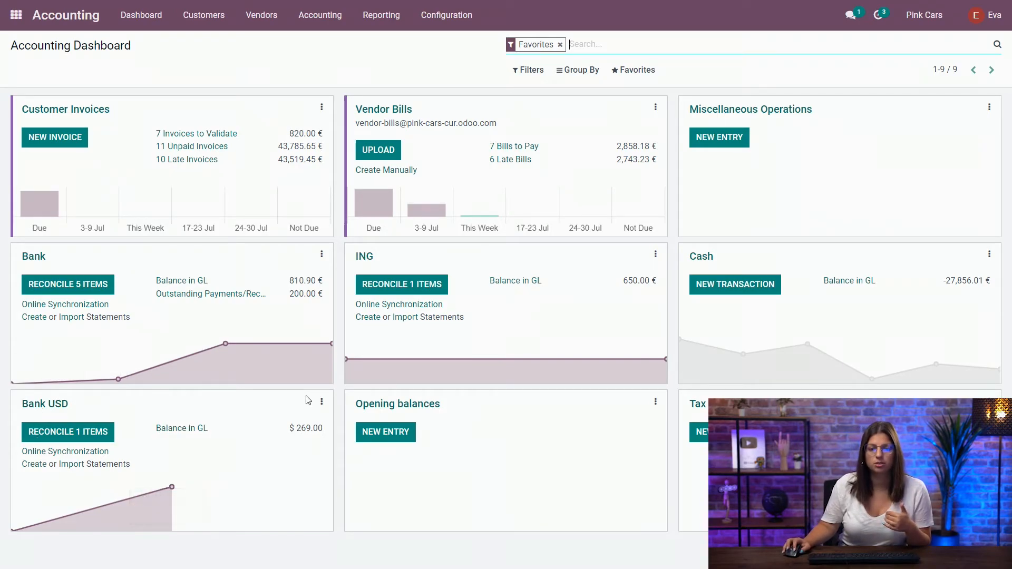
left_click(317, 334)
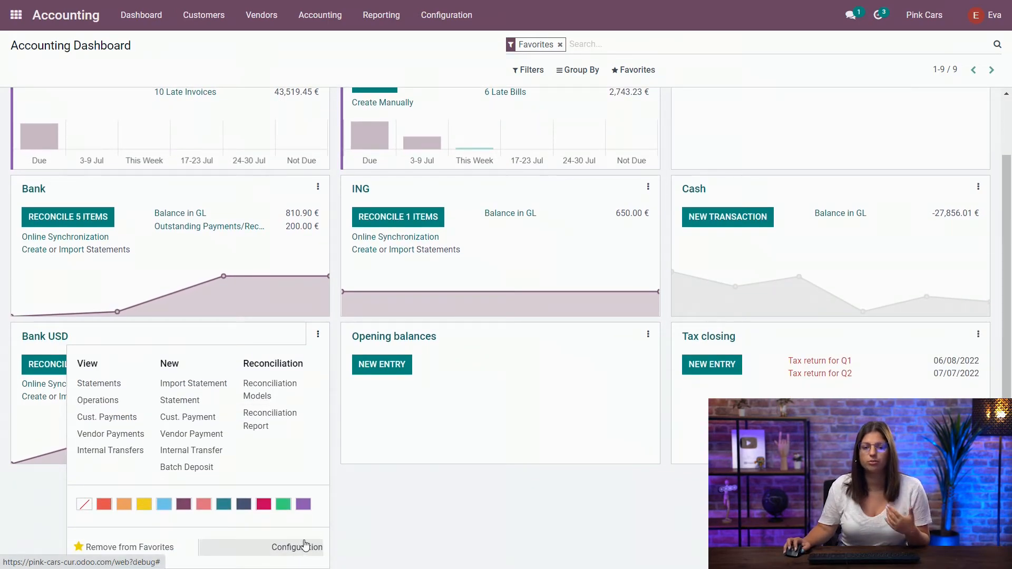
left_click(296, 547)
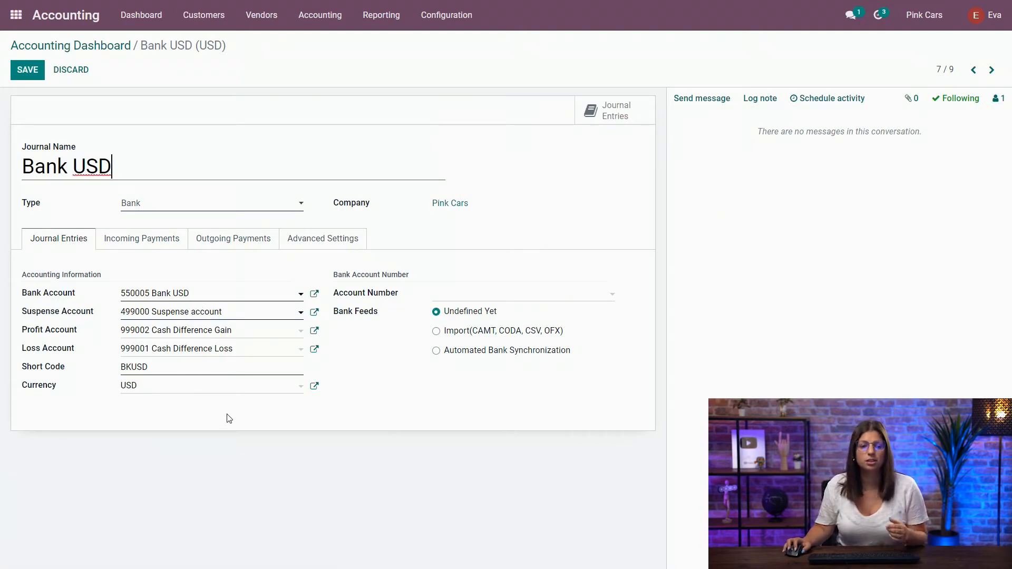
mouse_move(128, 425)
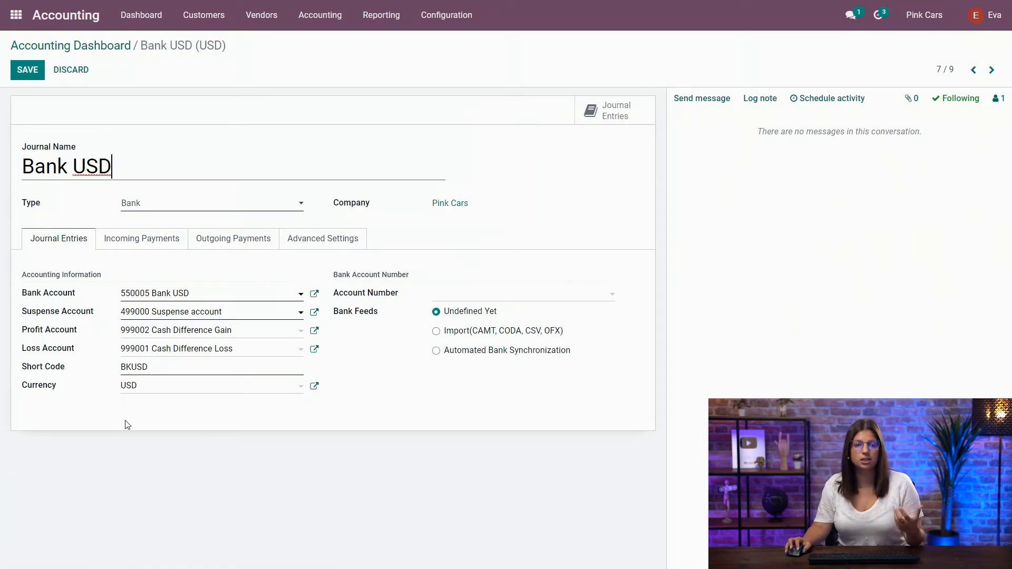
mouse_move(113, 409)
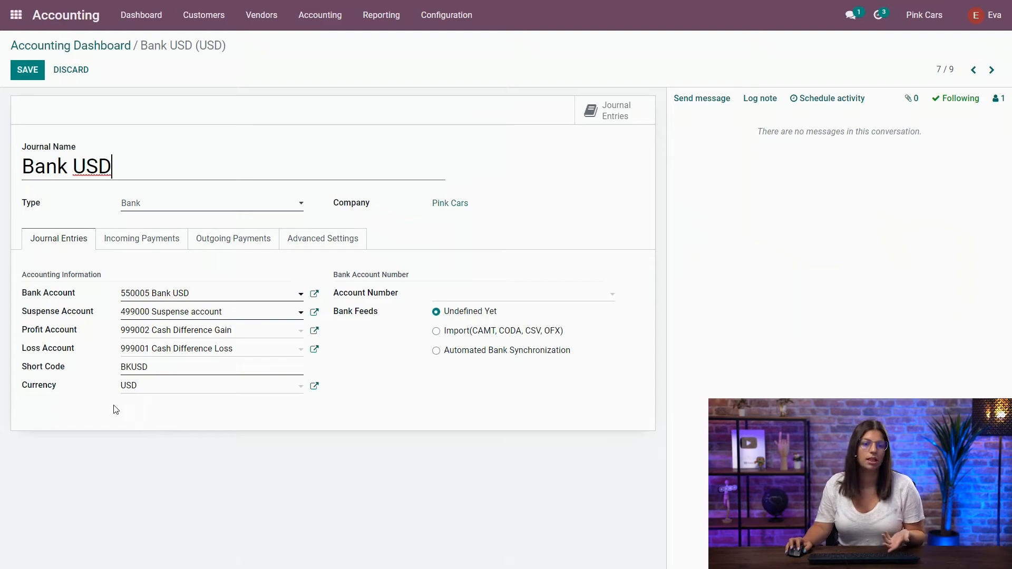
mouse_move(343, 316)
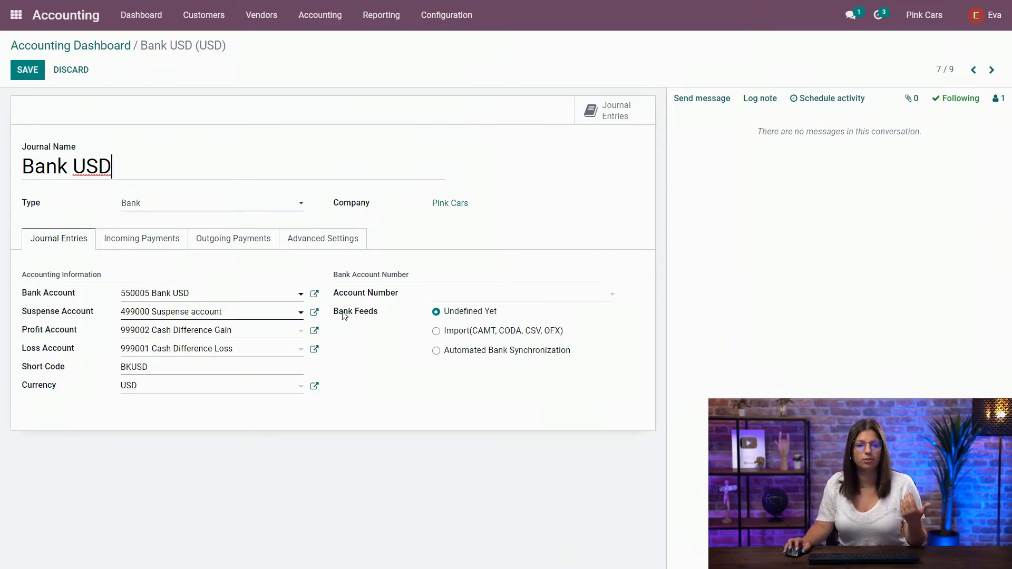
left_click(314, 292)
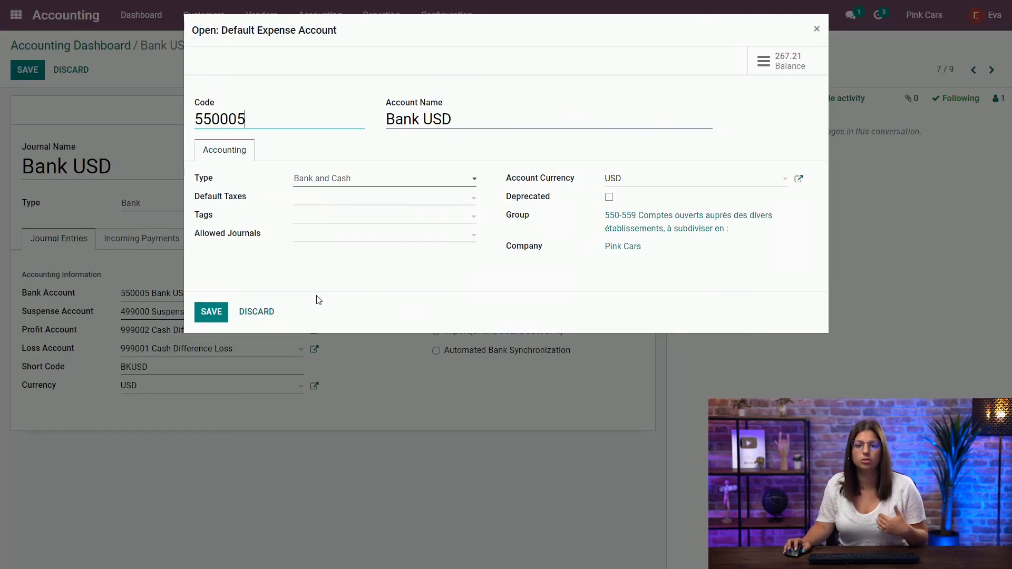
mouse_move(411, 232)
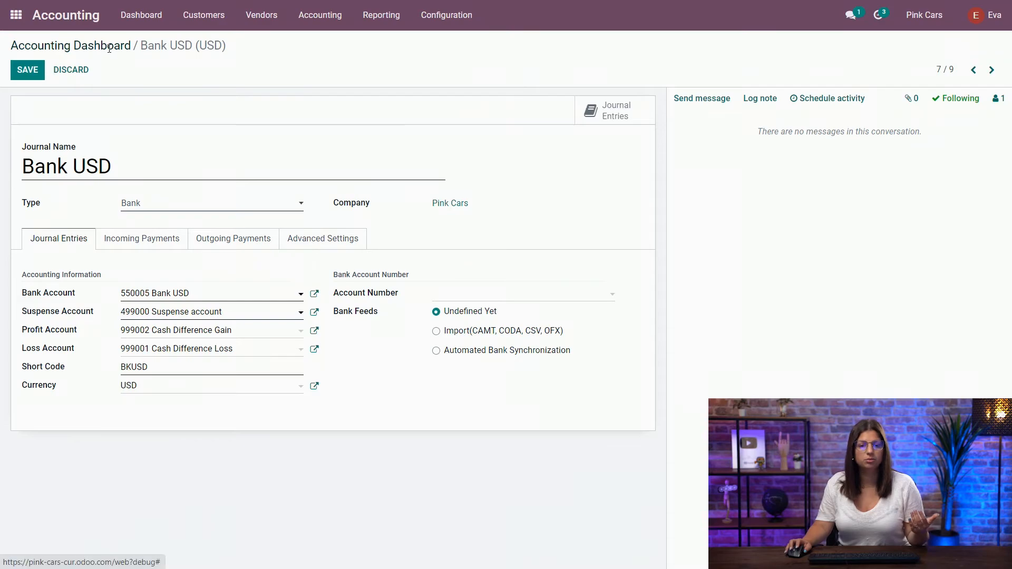
left_click(70, 45)
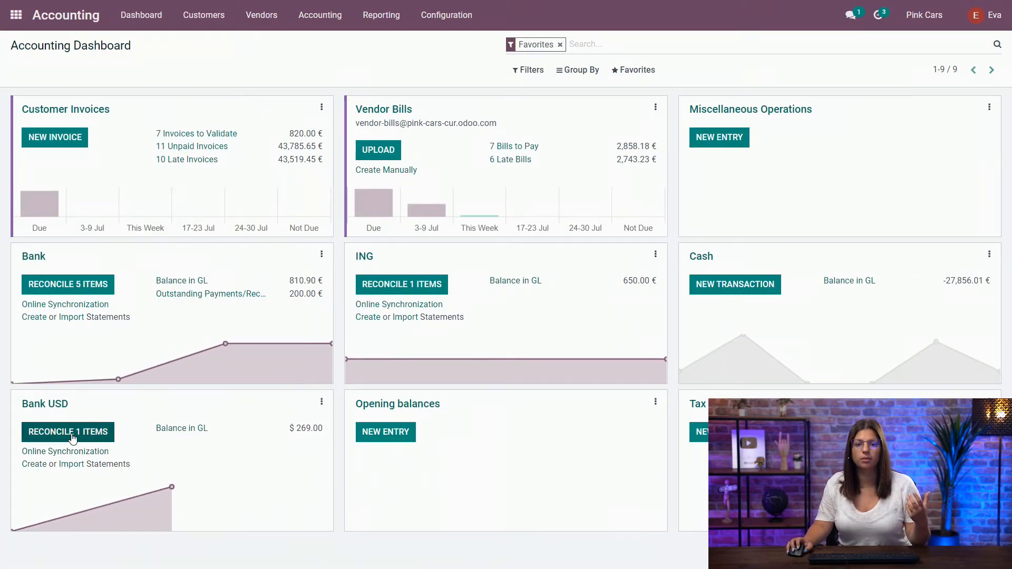
Start reconciling the single Bank USD item, showing the $269.00 Harper Lee transaction.
left_click(67, 432)
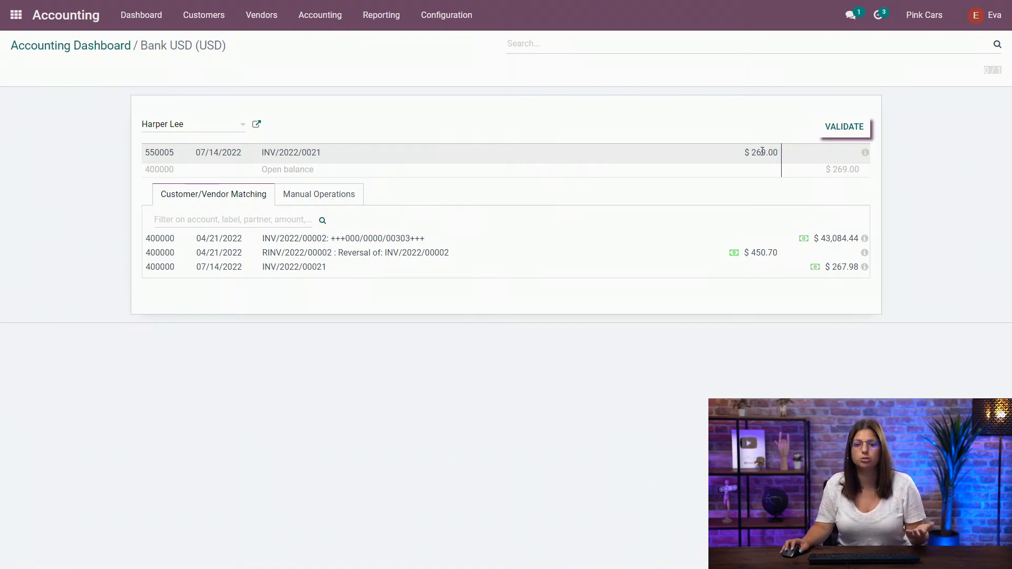
mouse_move(740, 136)
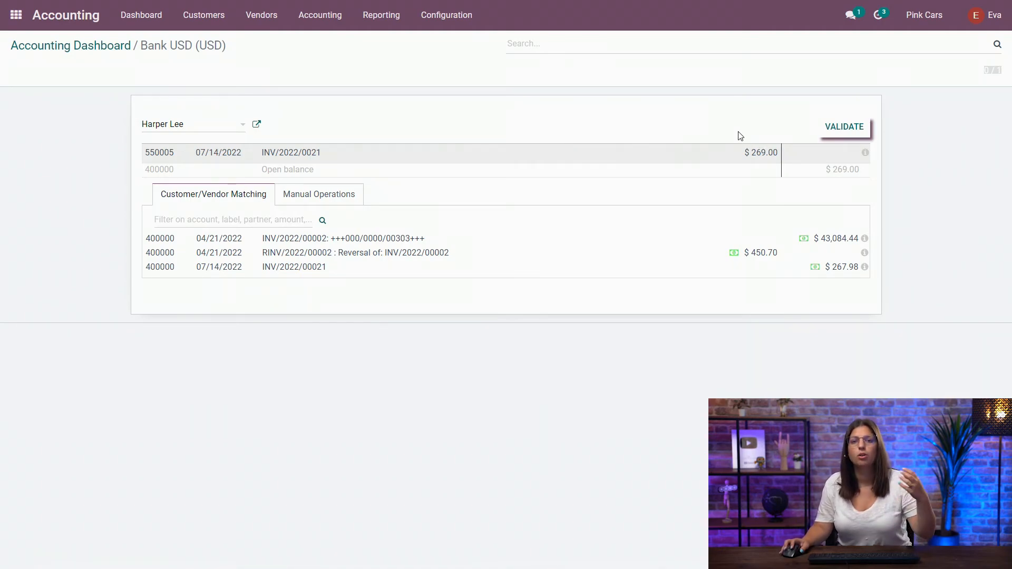
mouse_move(736, 128)
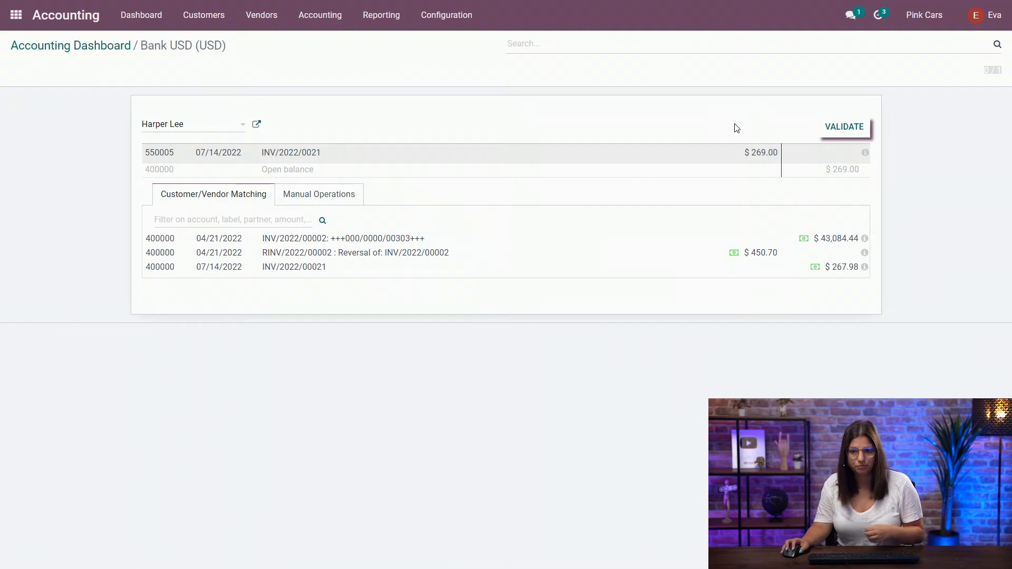
mouse_move(728, 138)
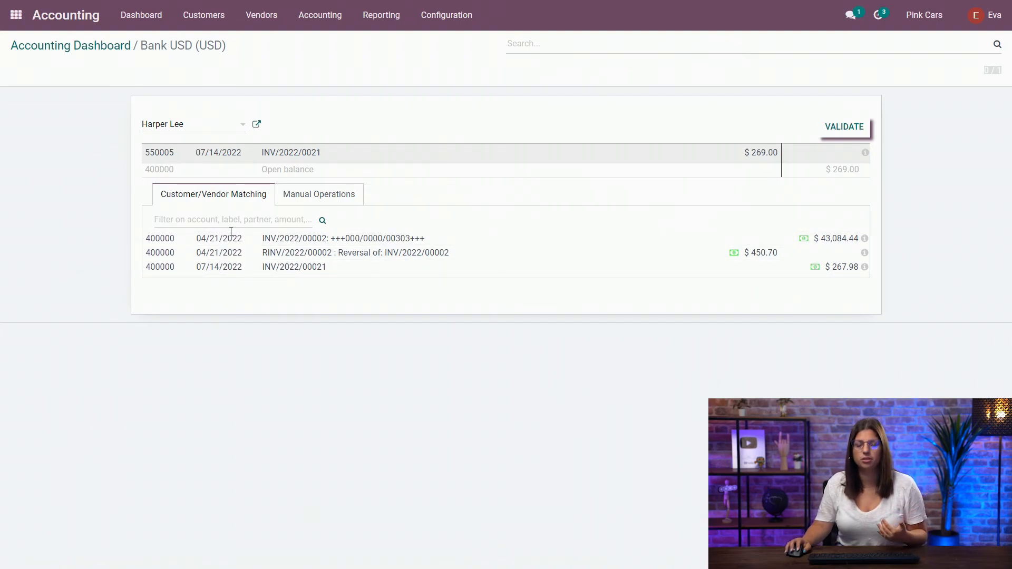
mouse_move(832, 221)
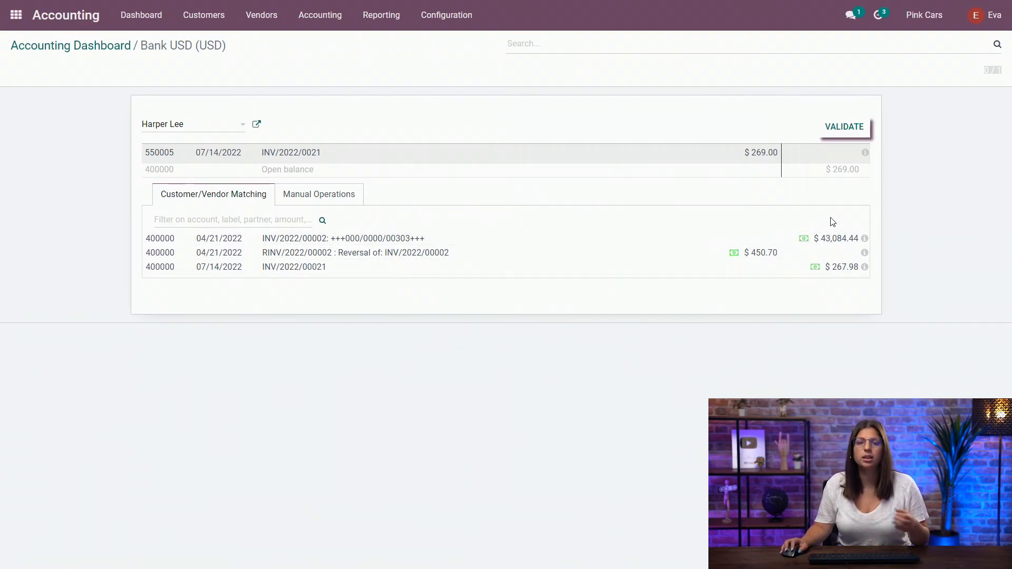
mouse_move(786, 368)
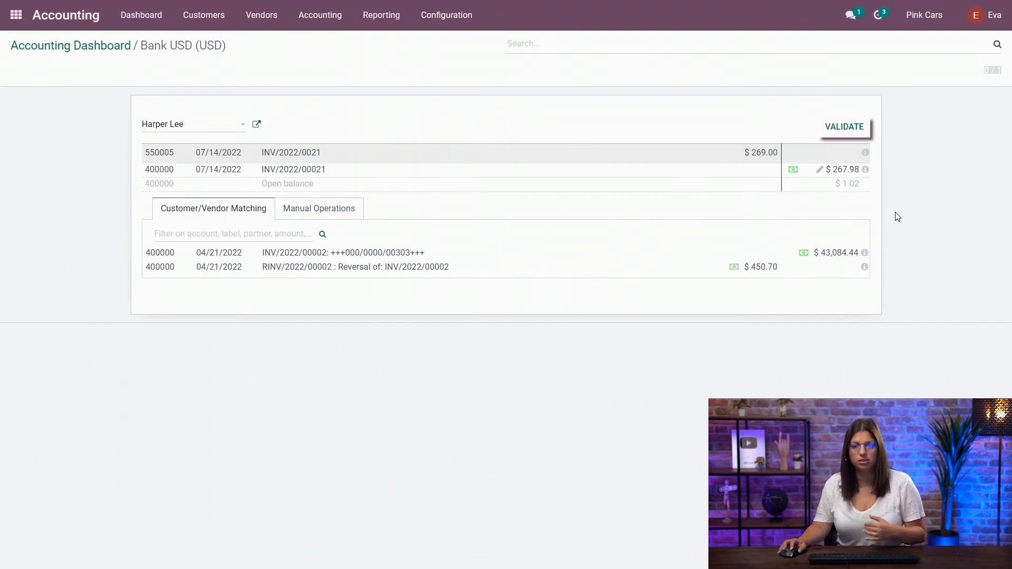
mouse_move(889, 215)
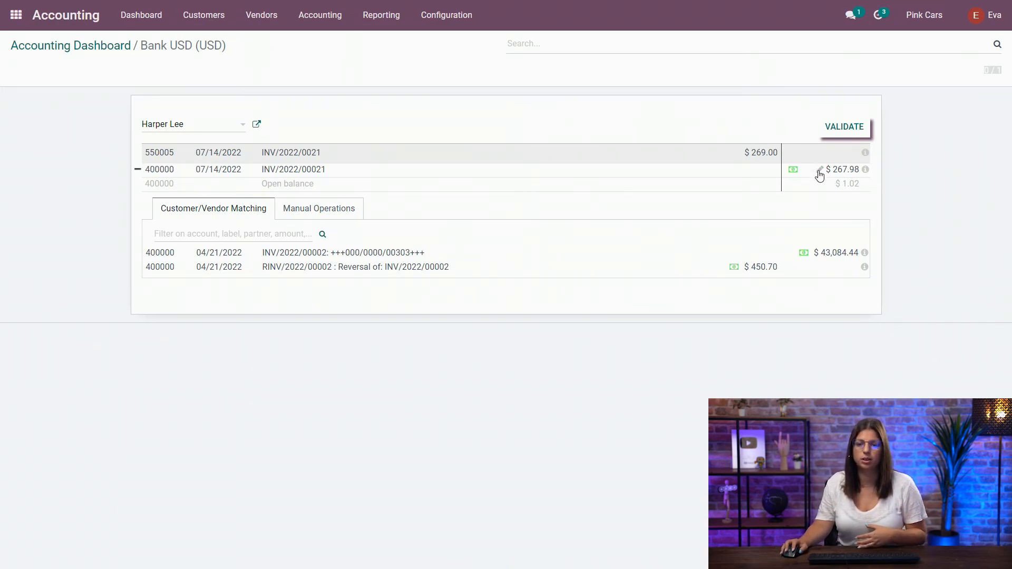
mouse_move(760, 129)
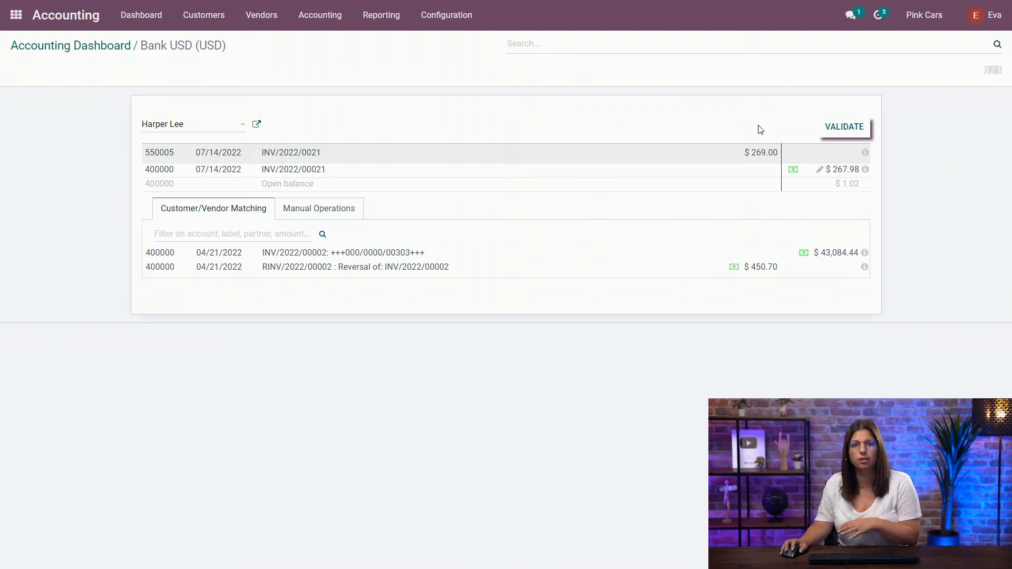
mouse_move(755, 105)
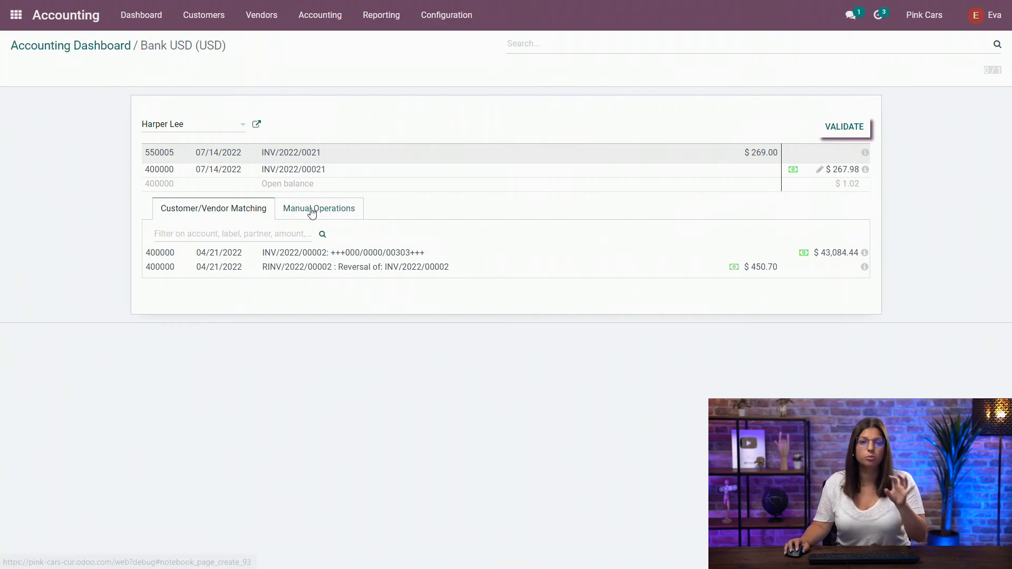
Book the $1.02 difference as exchange gain to 754000 and validate the reconciliation.
left_click(319, 208)
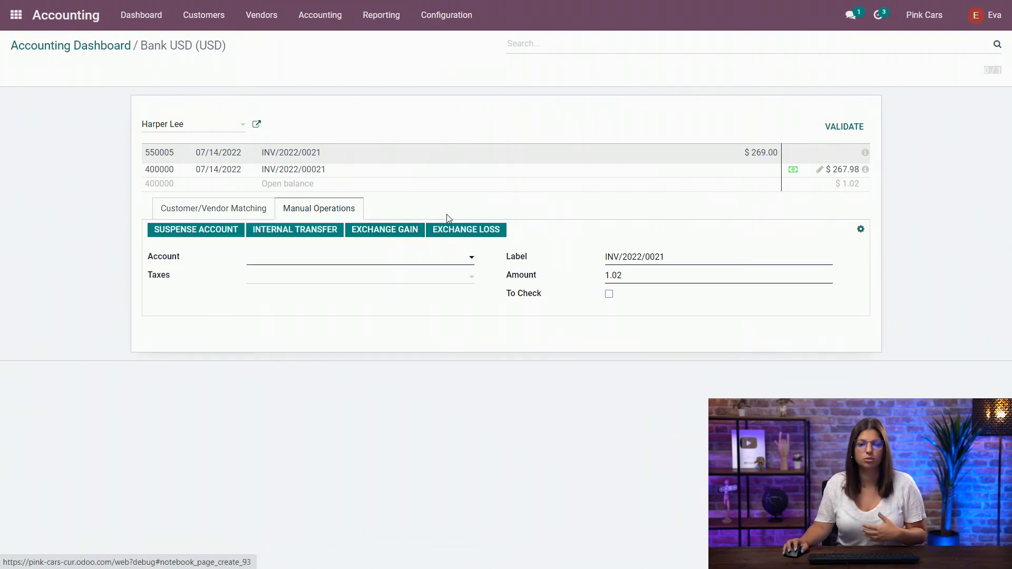
mouse_move(345, 192)
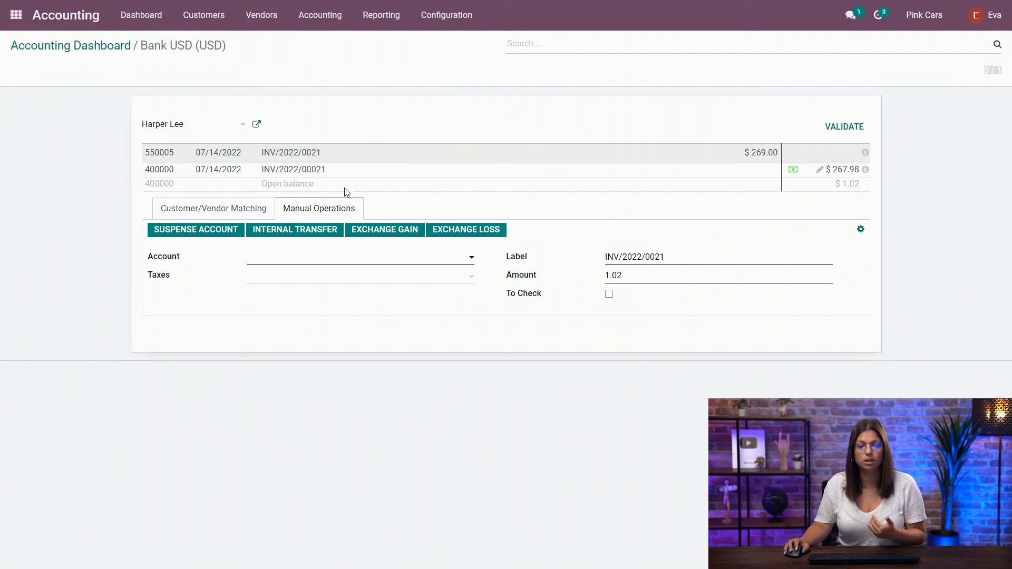
mouse_move(385, 230)
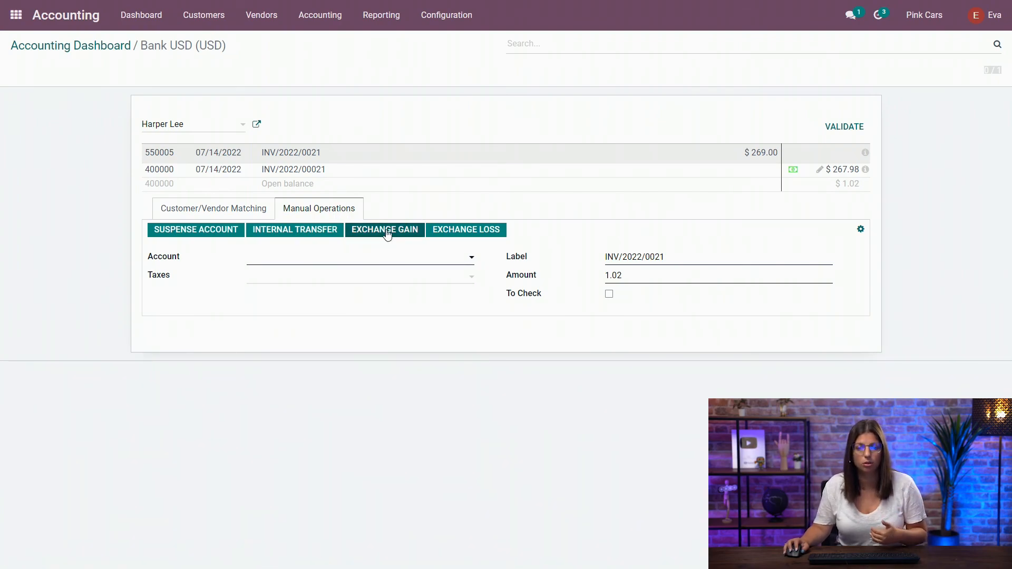
left_click(384, 230)
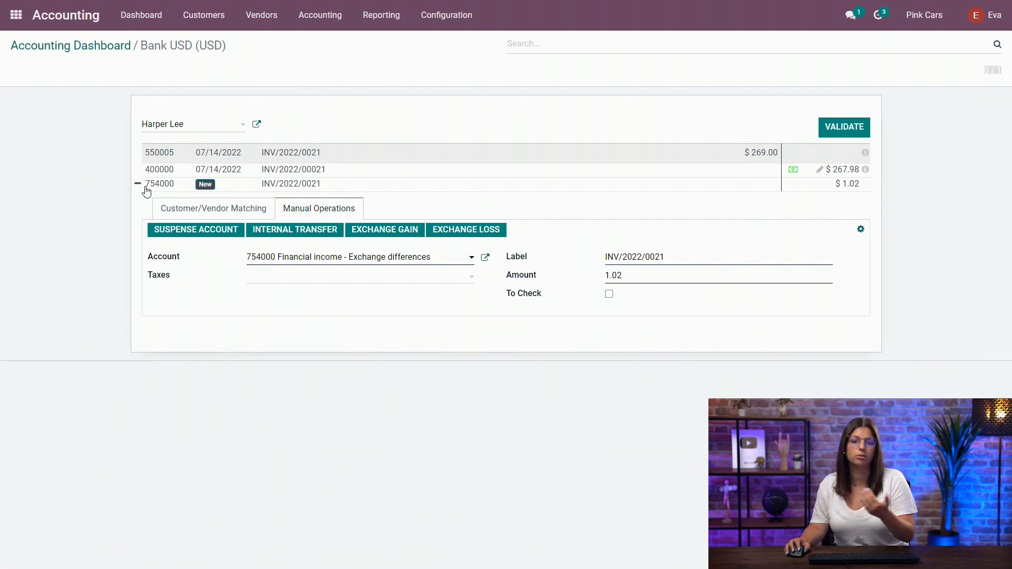
mouse_move(781, 191)
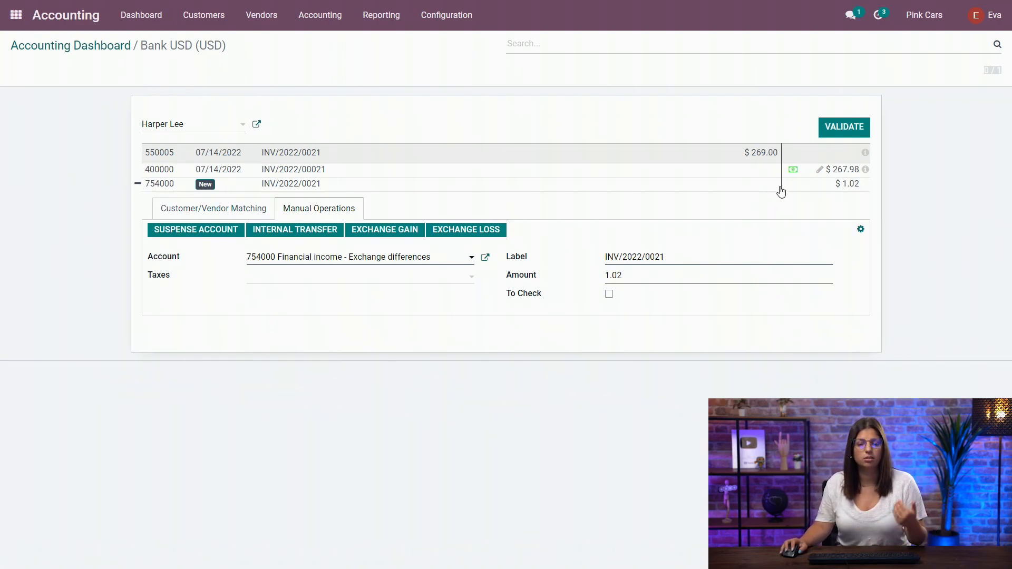
left_click(843, 128)
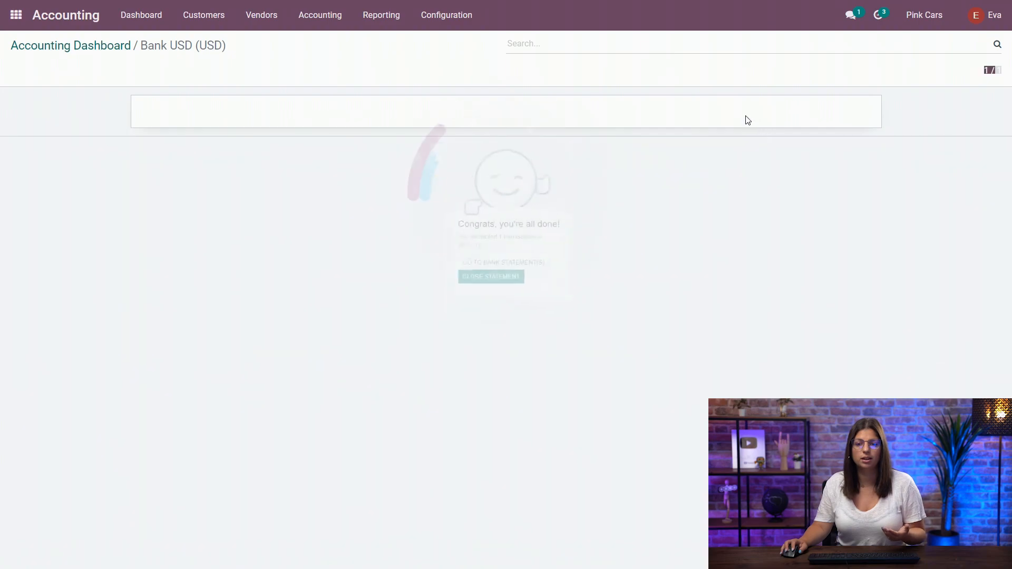